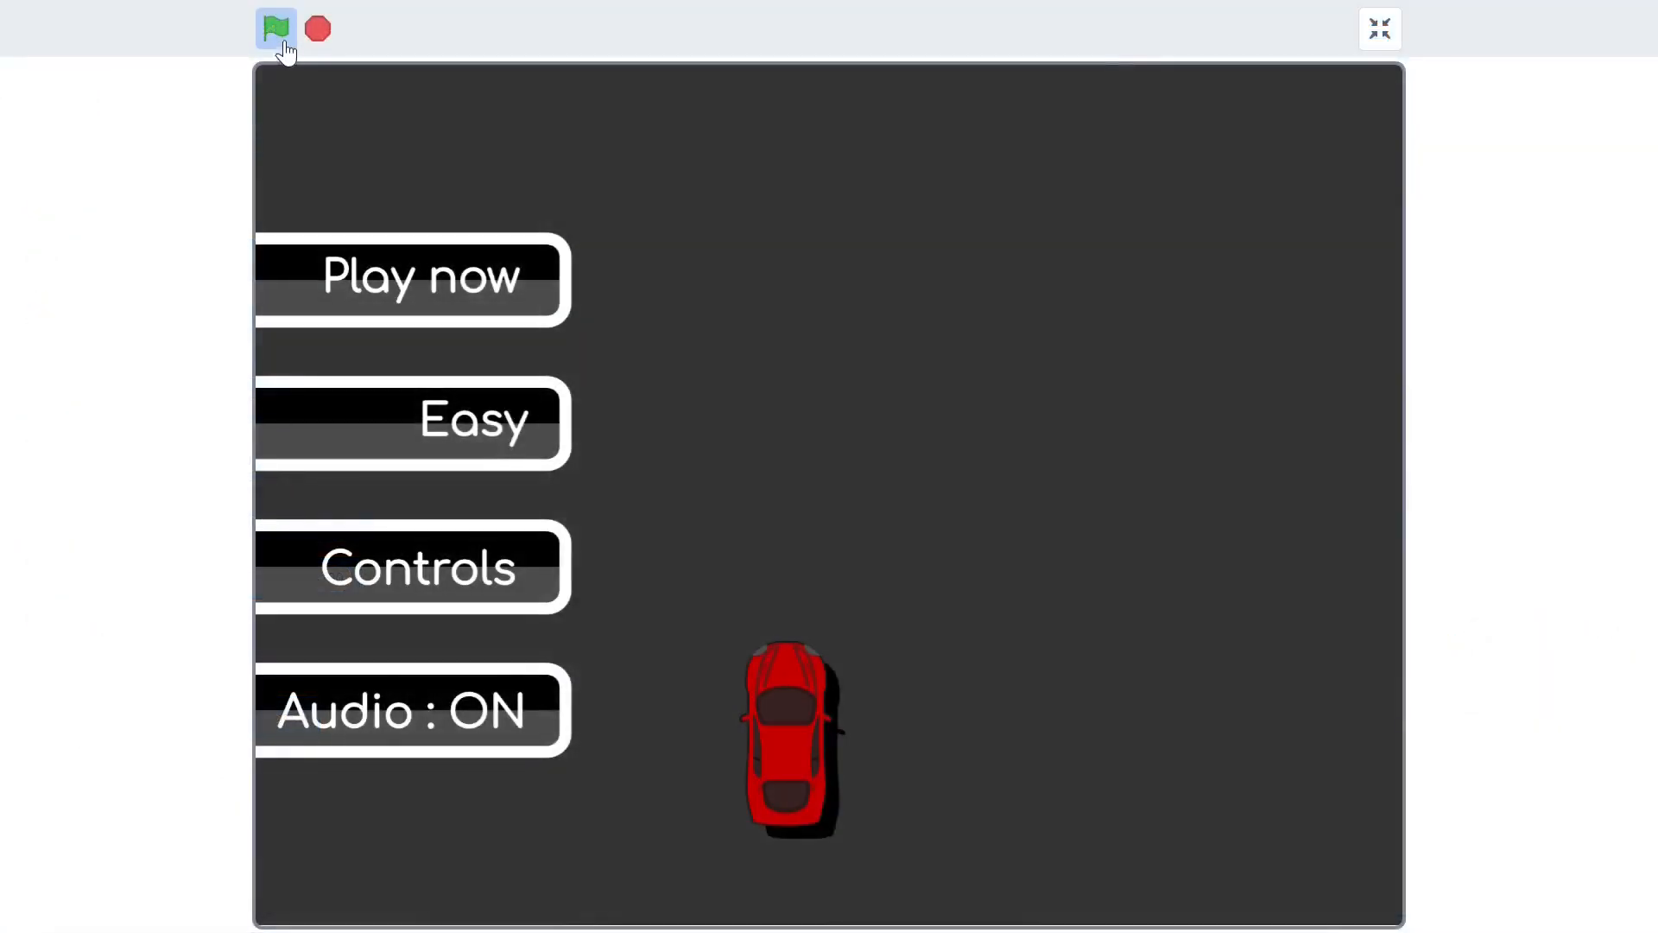
Run the game, view and close the Controls screen, then start a round with Play now
{"action": "left_click", "coordinate": [413, 566]}
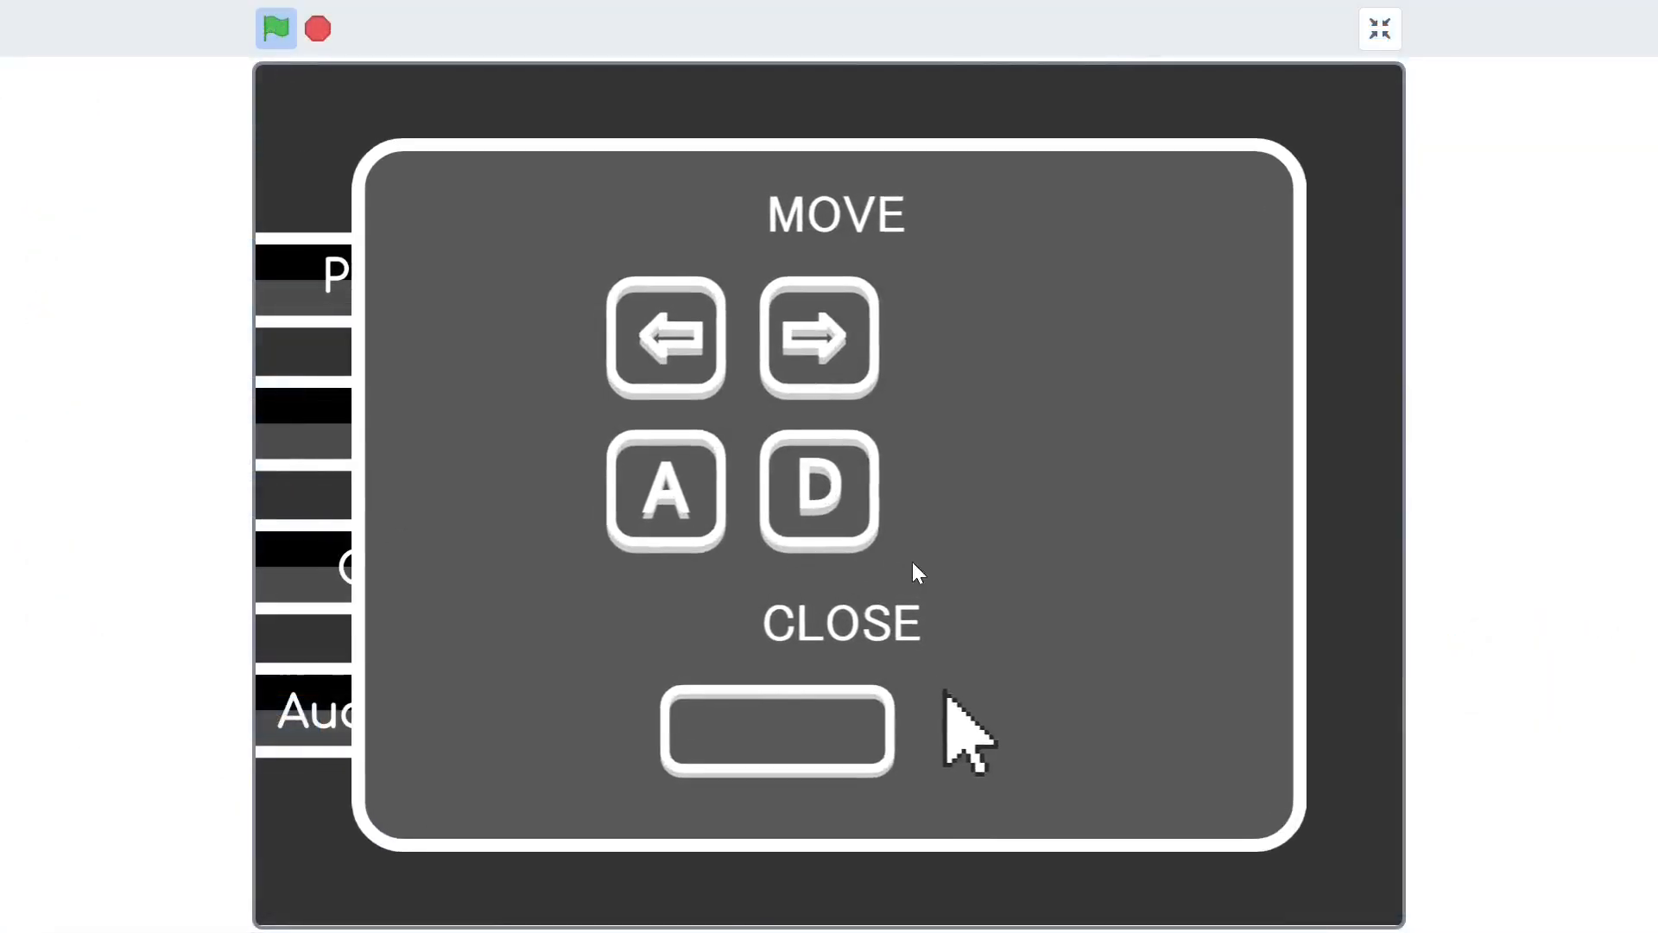
{"action": "left_click", "coordinate": [776, 733]}
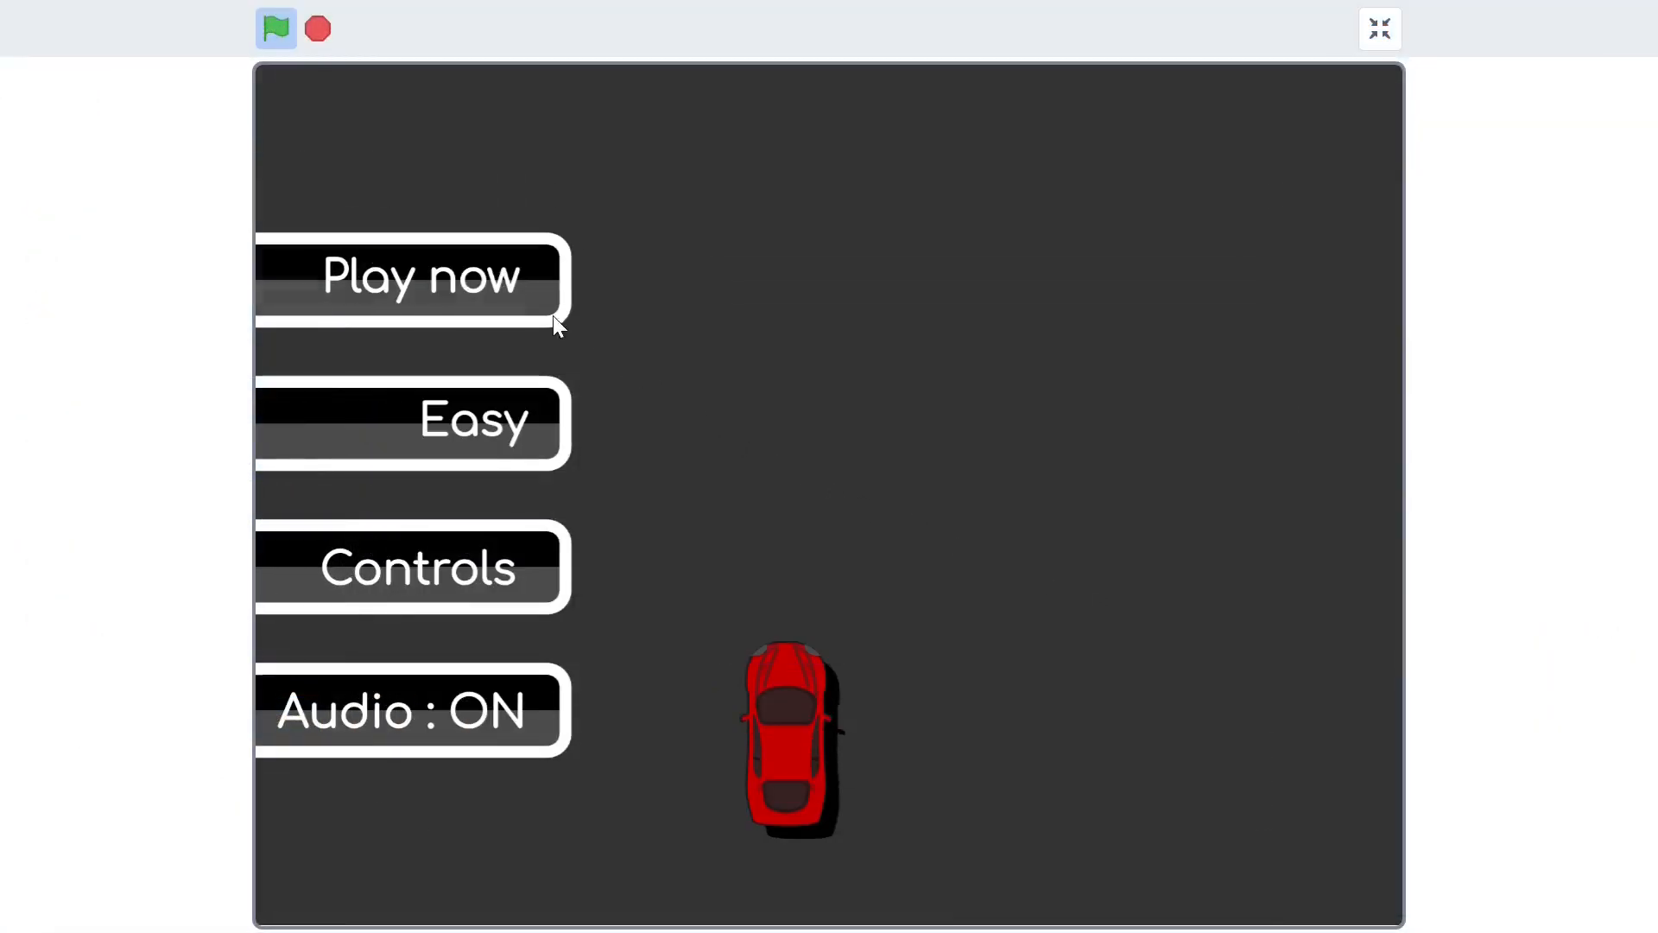
{"action": "left_click", "coordinate": [418, 274]}
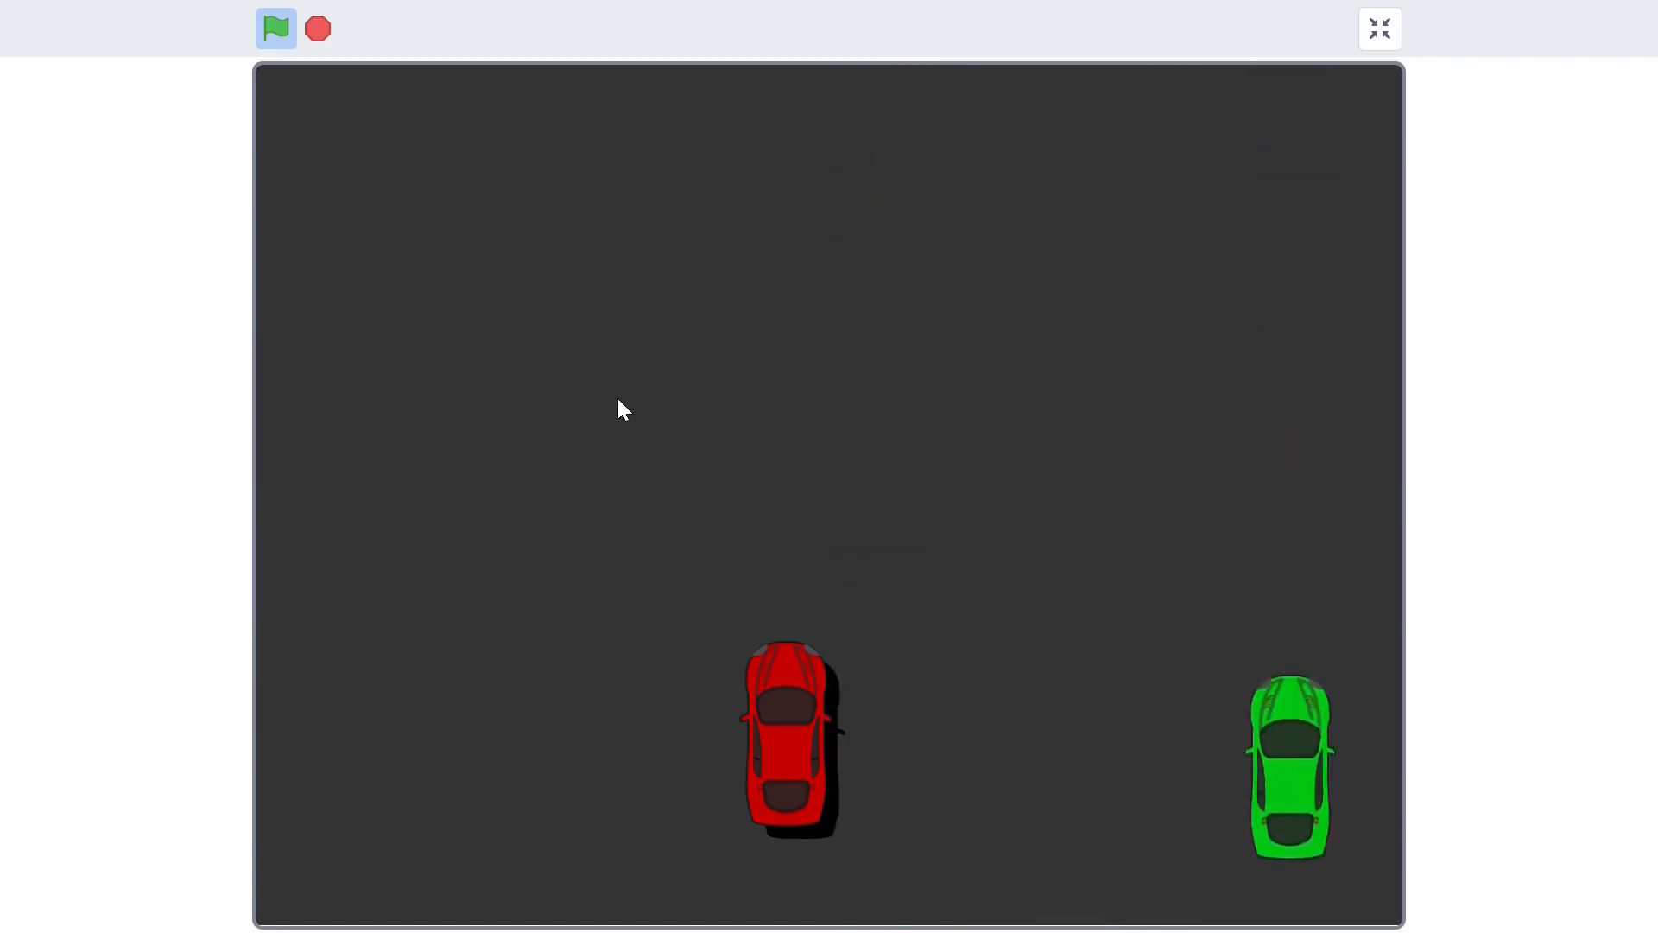
Leave full screen and start a green-flag script on the Manual sprite that hides it
{"action": "left_click", "coordinate": [1379, 27]}
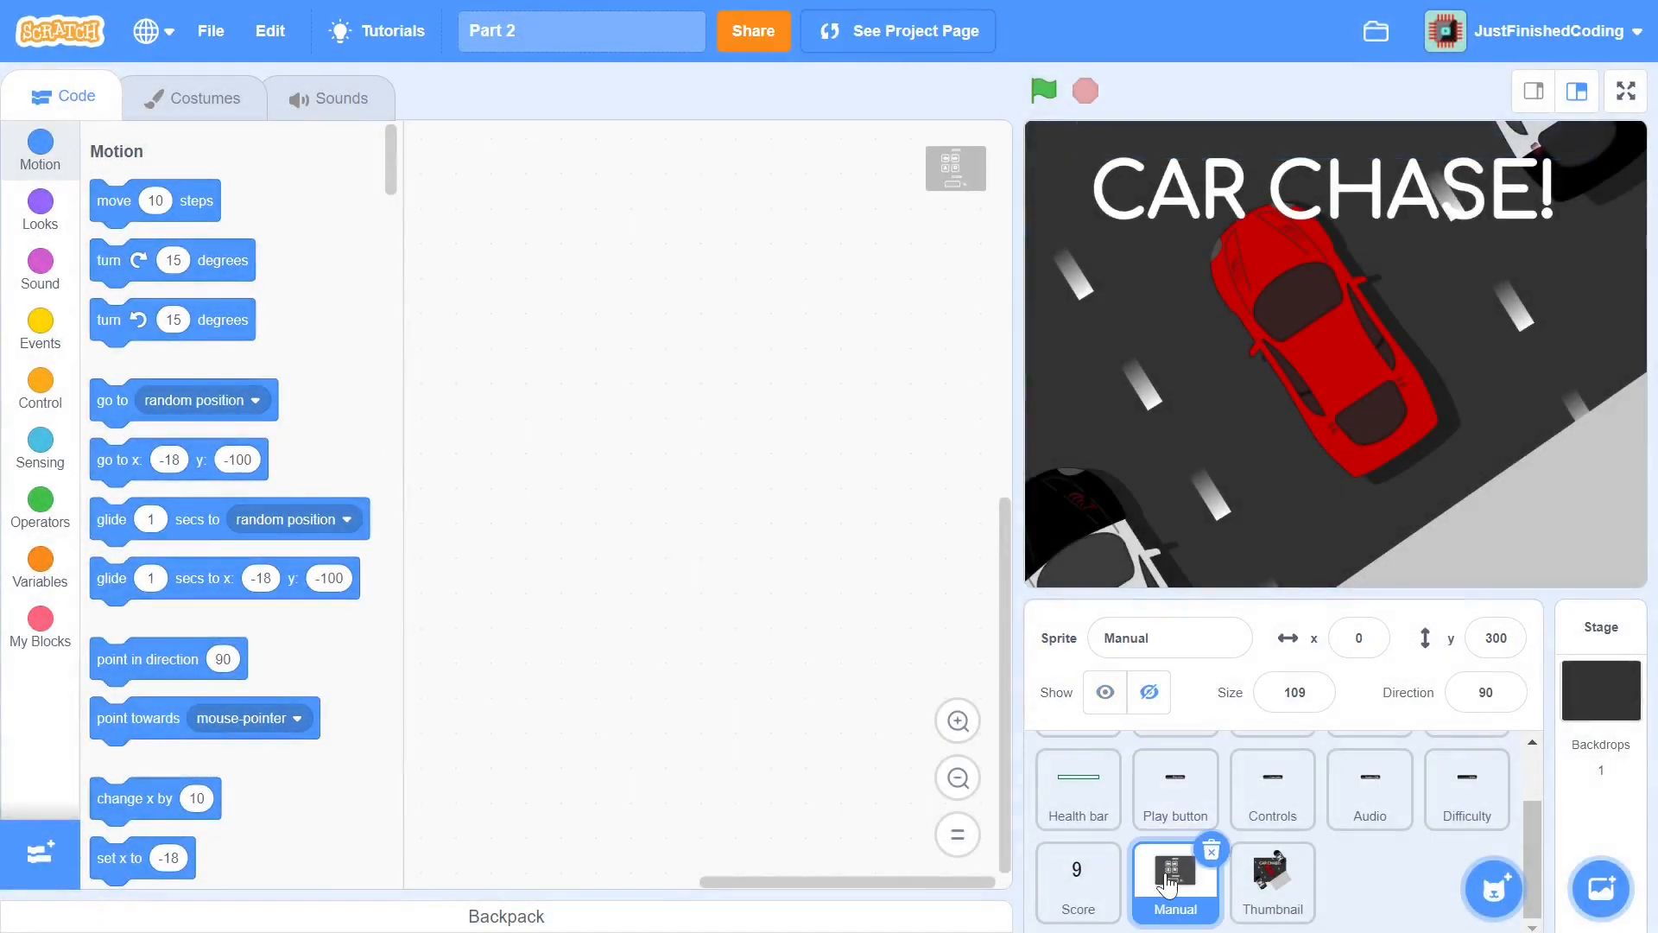
{"action": "left_click", "coordinate": [40, 329]}
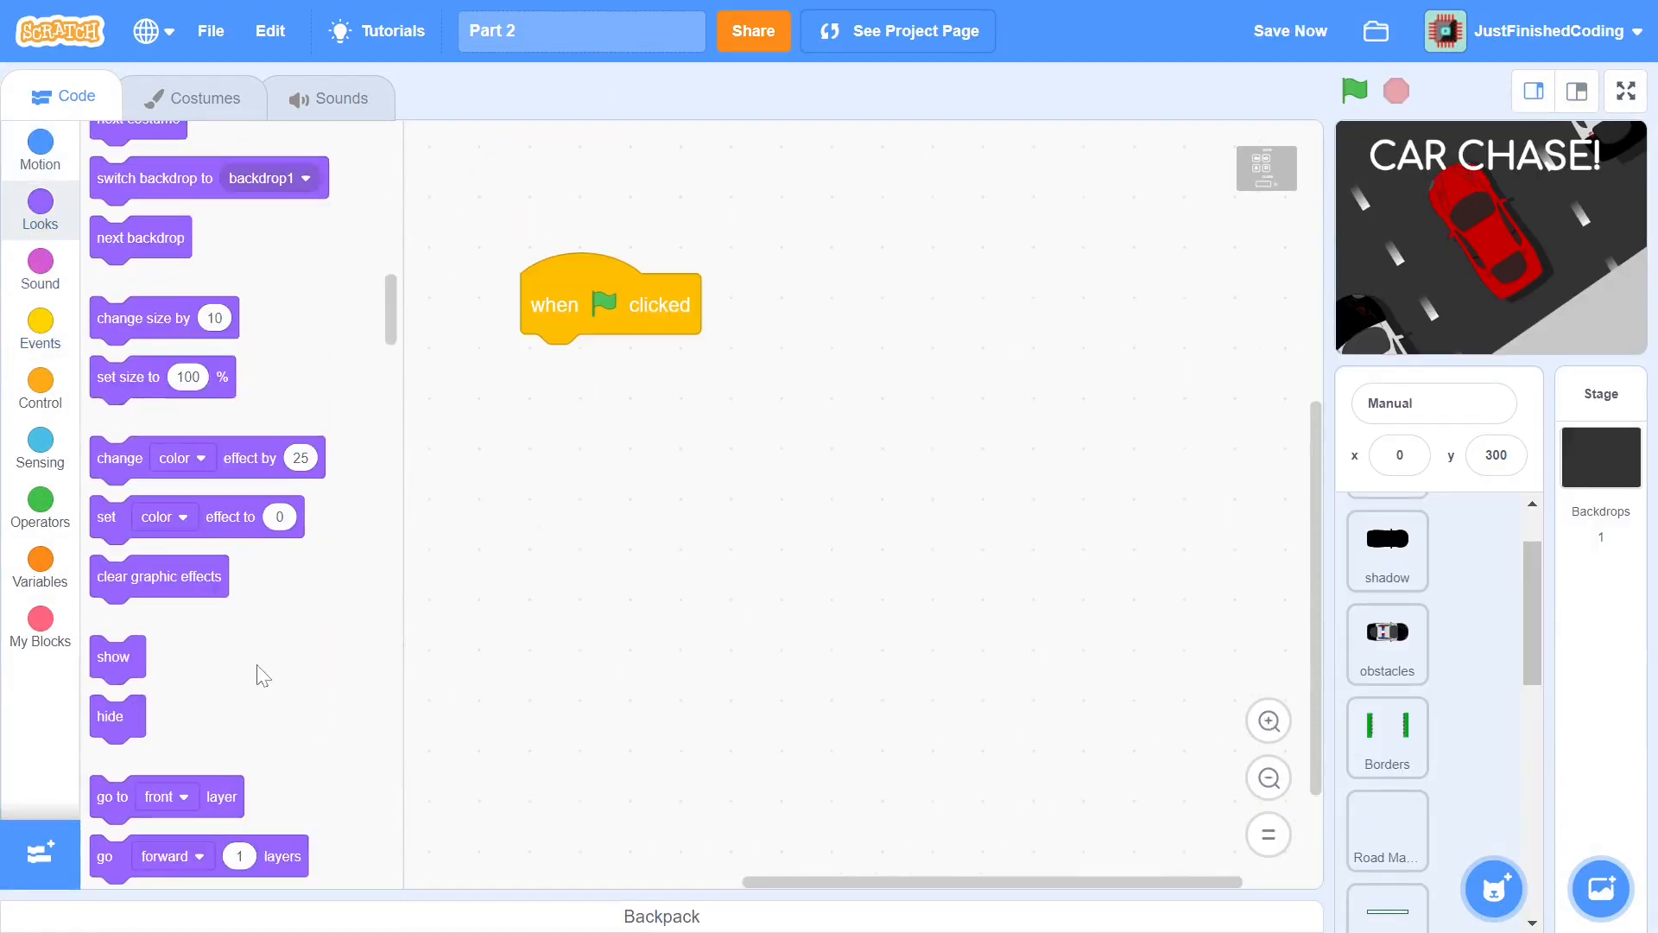
{"action": "left_click_drag", "start_coordinate": [110, 716], "coordinate": [548, 367]}
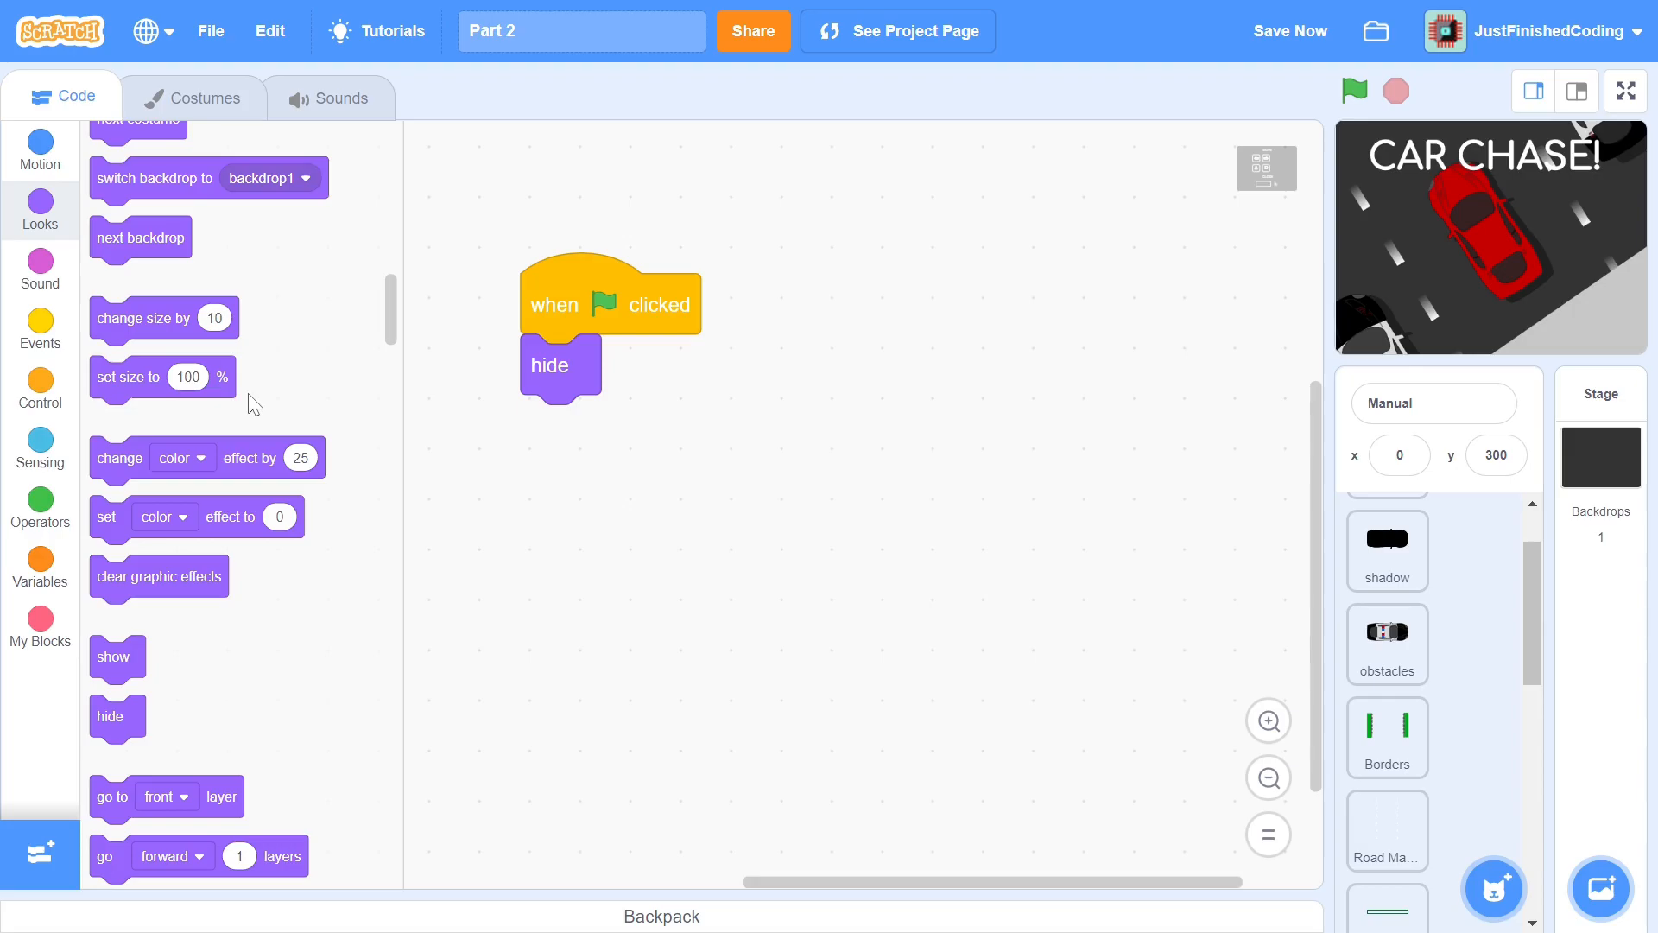
{"action": "left_click", "coordinate": [39, 383]}
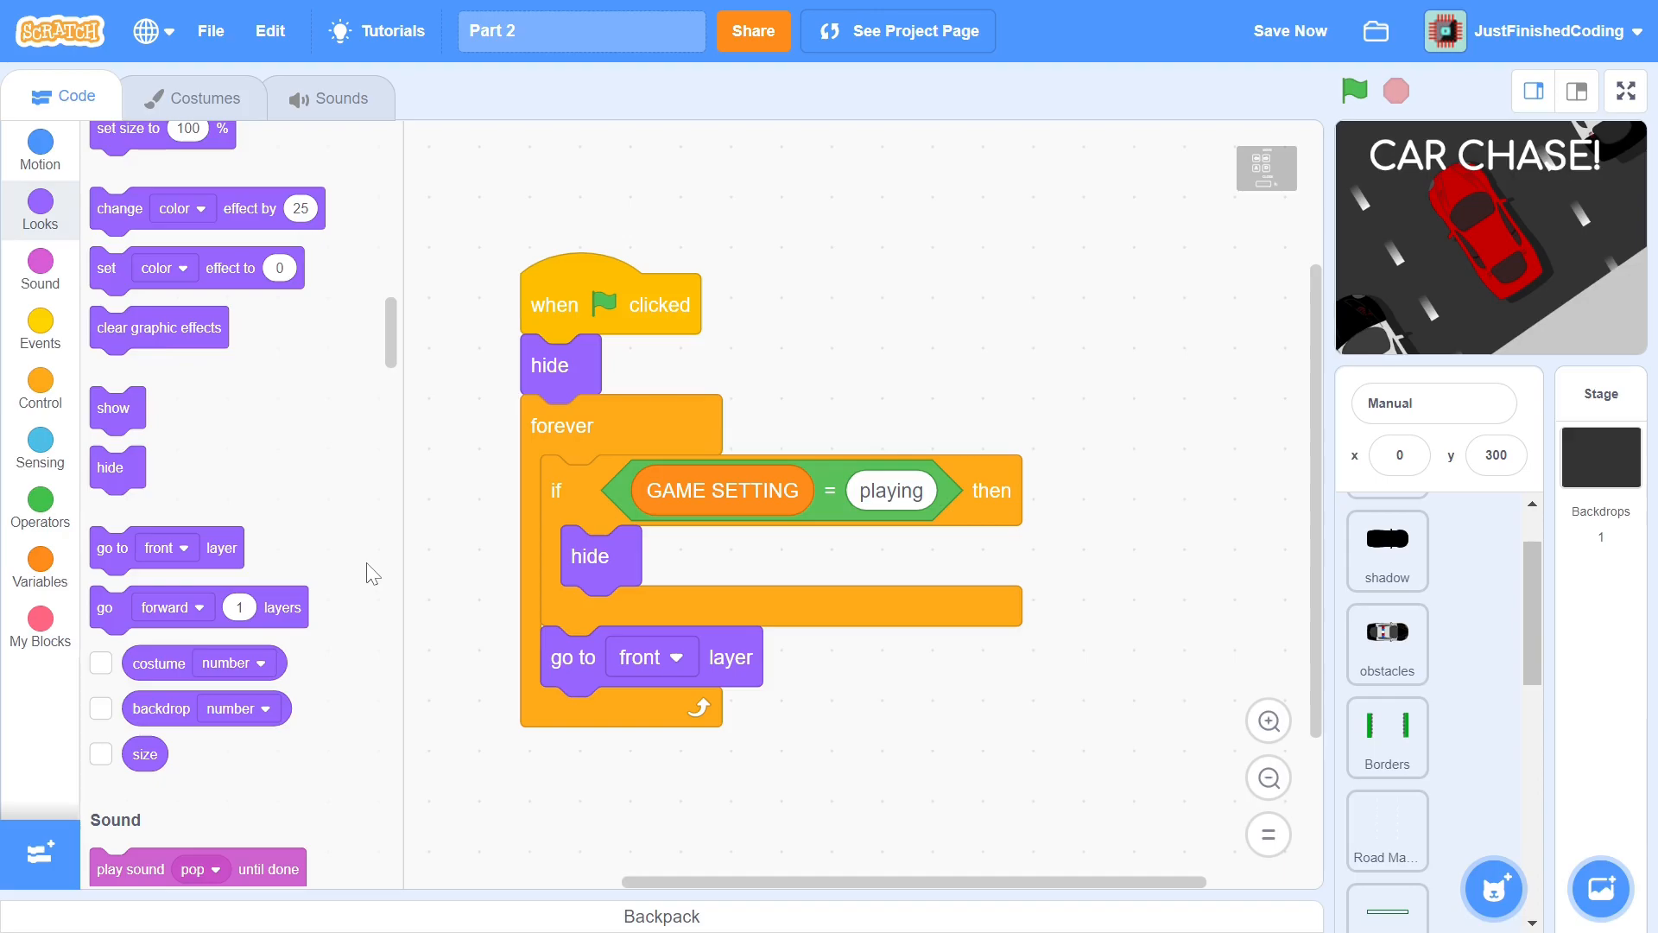
Add a forever loop hiding it while GAME SETTING = playing, staying in front, and brightening/resizing on mouse contact
{"action": "left_click", "coordinate": [40, 444]}
{"action": "type", "text": "5"}
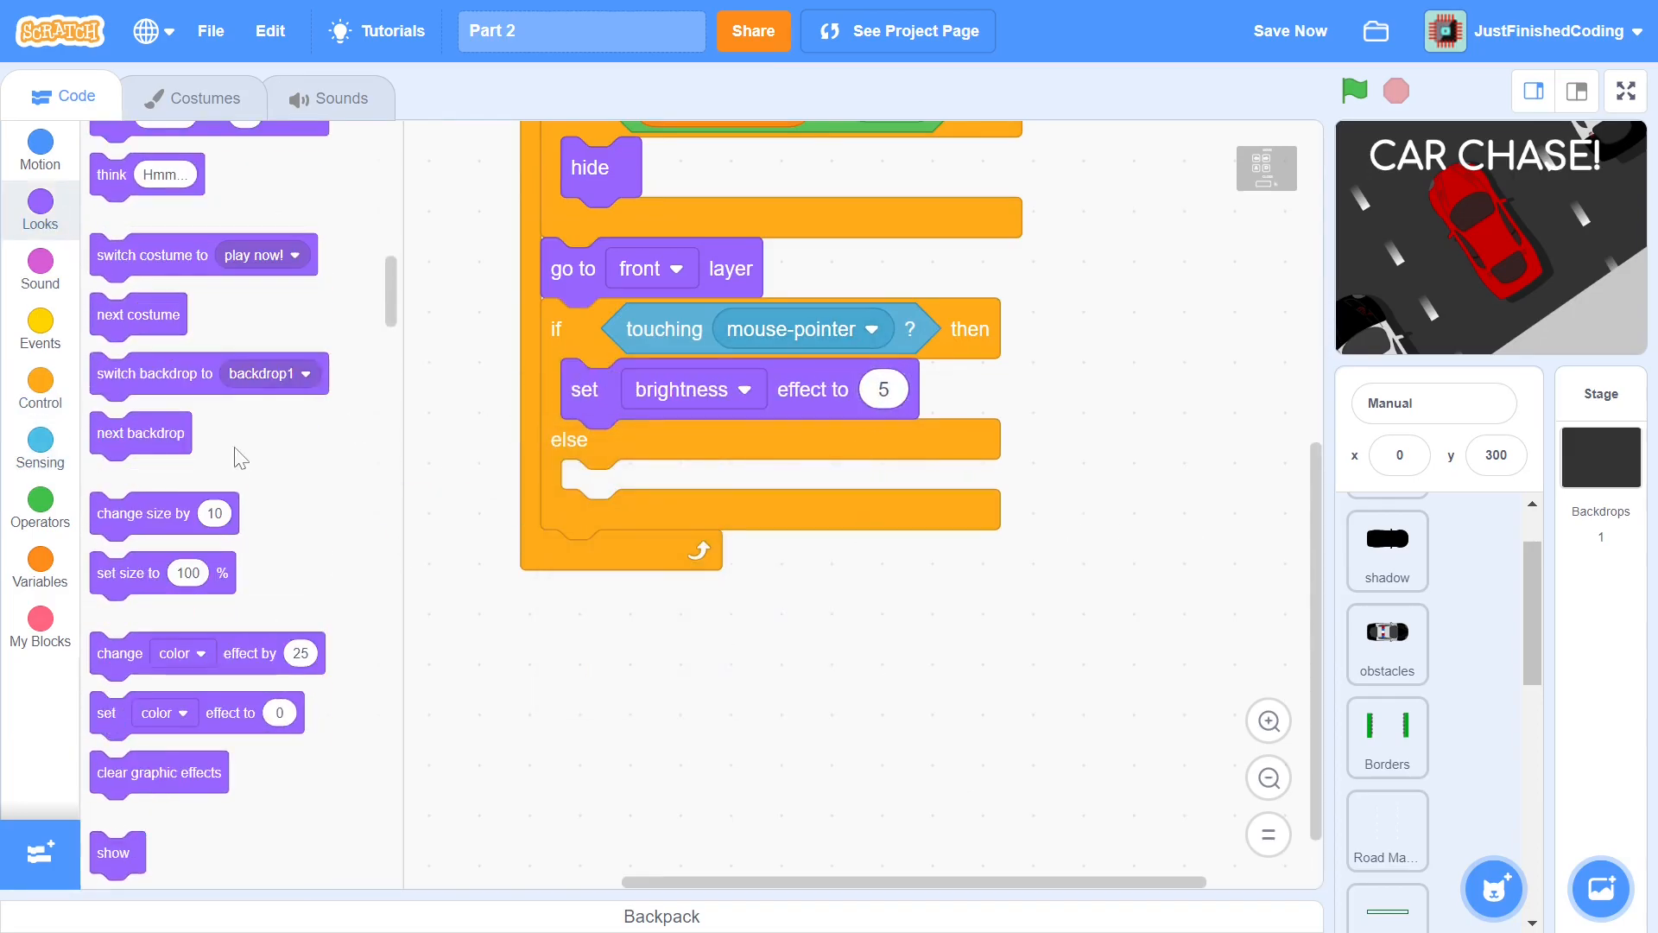
{"action": "left_click", "coordinate": [40, 506]}
{"action": "type", "text": "110"}
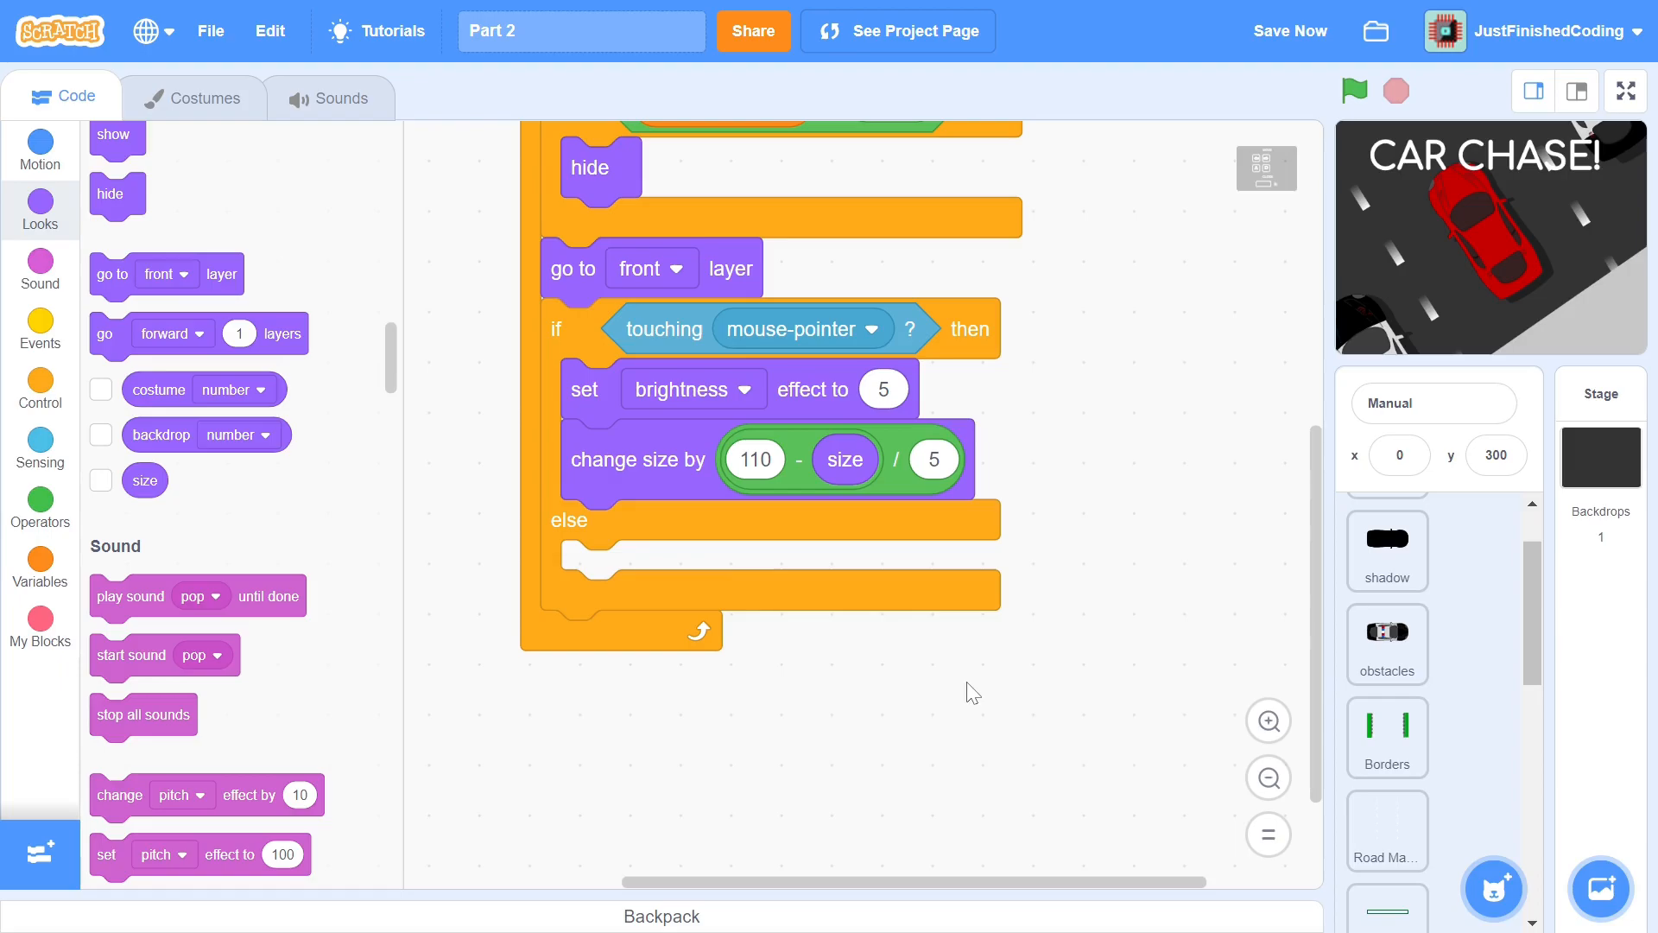
{"action": "right_click", "coordinate": [608, 413]}
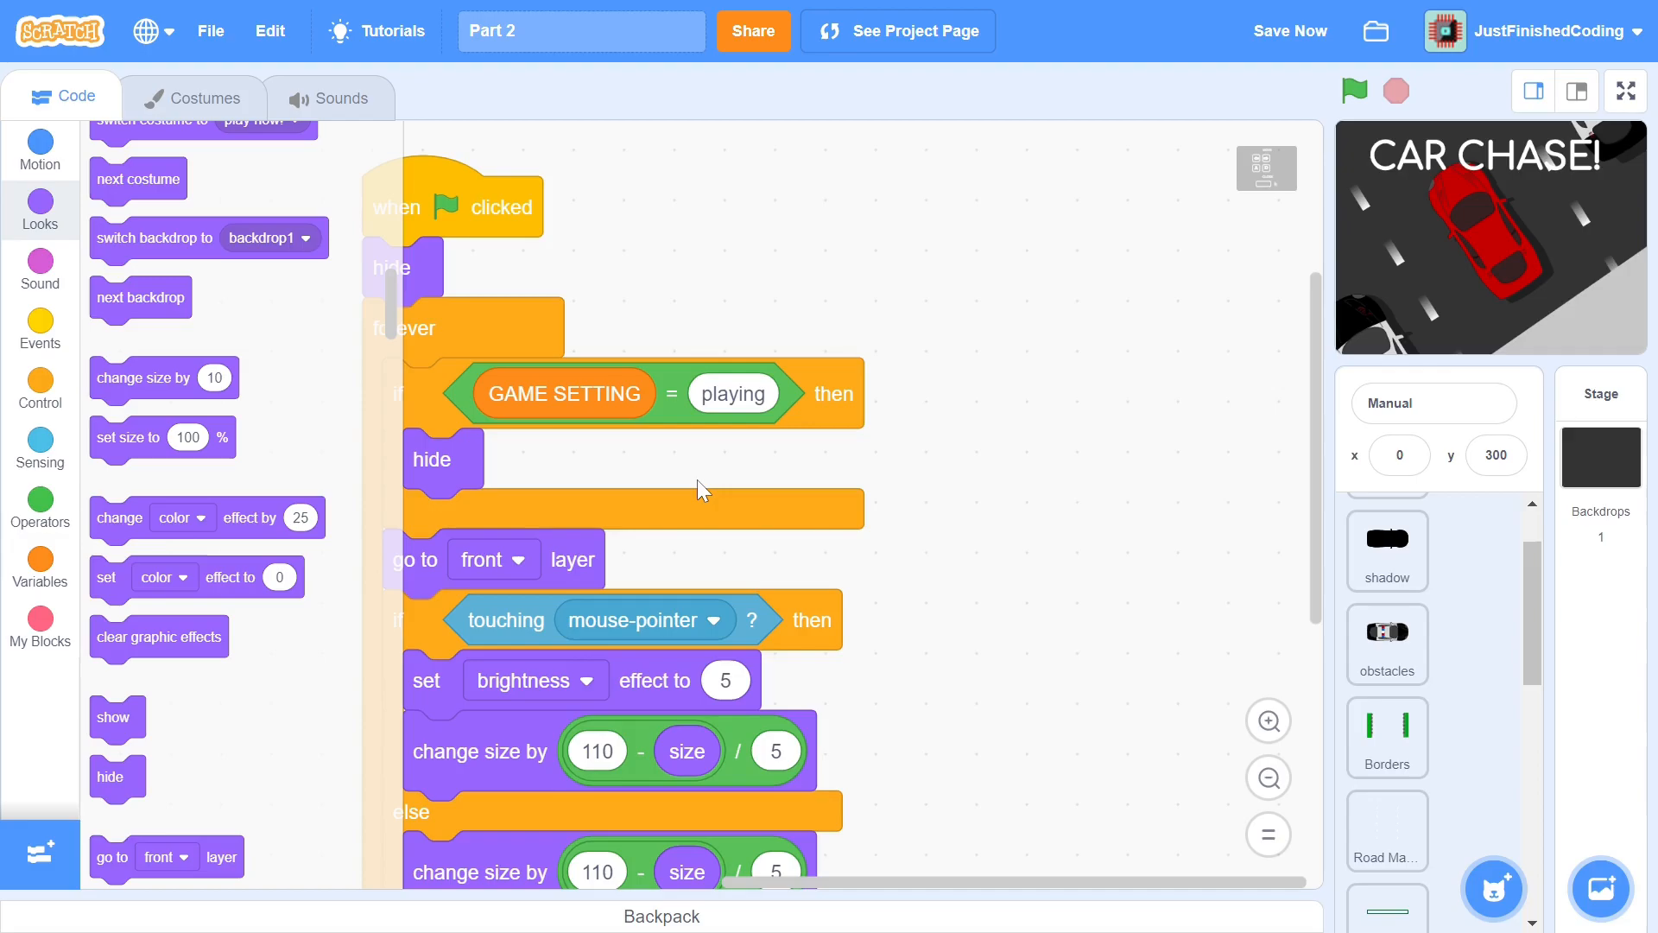
Add a 'controls' message script: go to 0,0 at 20% size, show, wait for space or click, rise to y=300, hide
{"action": "left_click", "coordinate": [40, 328]}
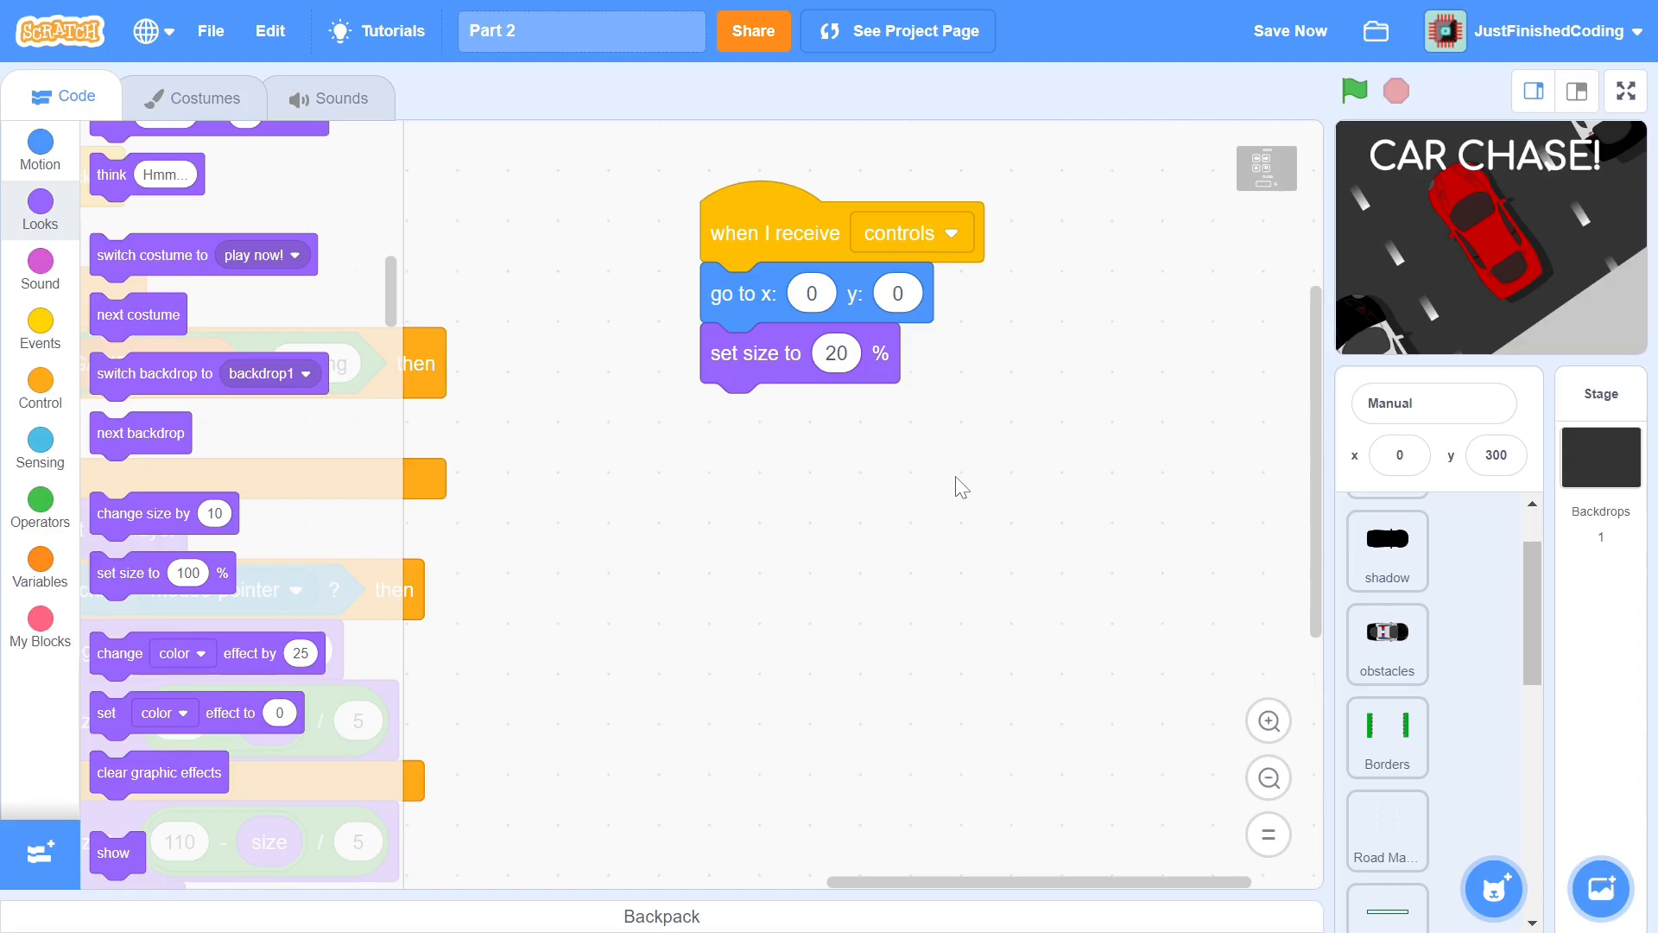
{"action": "scroll", "scroll_direction": "down", "scroll_amount": 3}
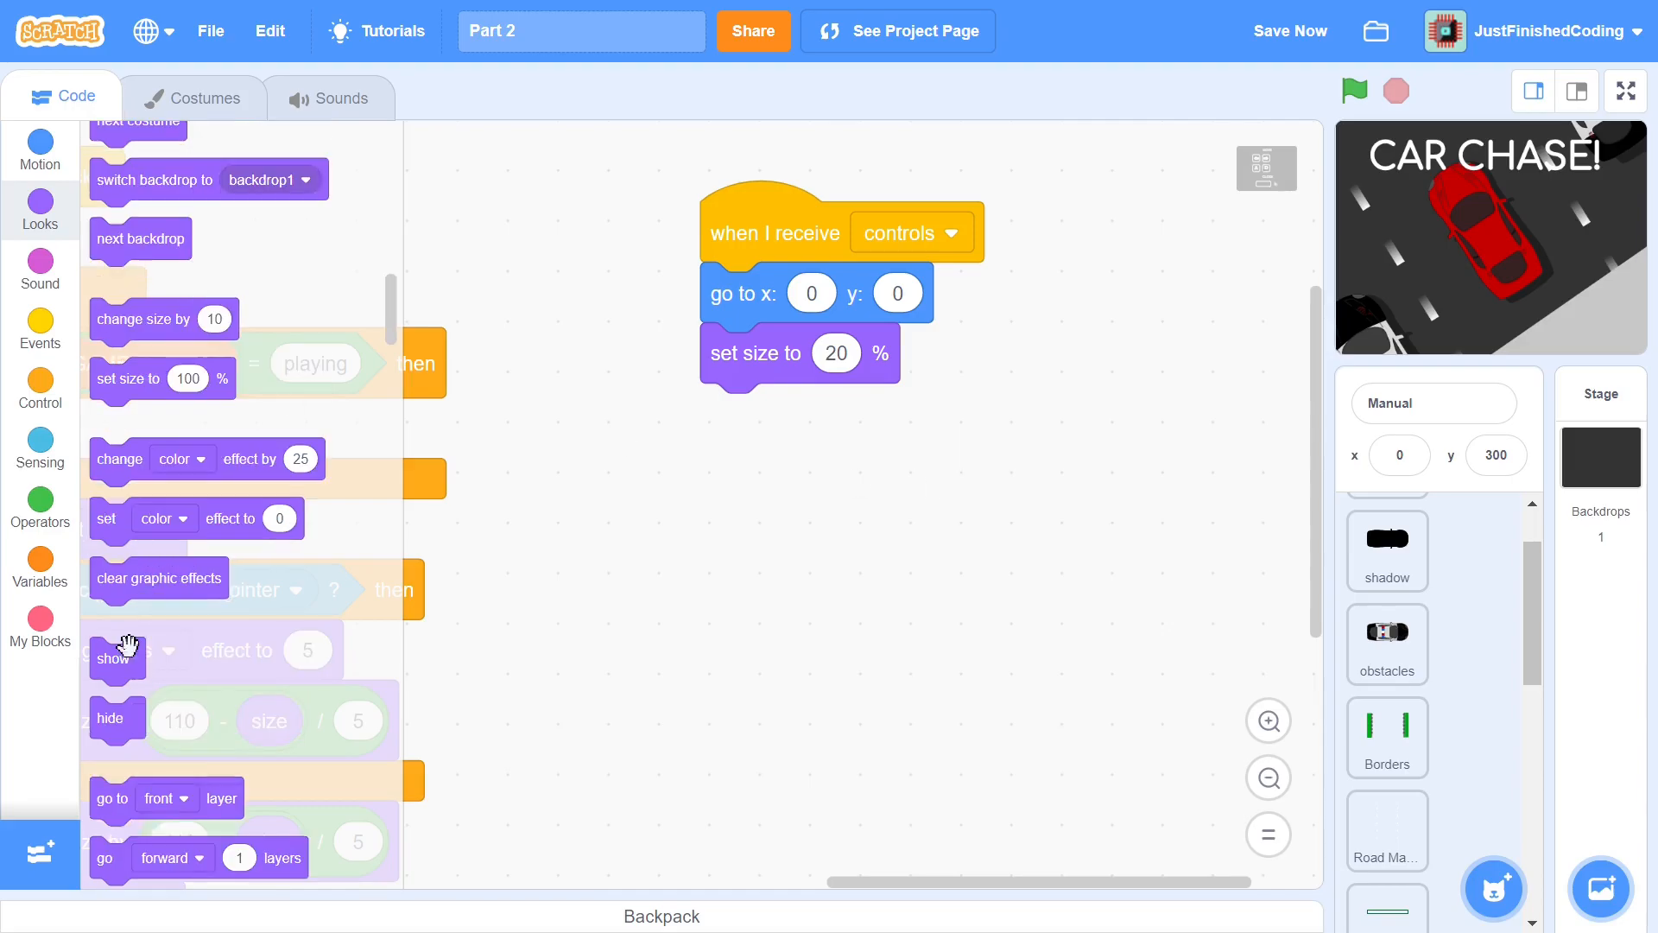
{"action": "left_click_drag", "start_coordinate": [111, 659], "coordinate": [729, 412]}
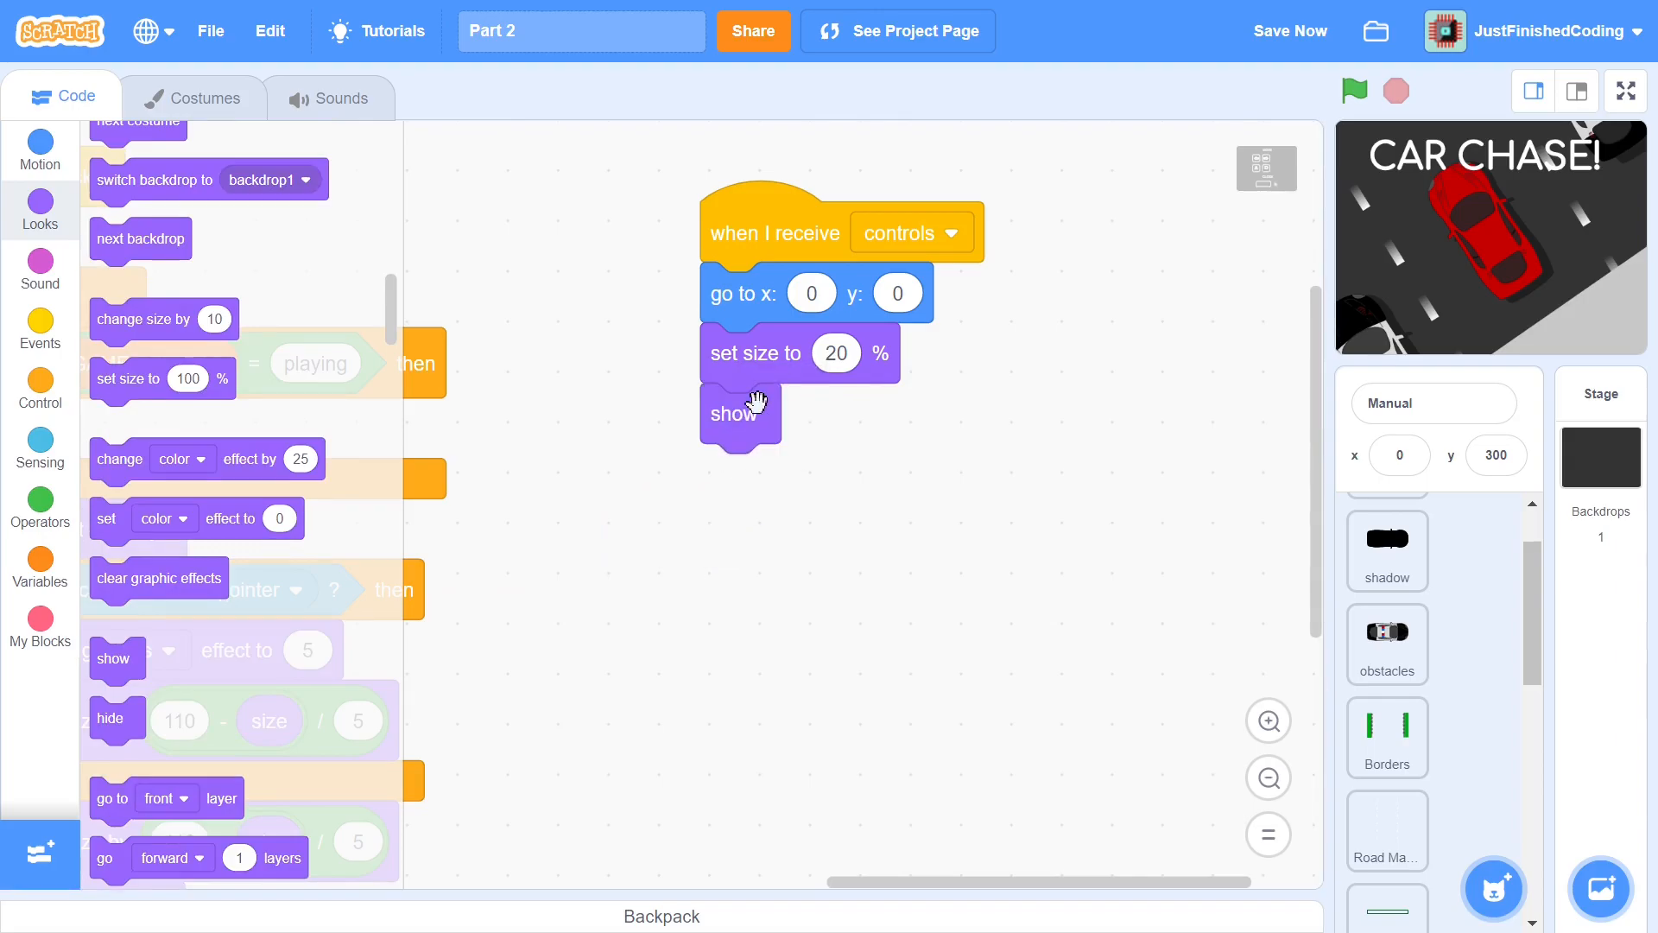
{"action": "left_click", "coordinate": [40, 389]}
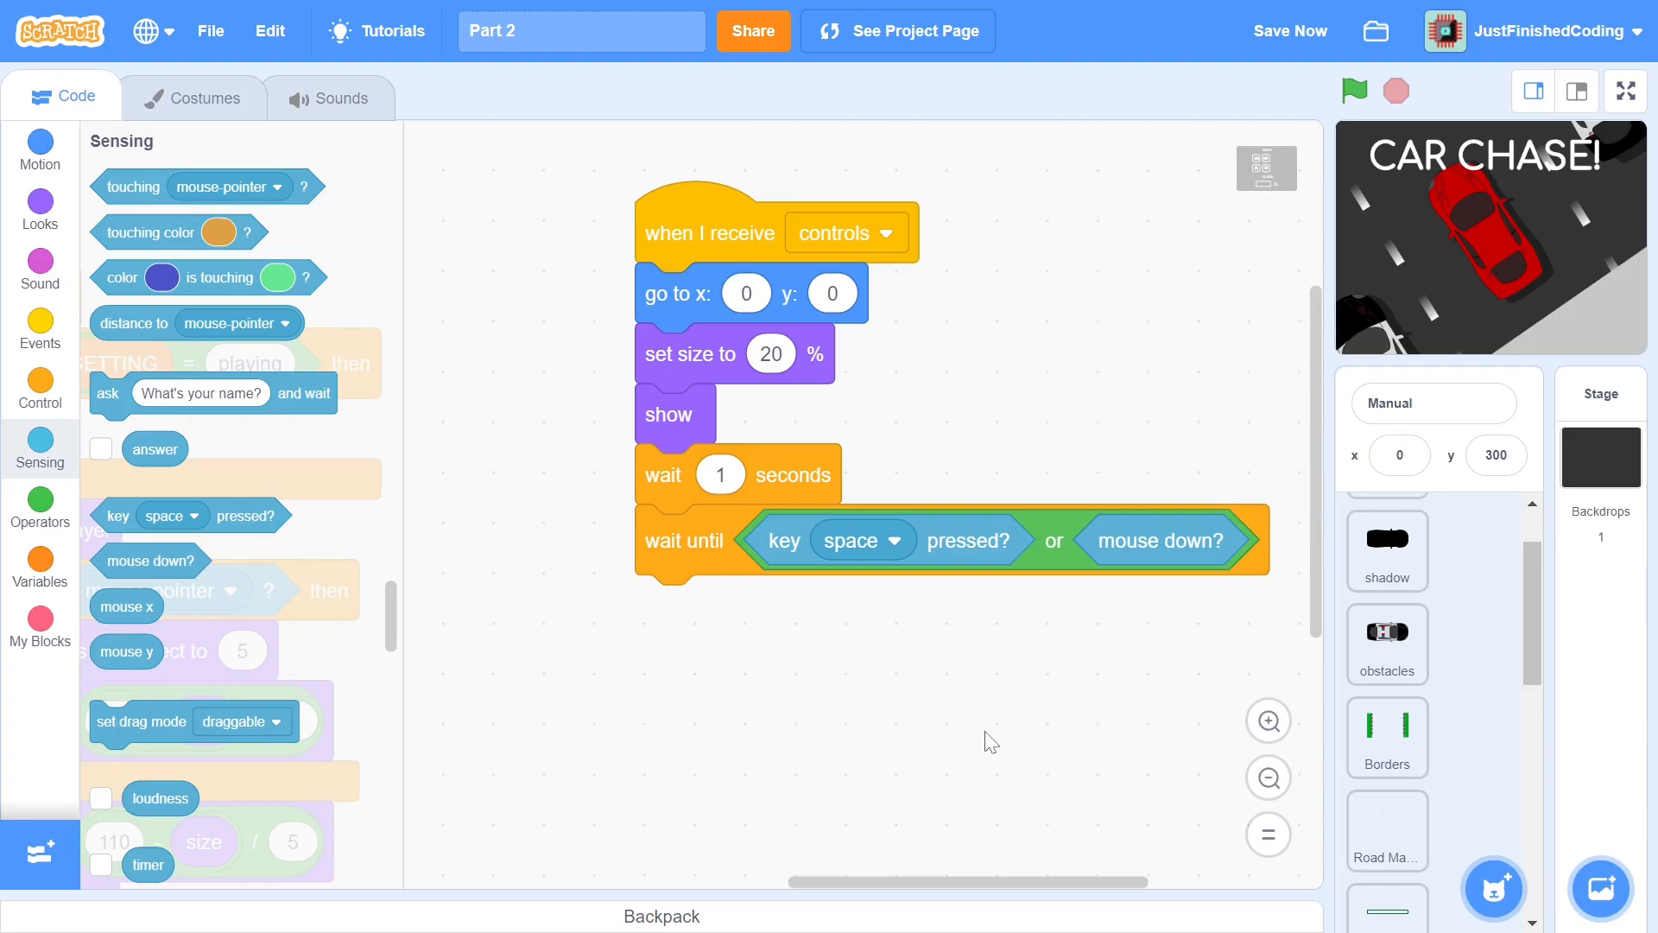
{"action": "left_click", "coordinate": [40, 506]}
{"action": "type", "text": "300"}
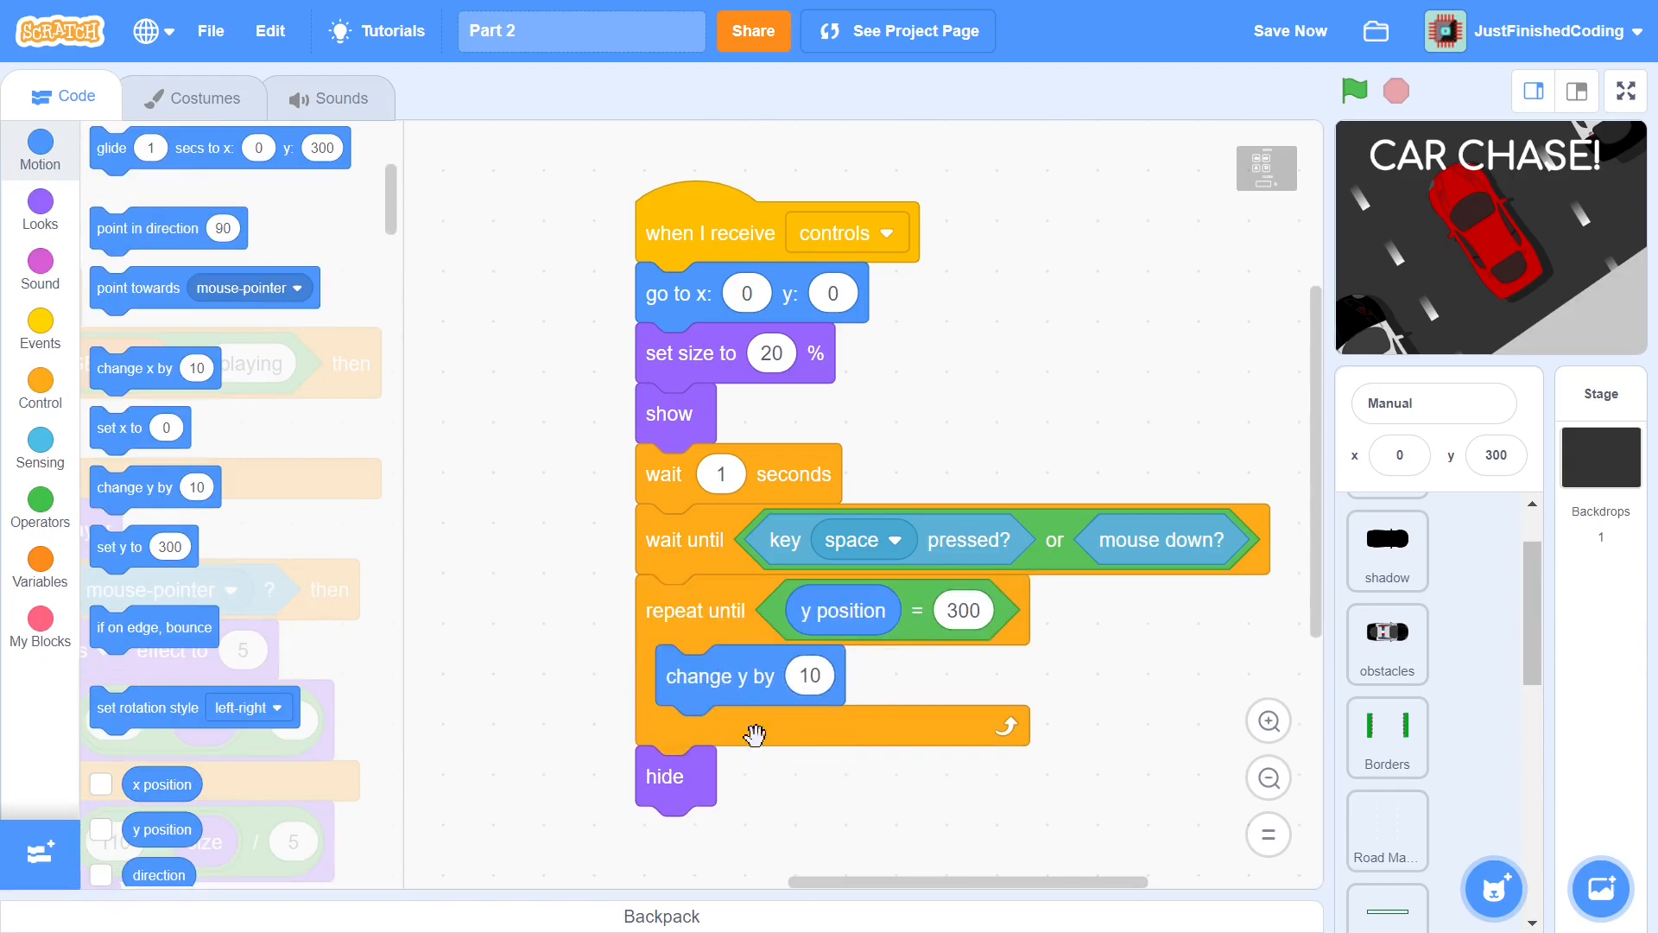
{"action": "mouse_move", "coordinate": [916, 767]}
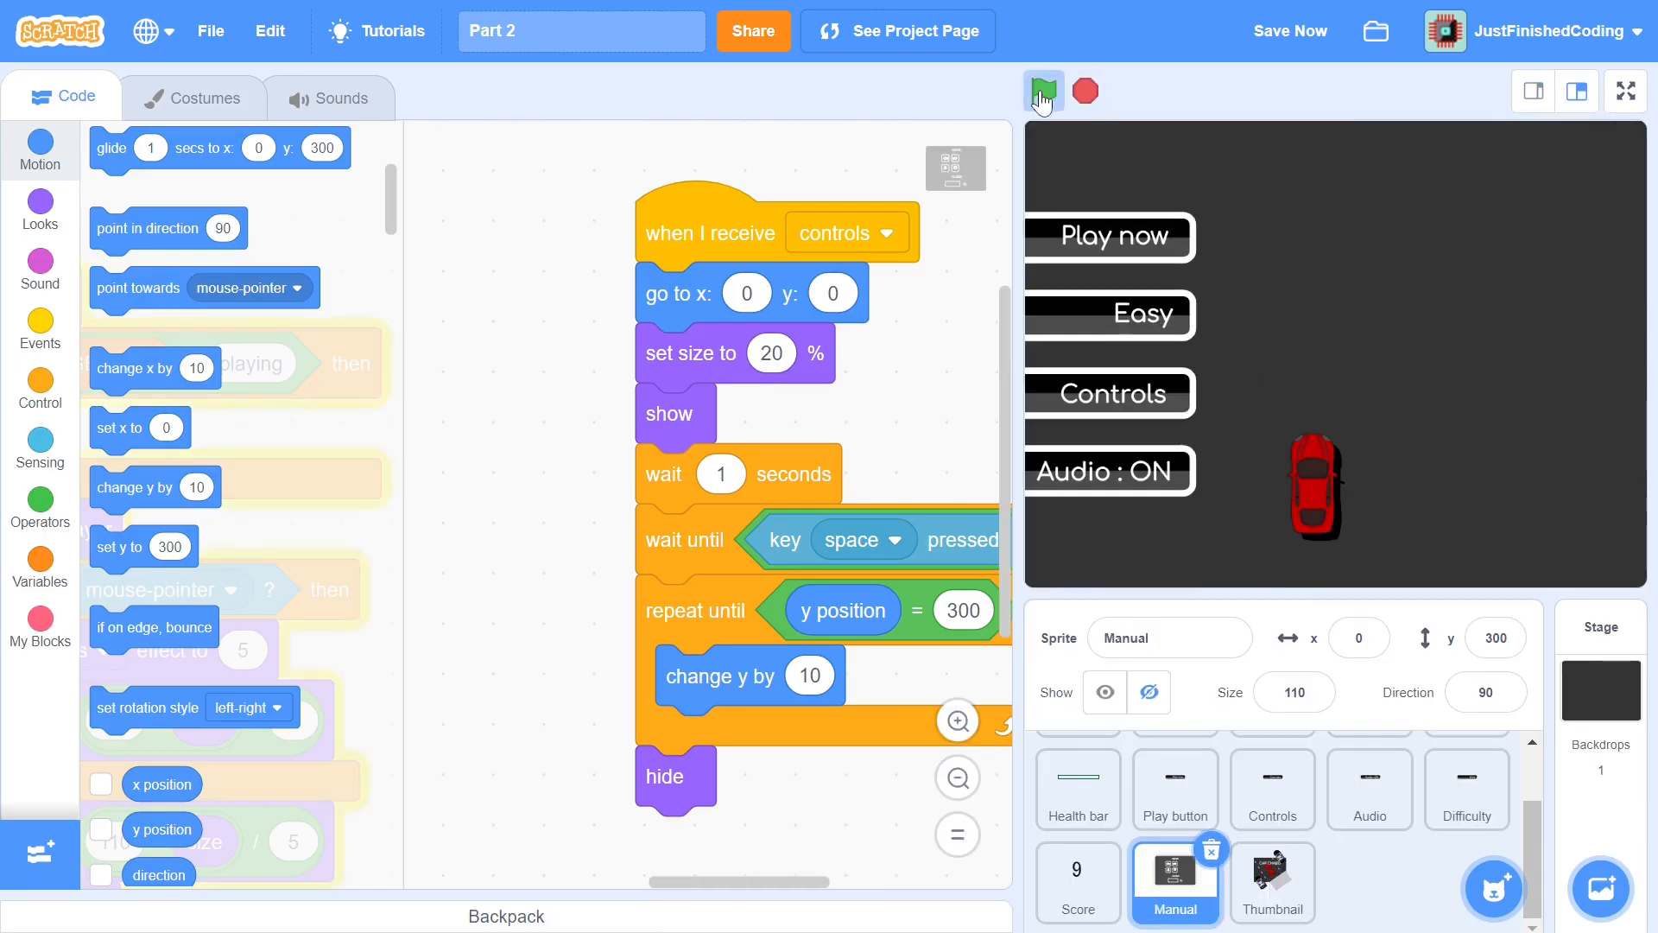
Select the obstacles sprite to show its empty code area
{"action": "left_click", "coordinate": [1043, 92]}
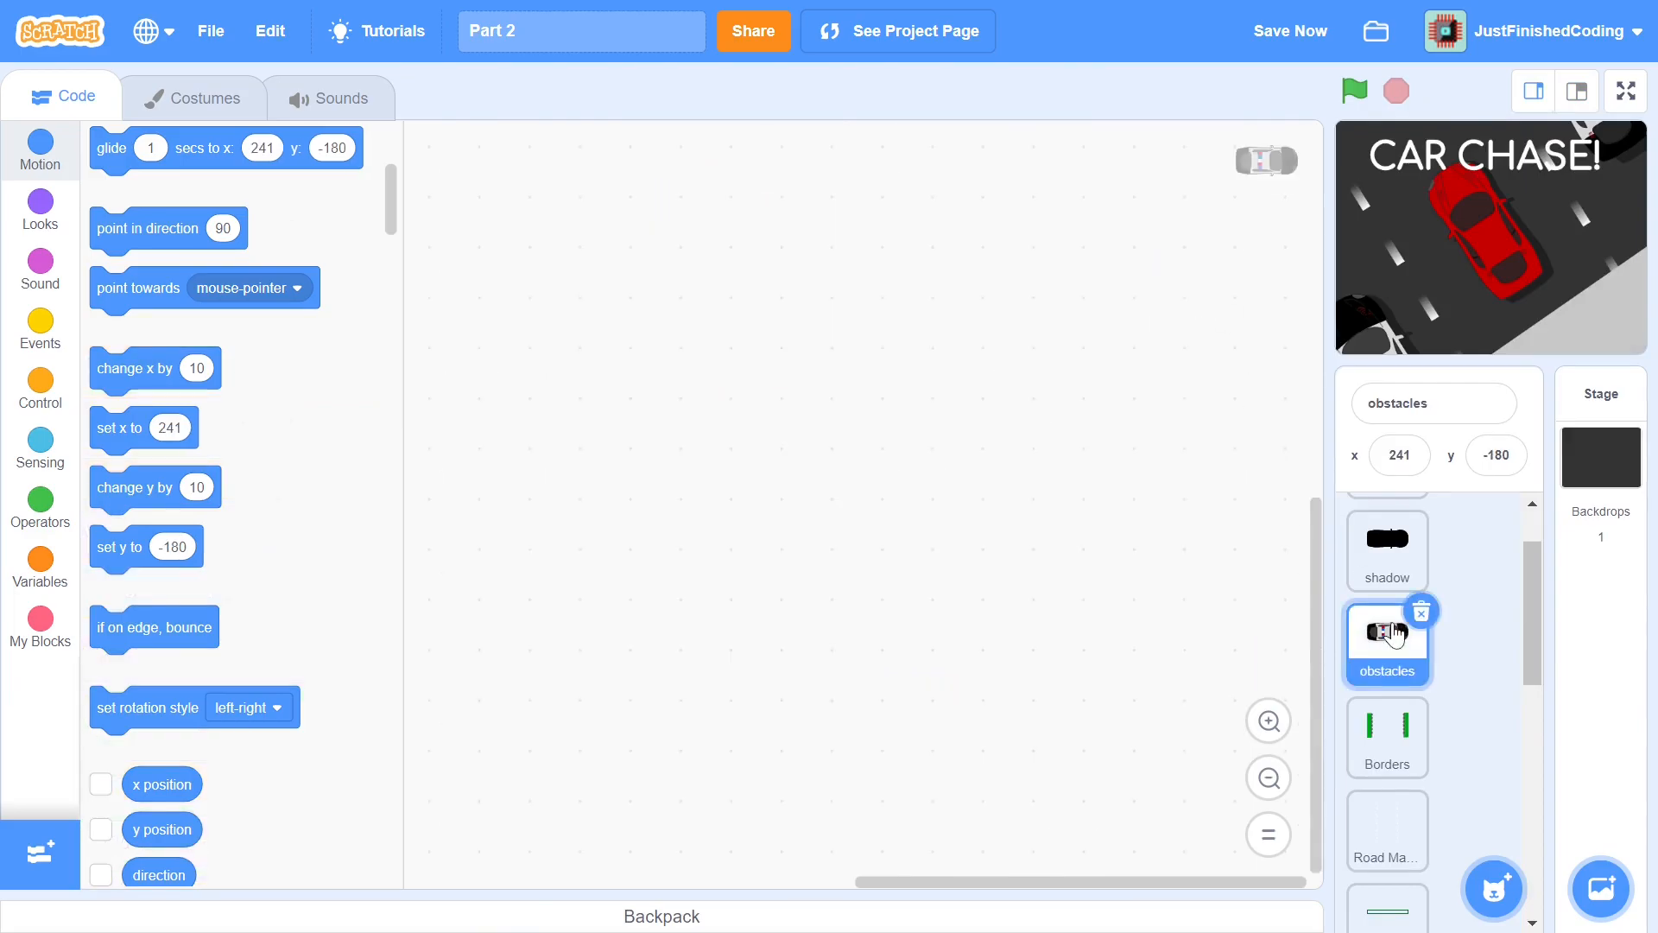
Start a green-flag forever script and create a Set Difficulty block running without screen refresh
{"action": "left_click", "coordinate": [40, 322]}
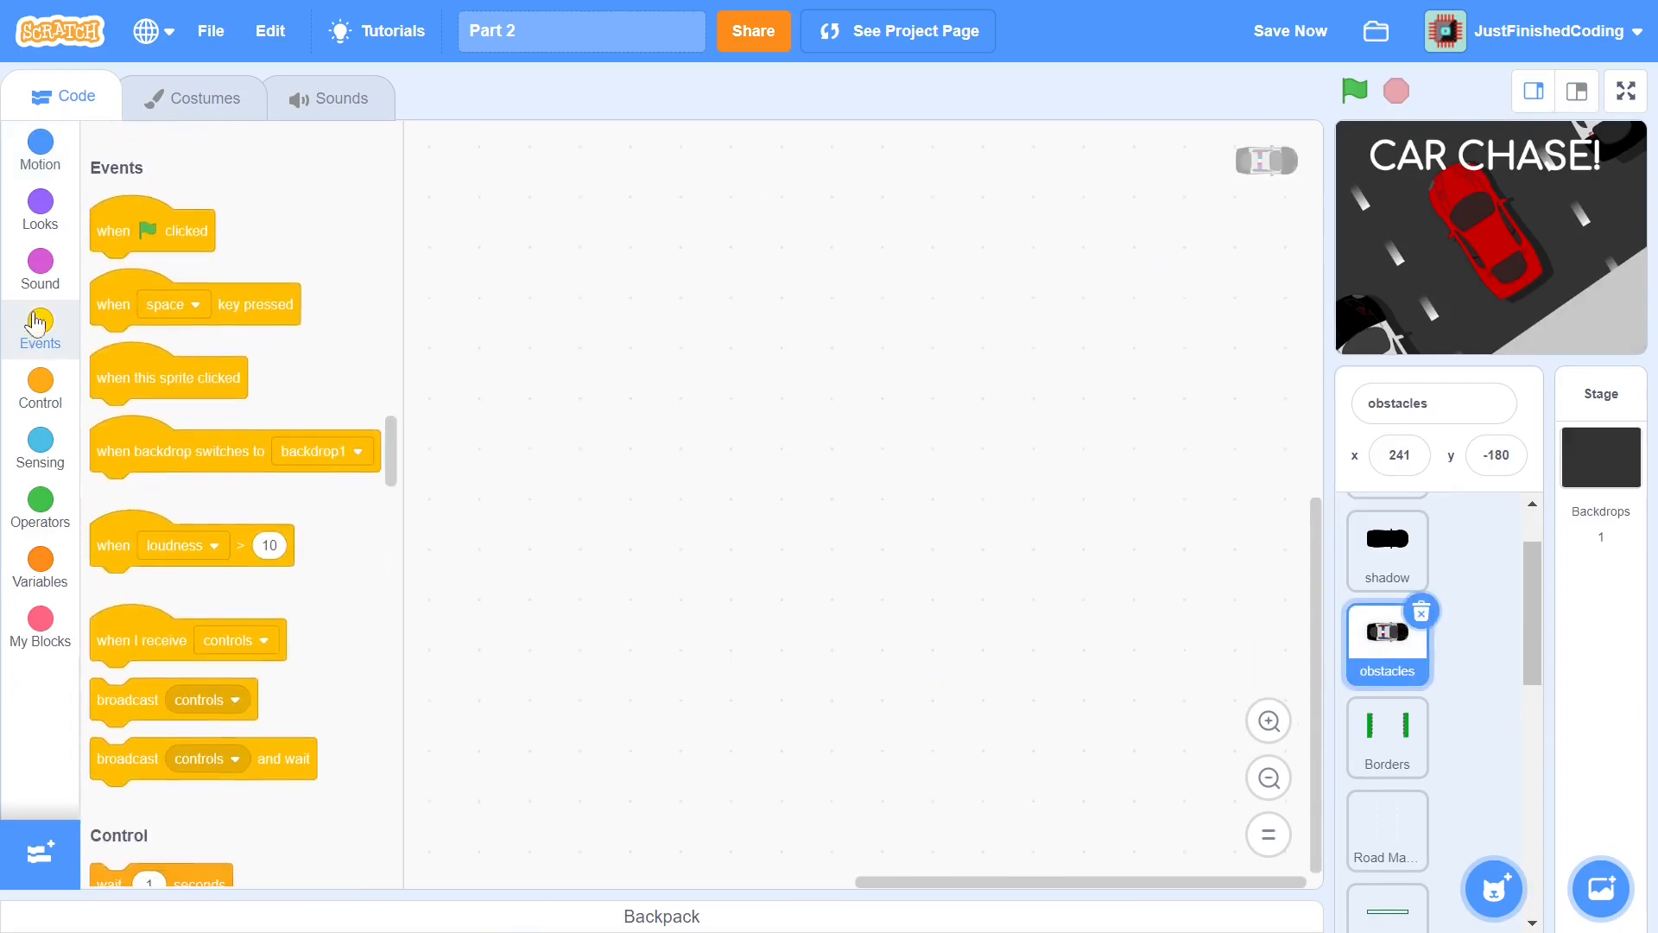
{"action": "left_click_drag", "start_coordinate": [152, 229], "coordinate": [588, 282]}
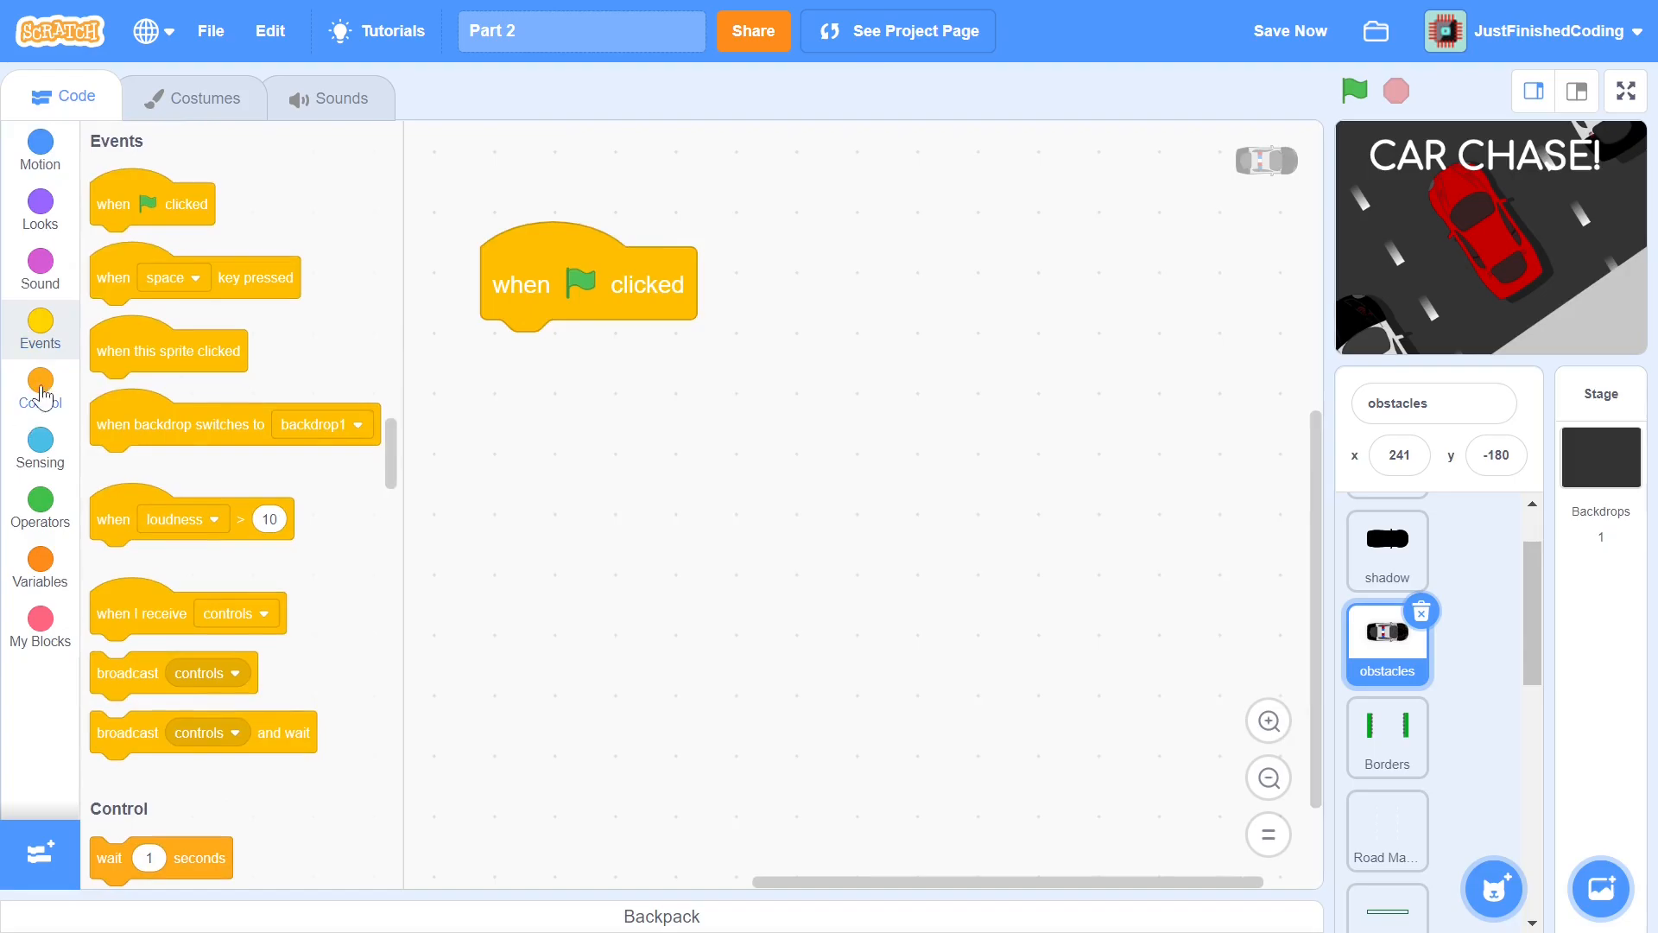
{"action": "left_click", "coordinate": [40, 385]}
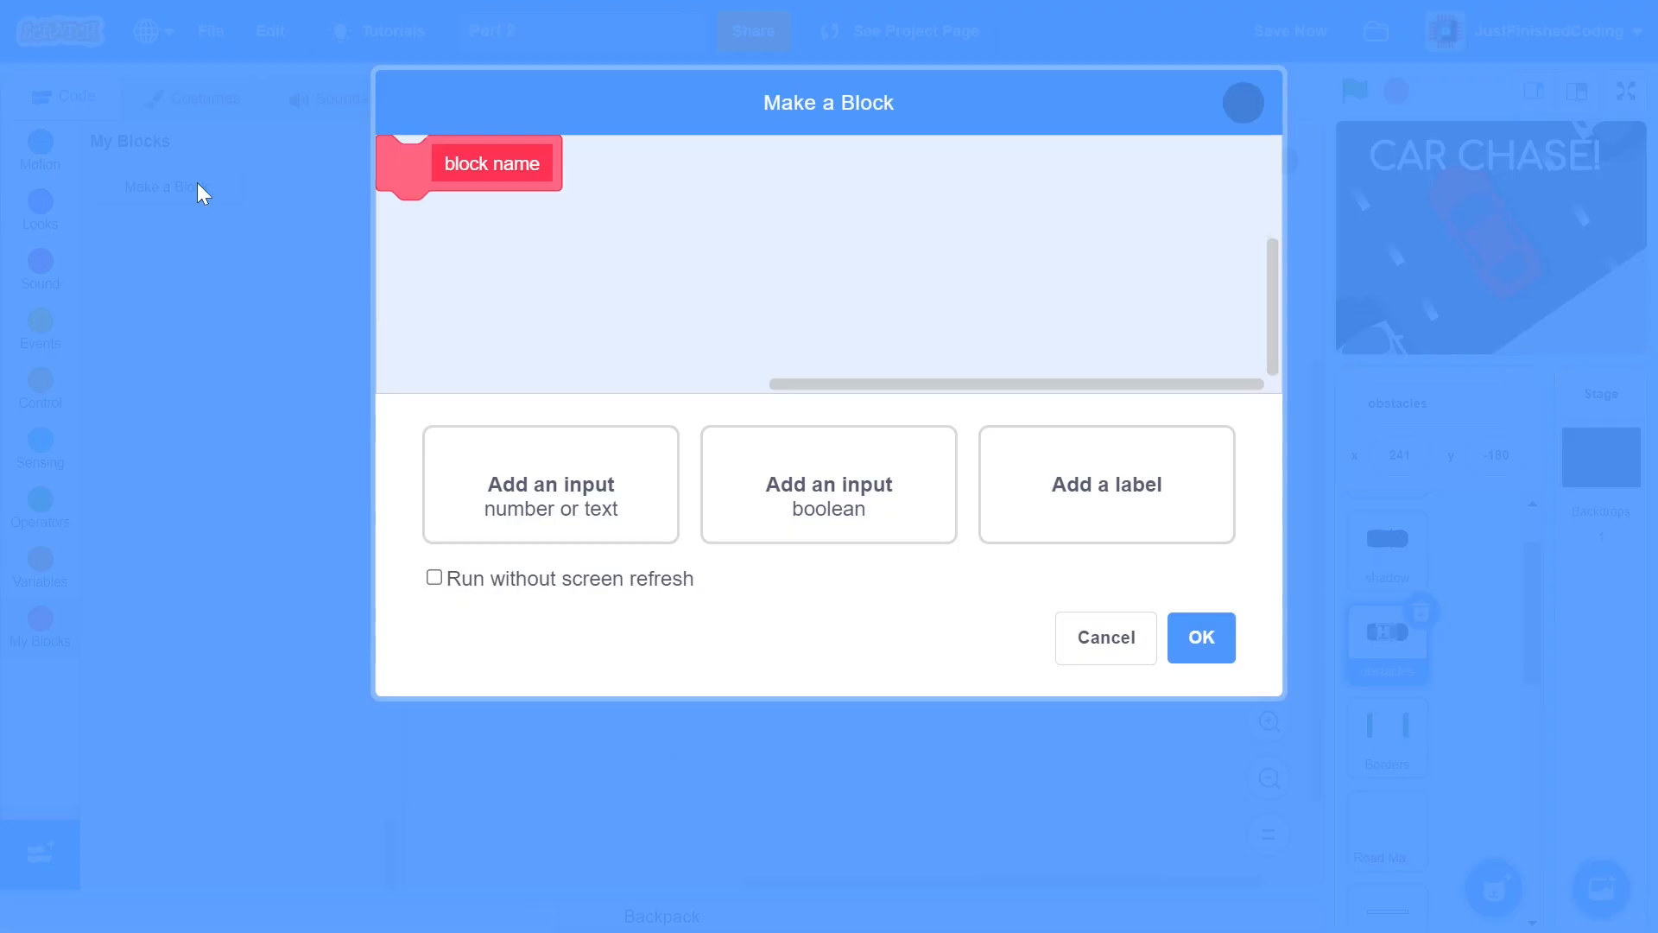
{"action": "type", "text": "Set Difficulty"}
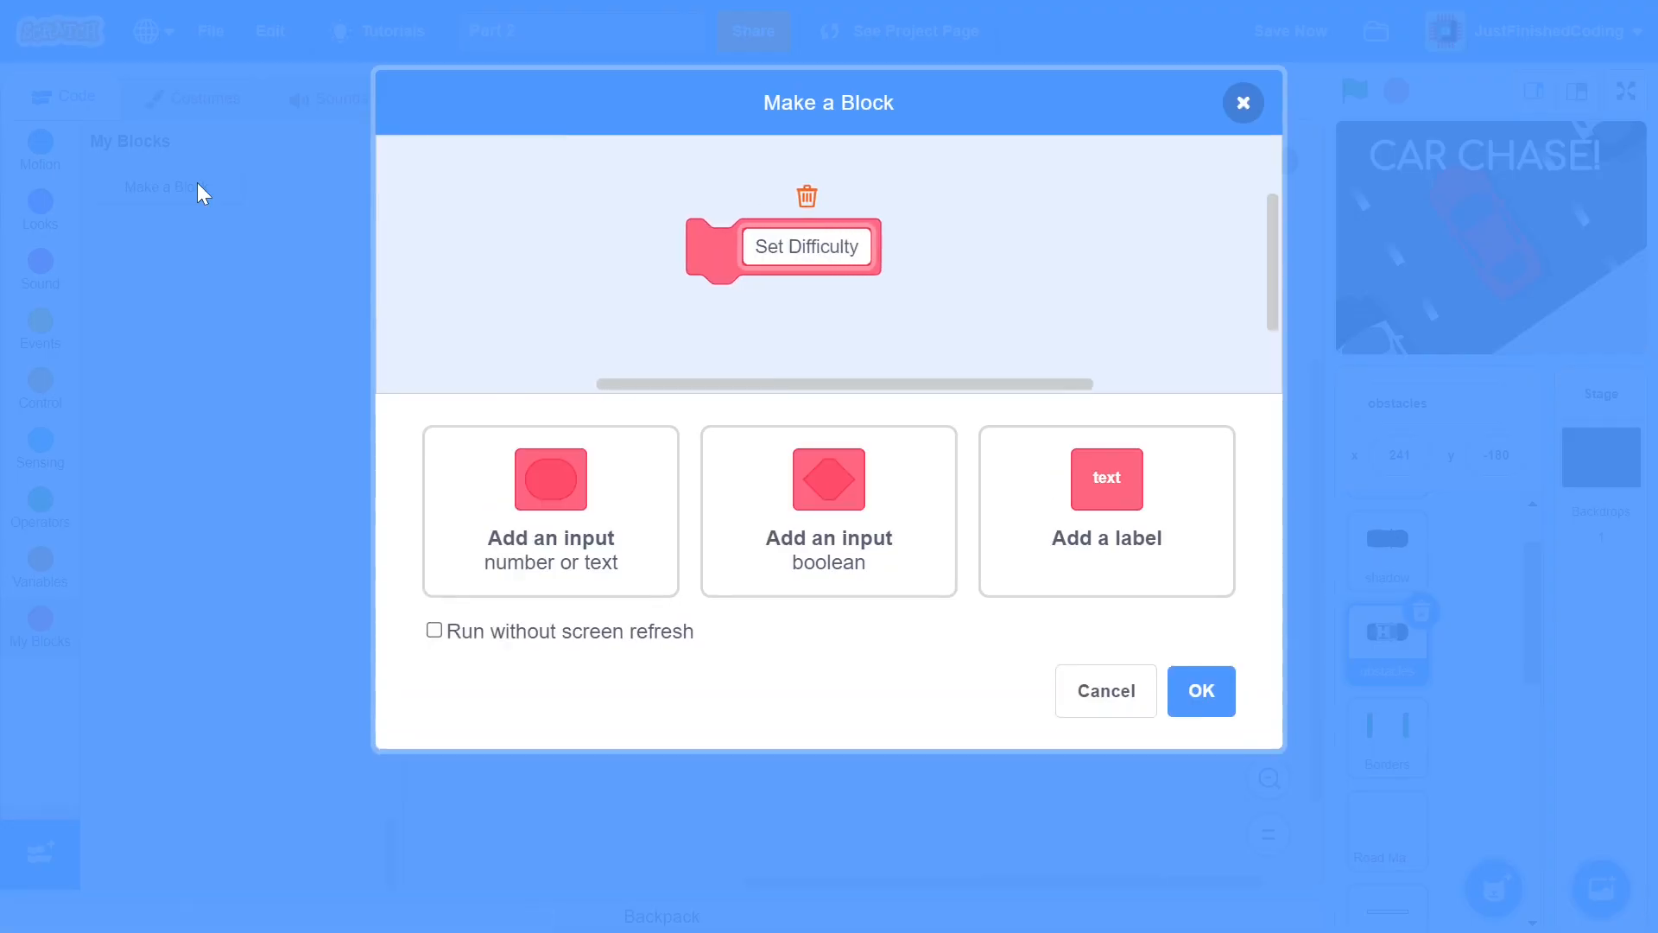
{"action": "left_click", "coordinate": [434, 630]}
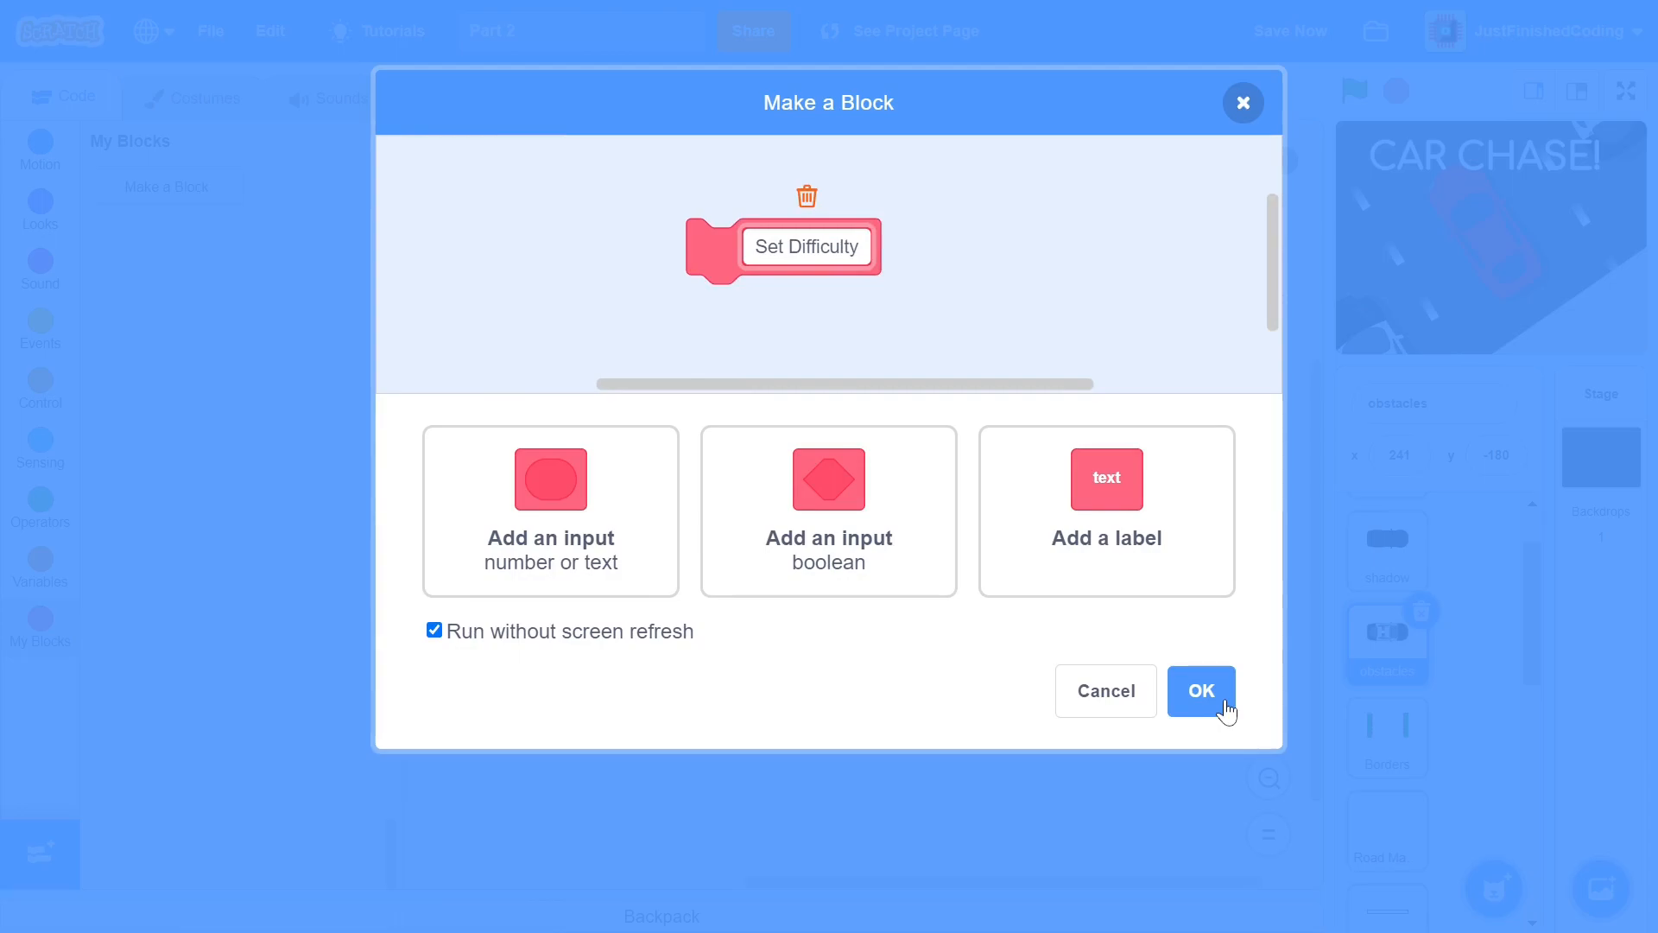
{"action": "left_click", "coordinate": [1200, 691]}
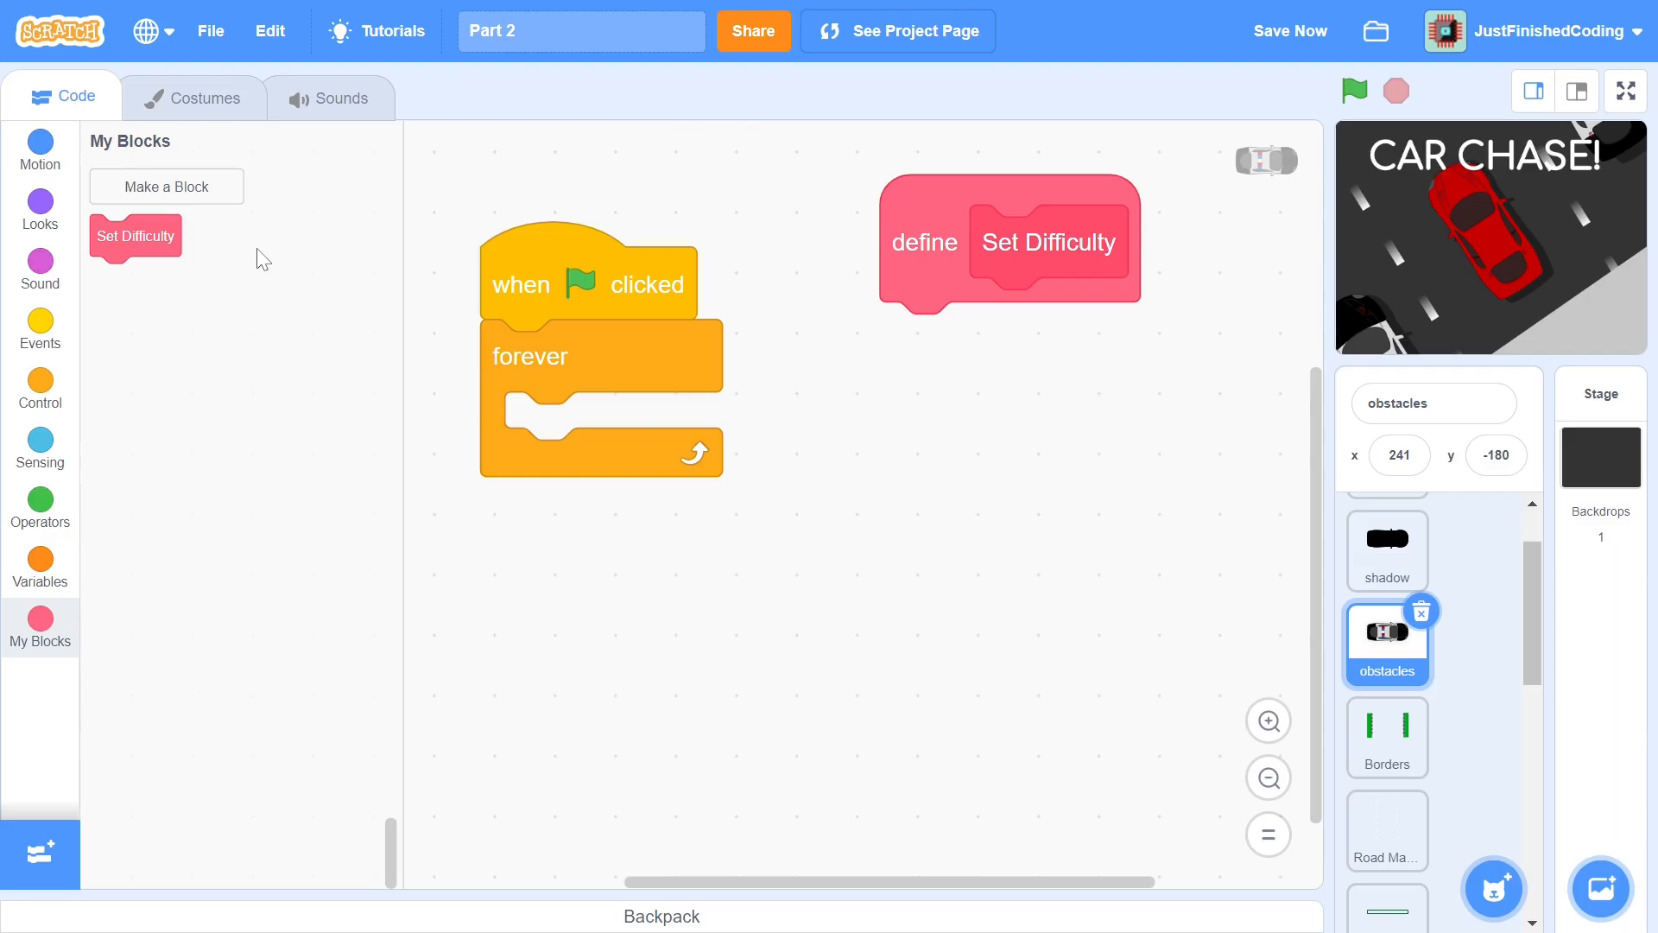
Create a second custom block named Clone Creation
{"action": "left_click", "coordinate": [165, 186]}
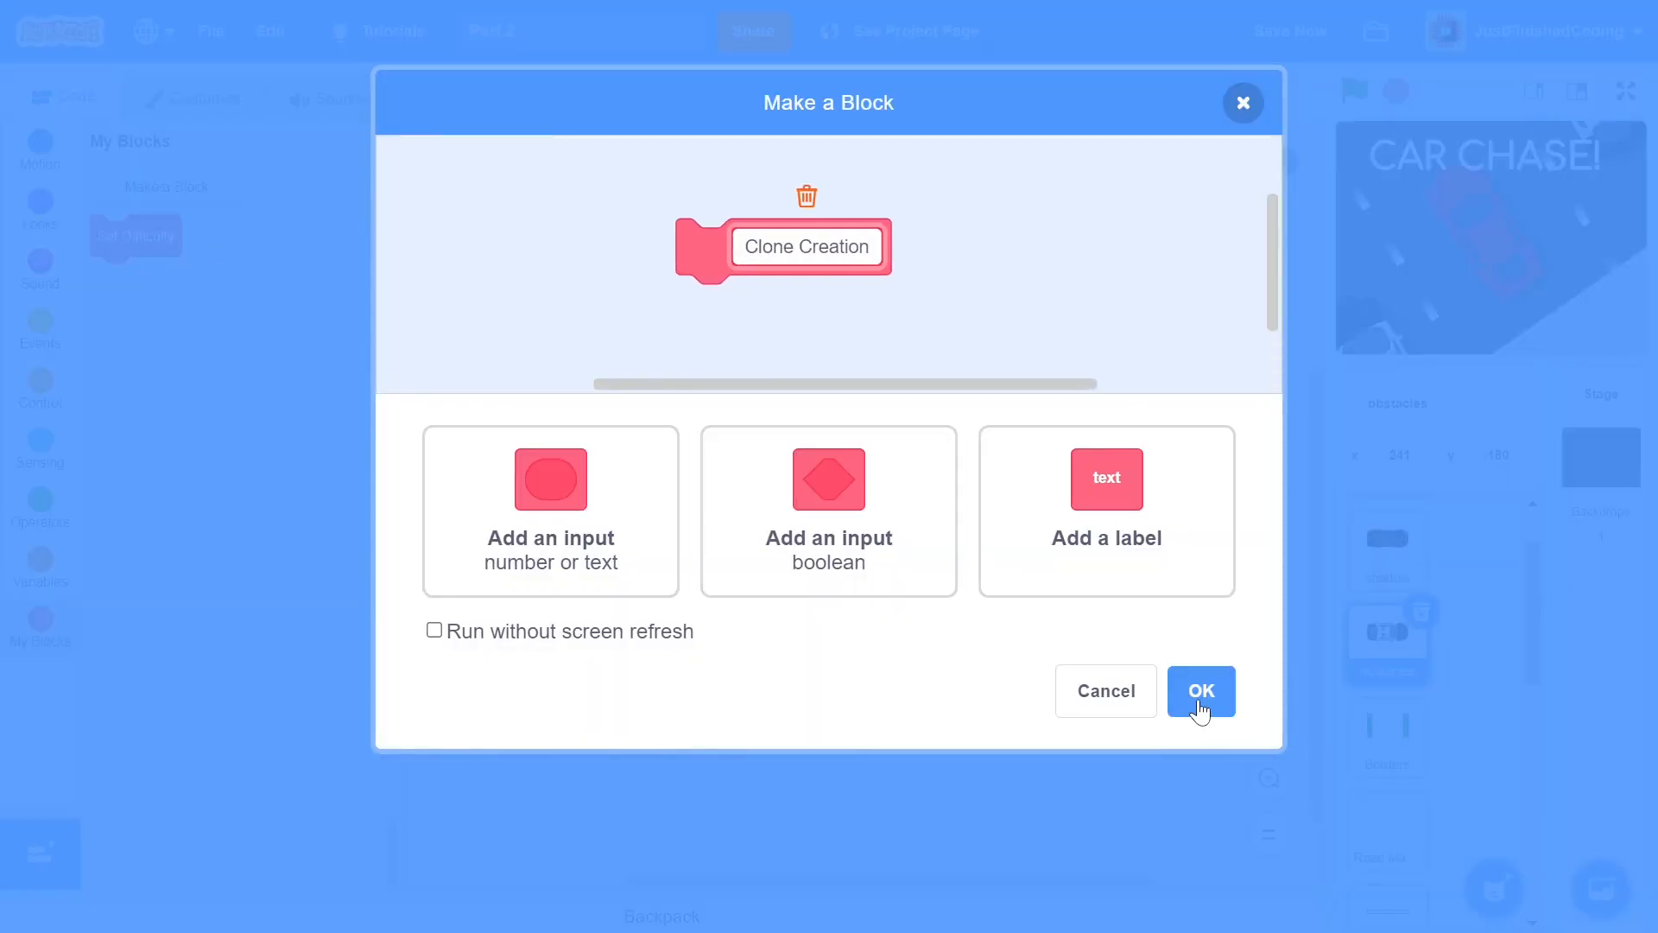
{"action": "left_click", "coordinate": [1201, 691]}
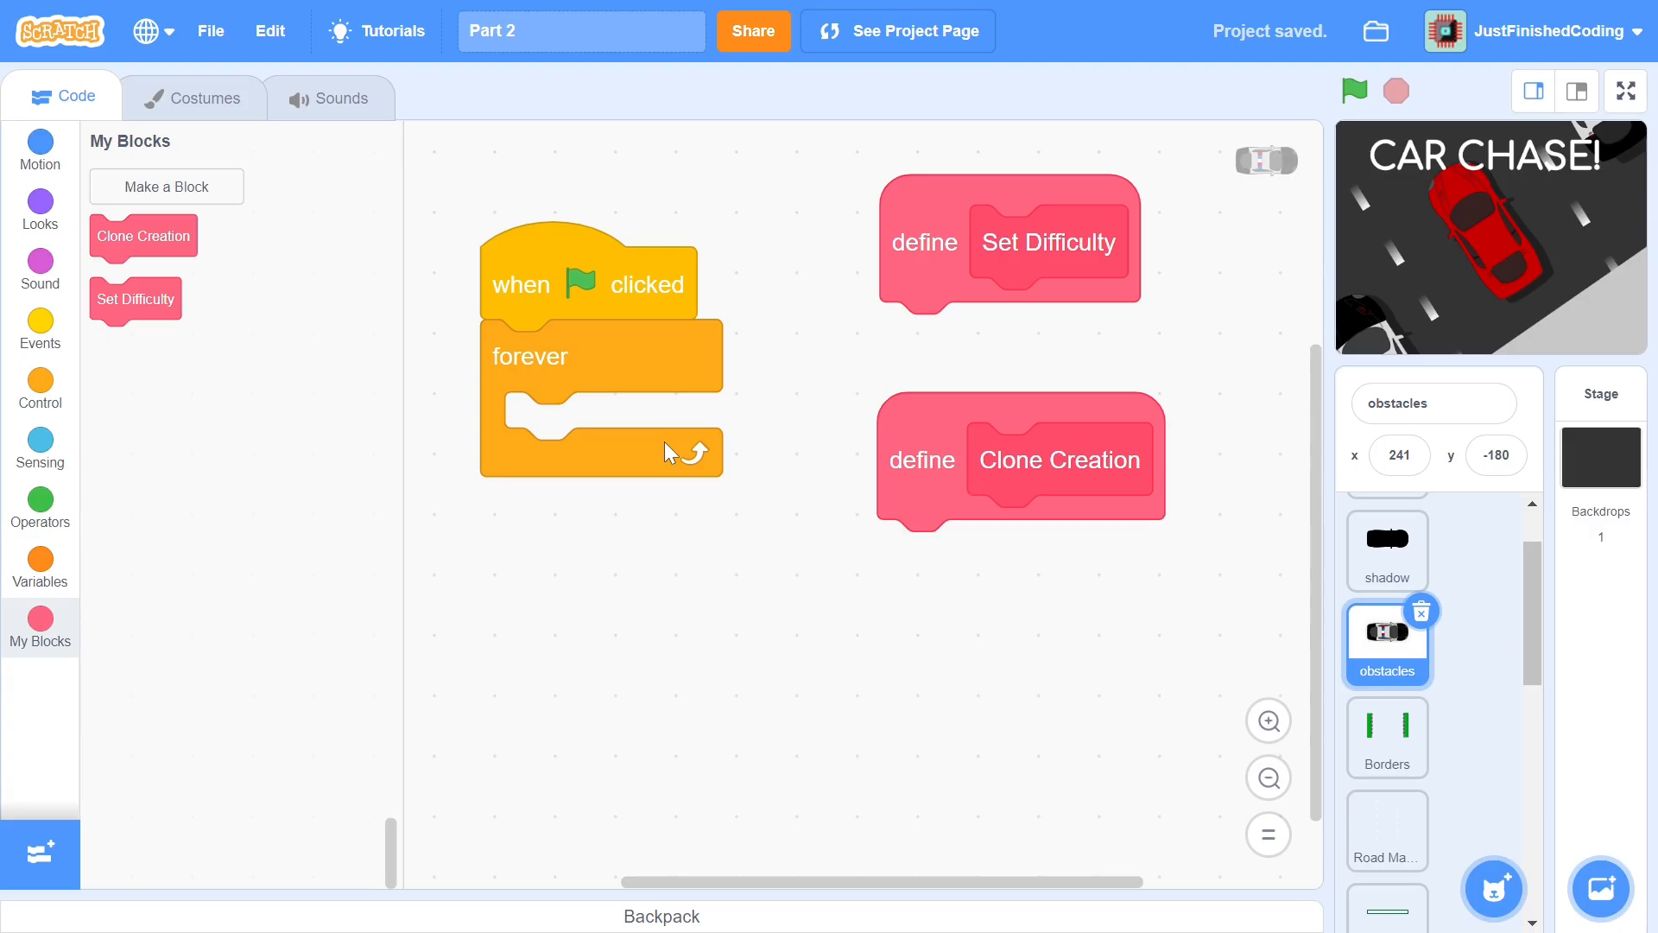
Call Set Difficulty in the forever loop and run Clone Creation only when GAME SETTING = playing
{"action": "left_click_drag", "start_coordinate": [135, 298], "coordinate": [355, 400]}
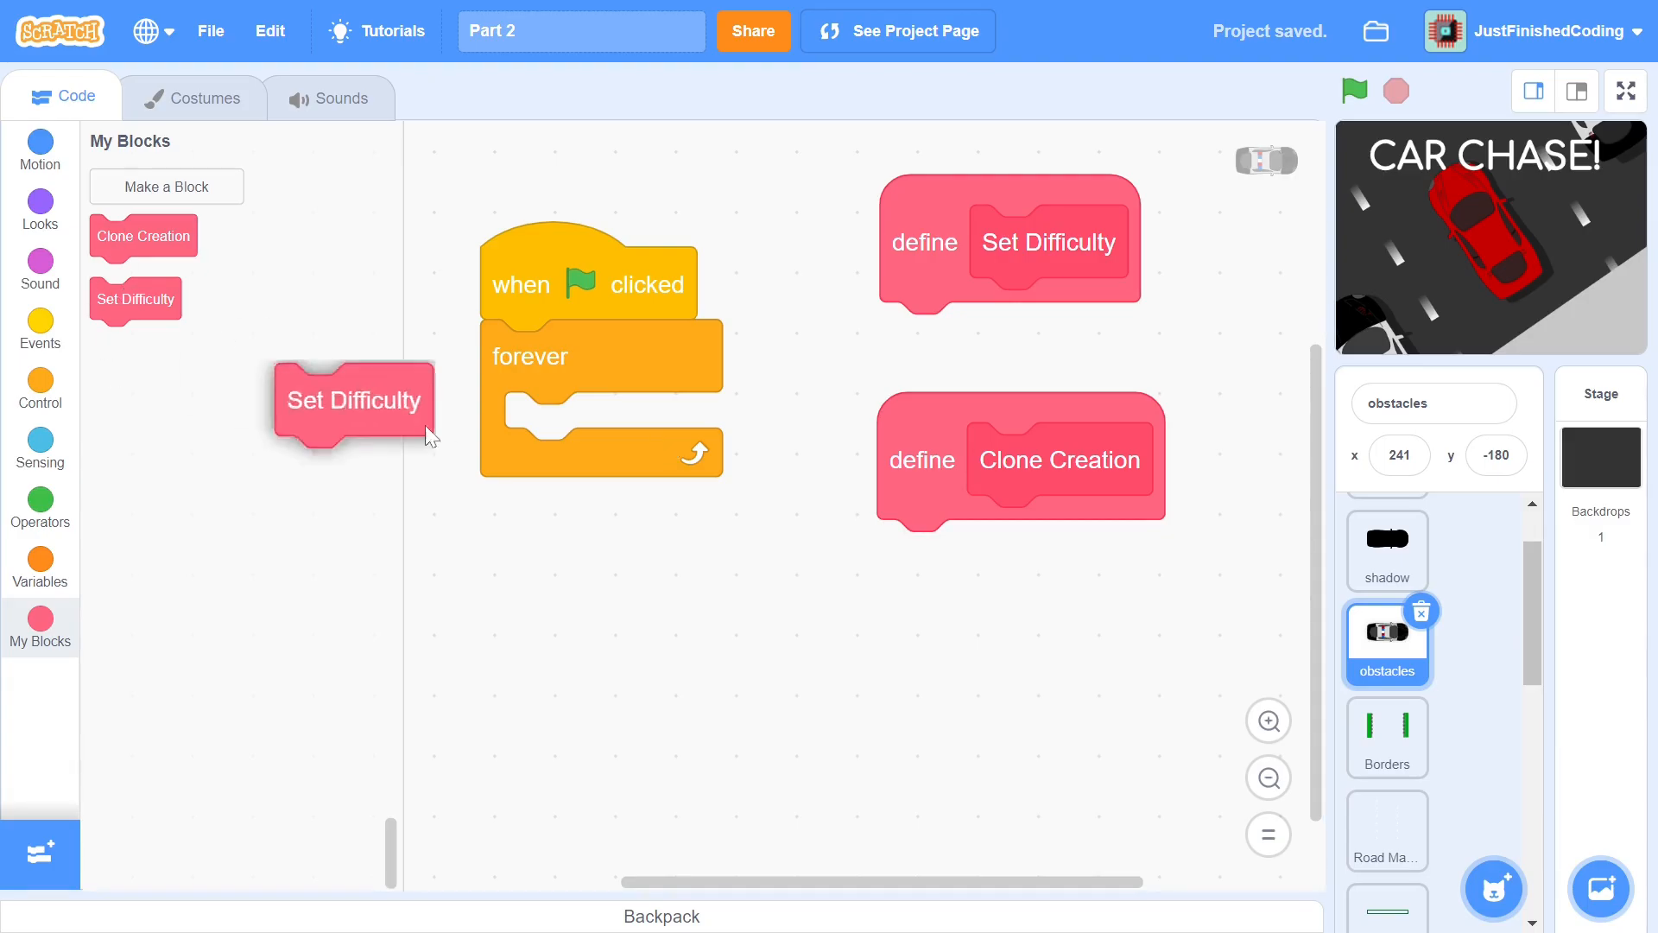
{"action": "left_click_drag", "start_coordinate": [353, 399], "coordinate": [582, 428]}
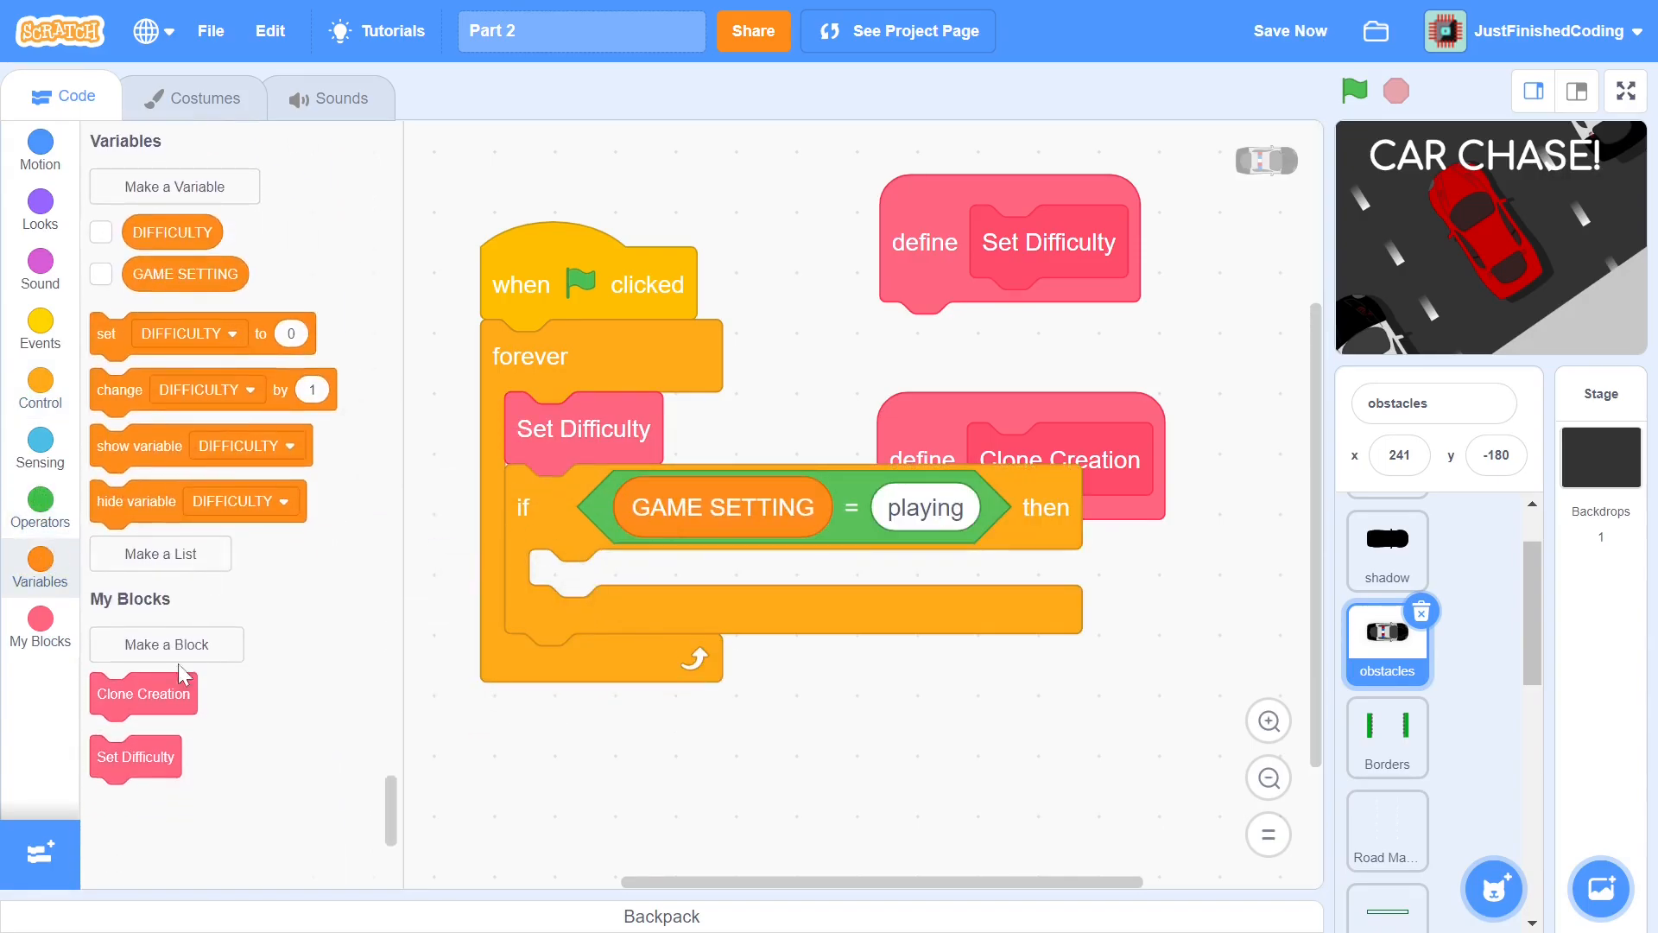
{"action": "left_click_drag", "start_coordinate": [143, 694], "coordinate": [622, 585]}
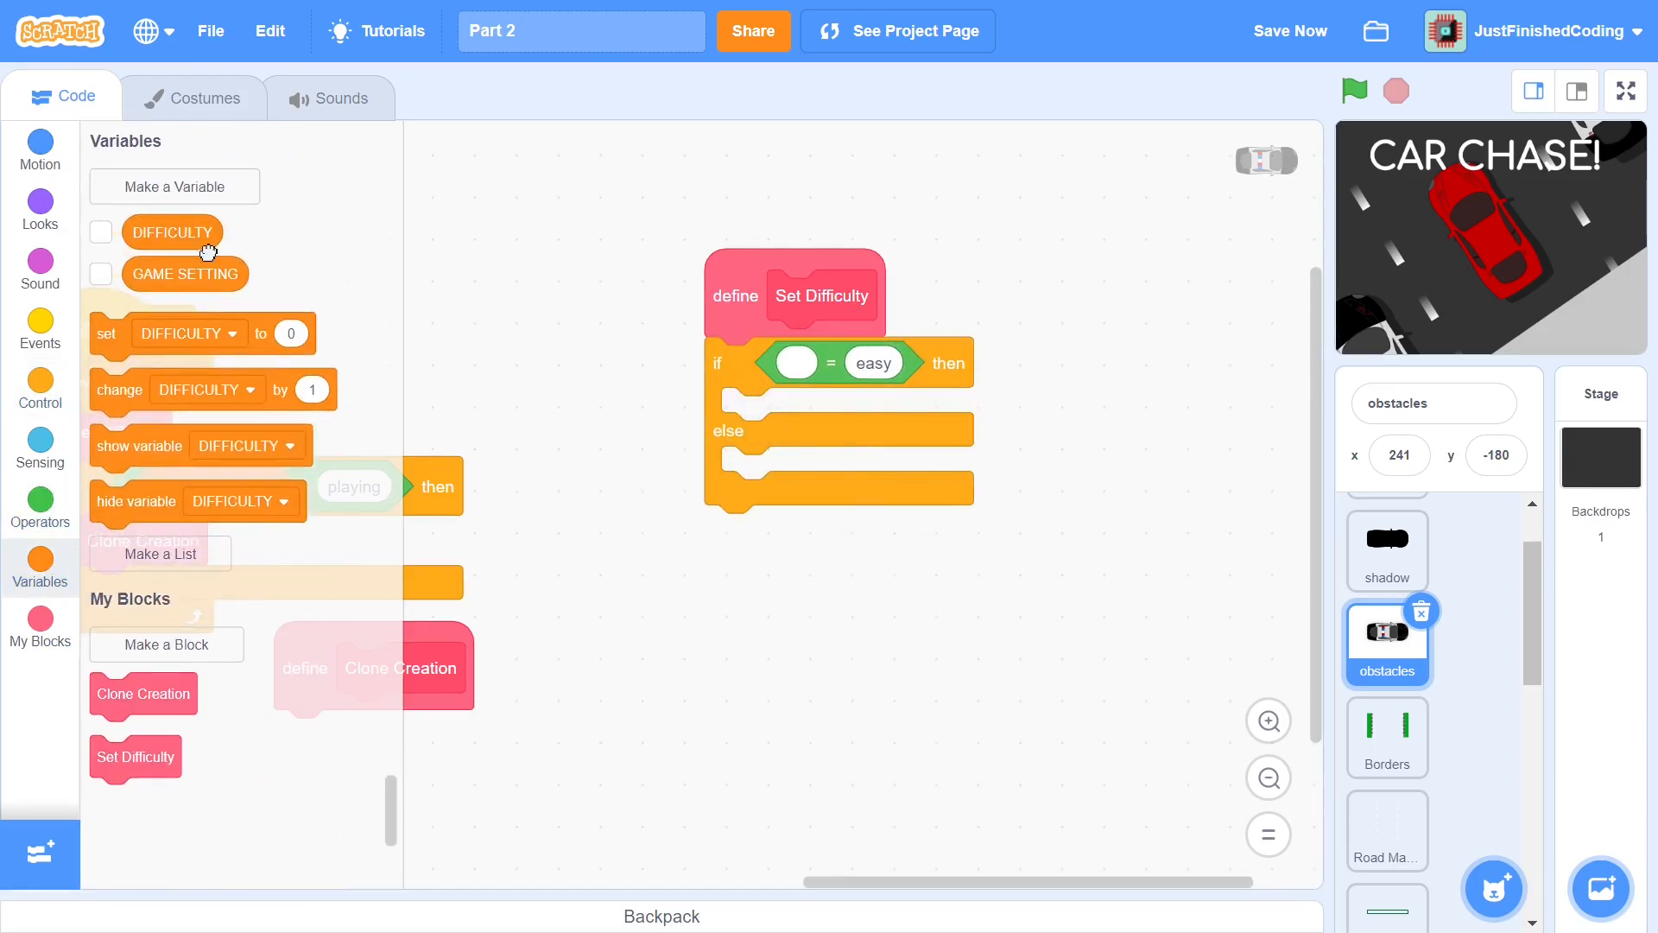
Create a SPEED variable and nest if-else blocks in Set Difficulty for each difficulty level
{"action": "left_click", "coordinate": [173, 187]}
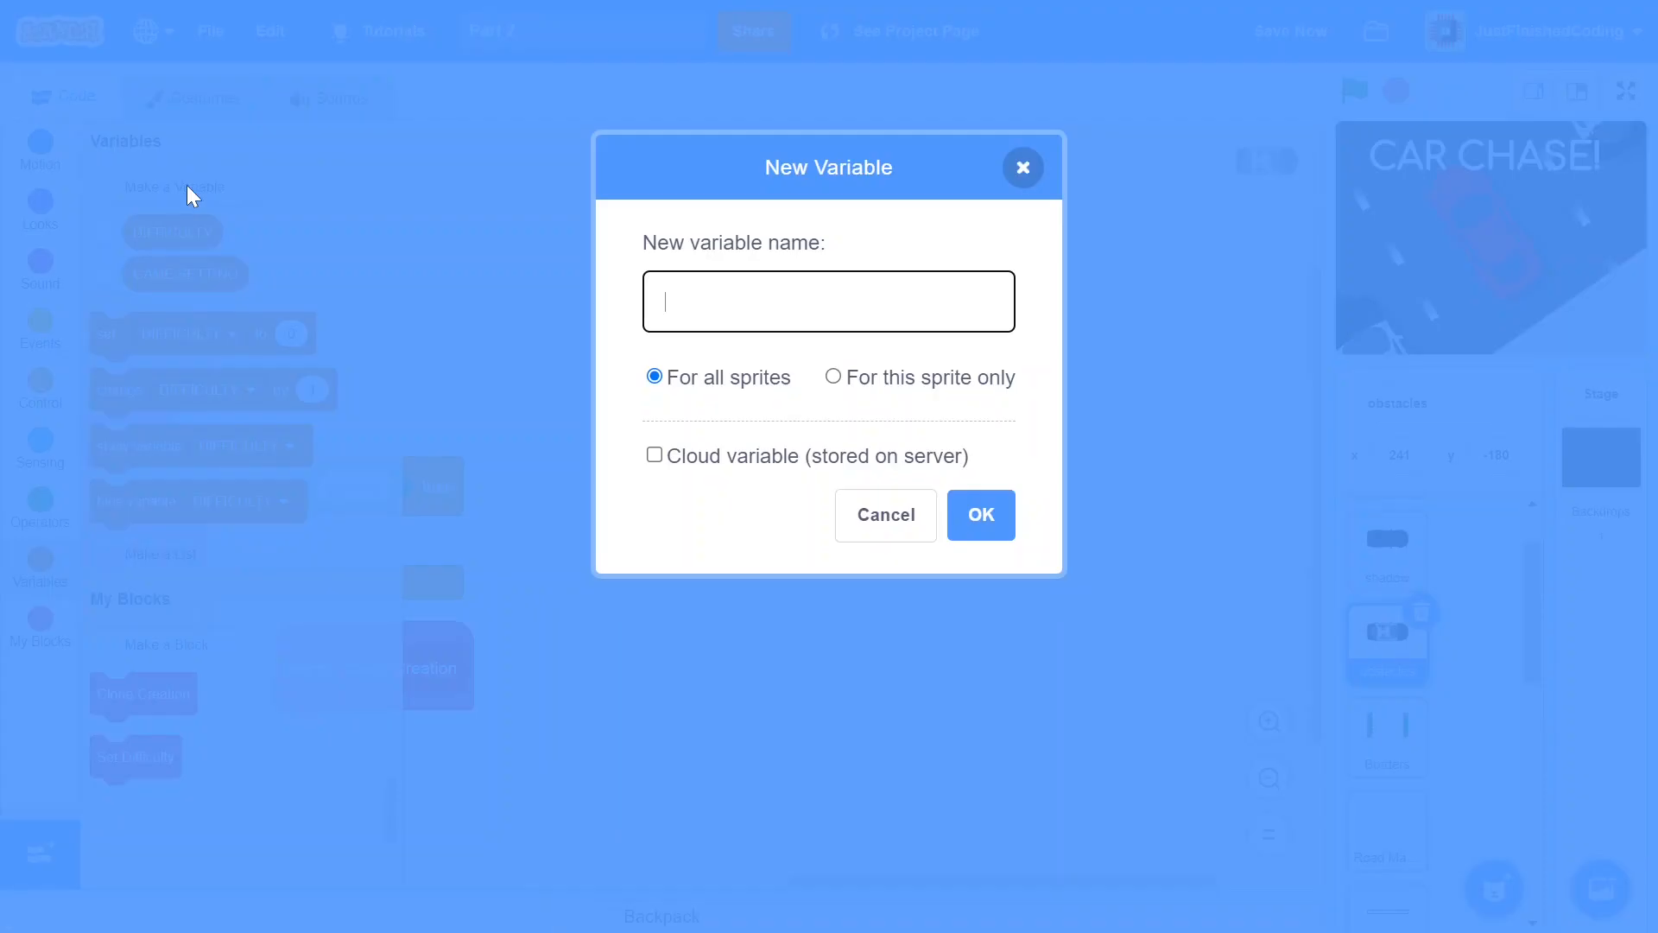
{"action": "type", "text": "SPEED"}
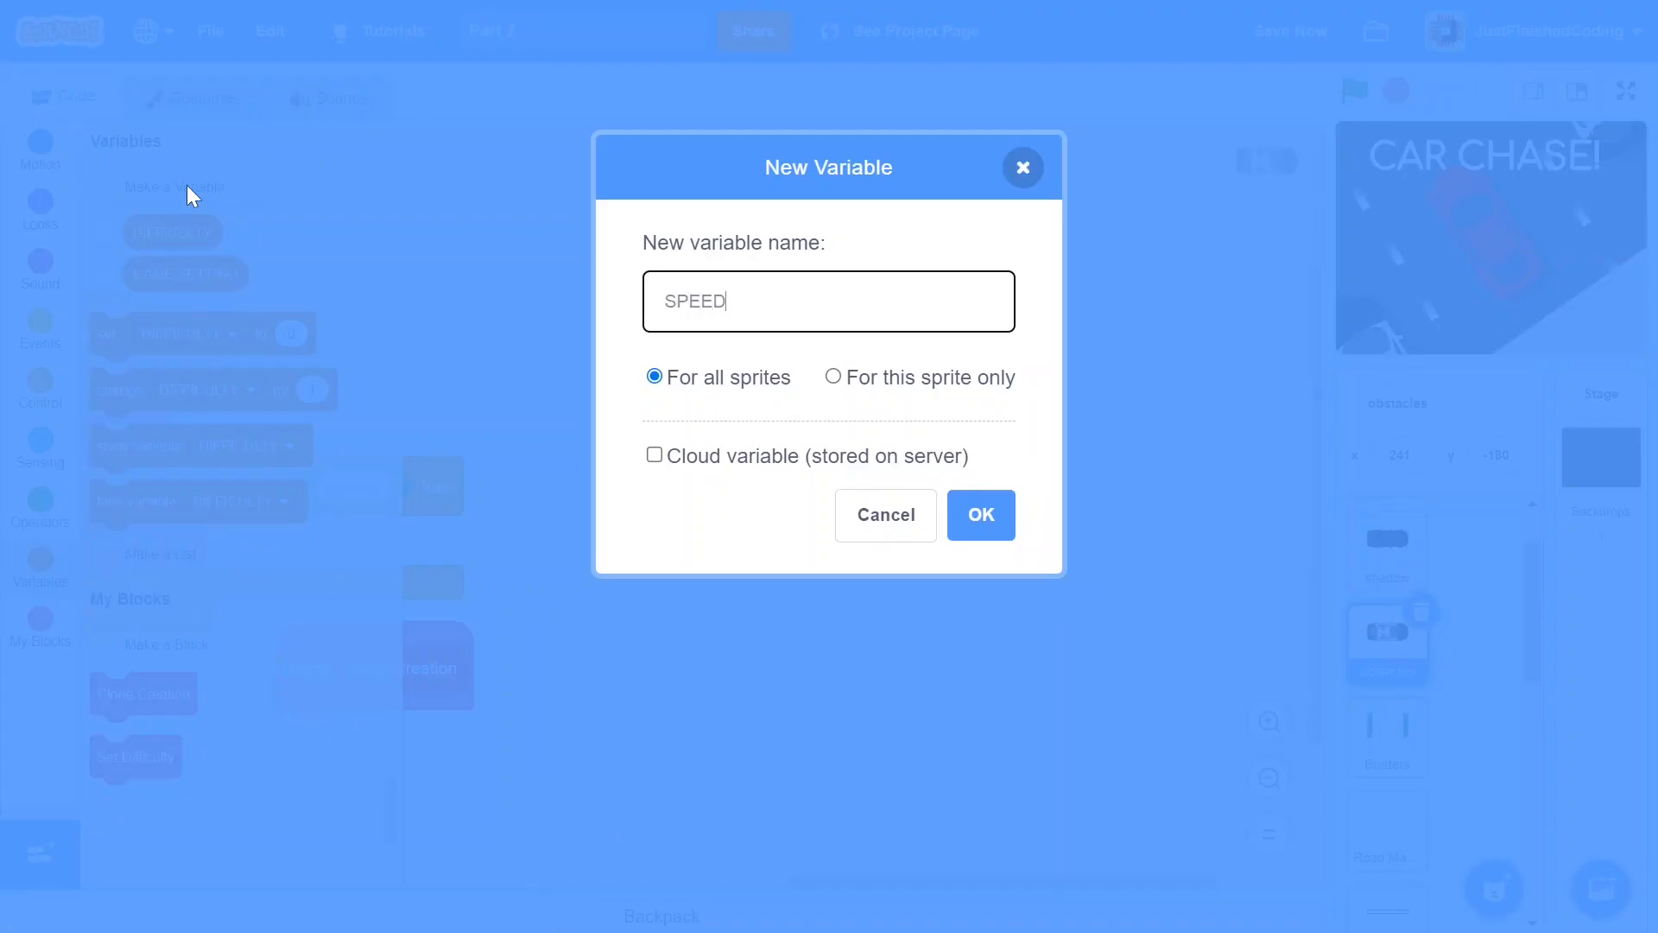
{"action": "left_click", "coordinate": [978, 515]}
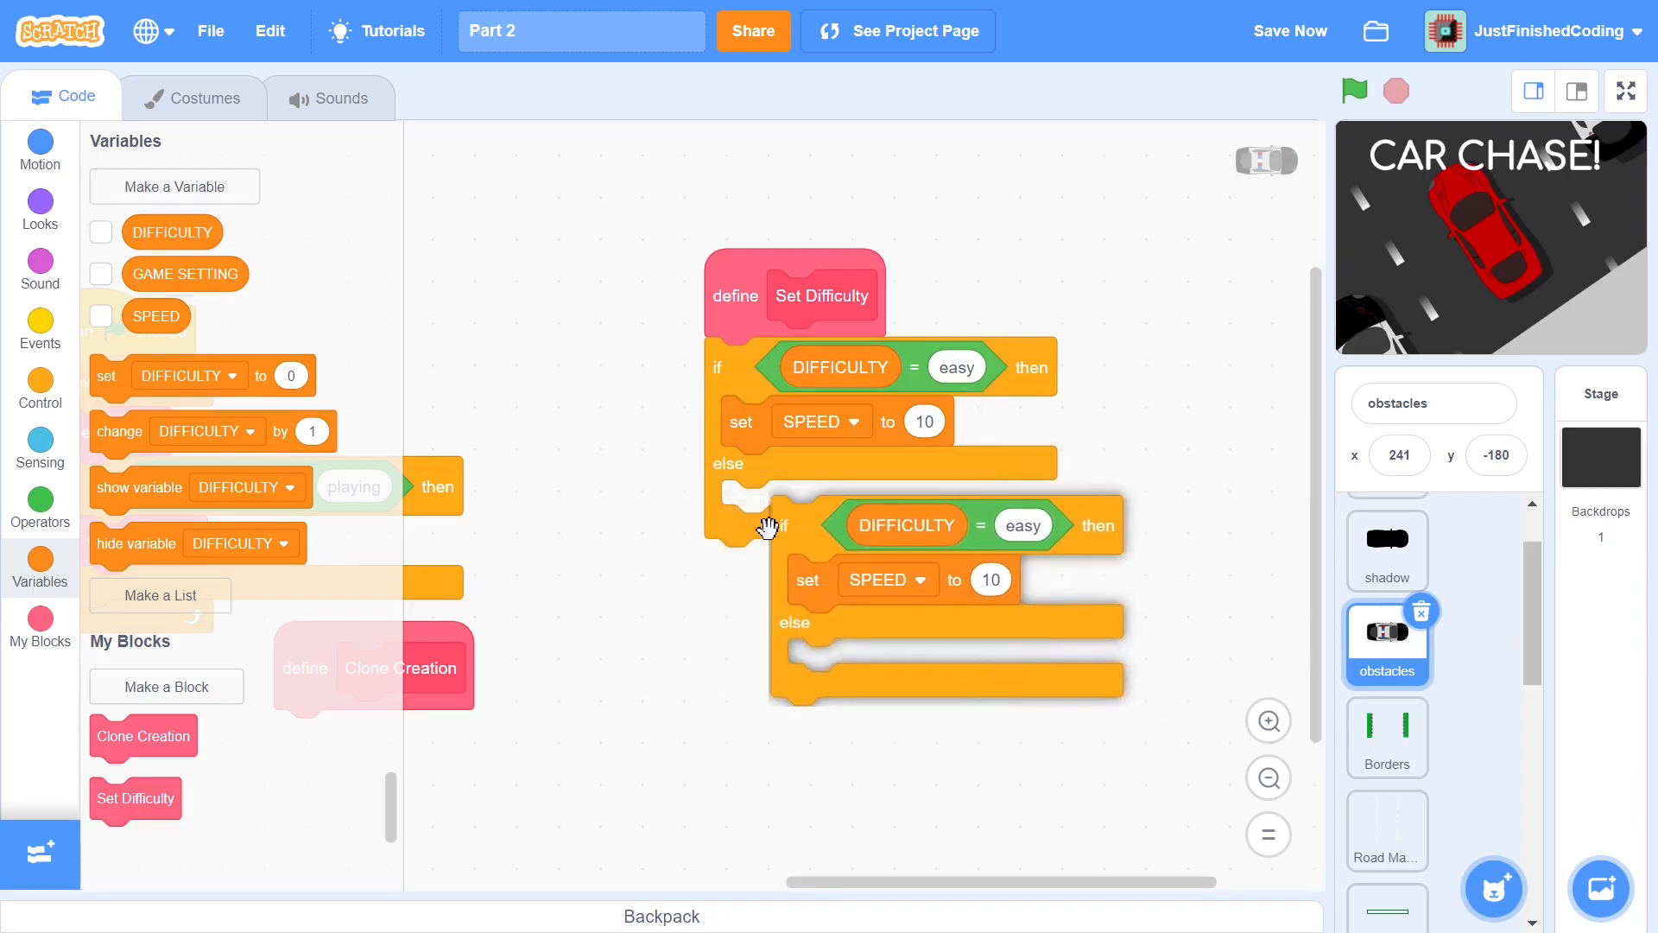
{"action": "left_click", "coordinate": [40, 389]}
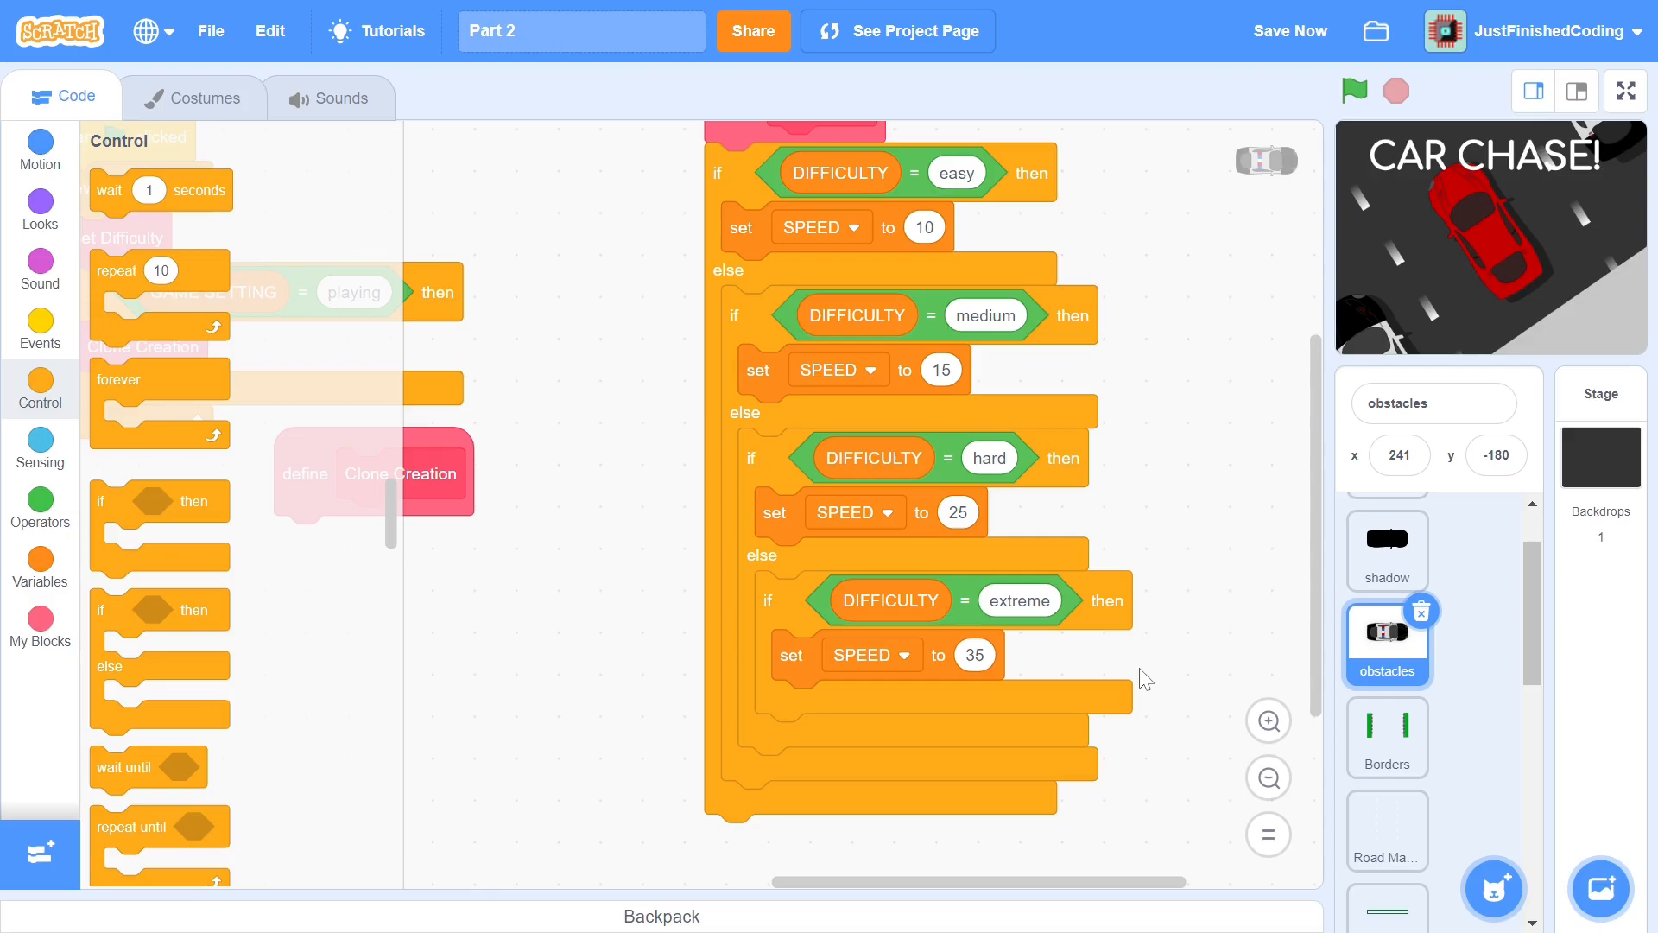
{"action": "mouse_move", "coordinate": [713, 572]}
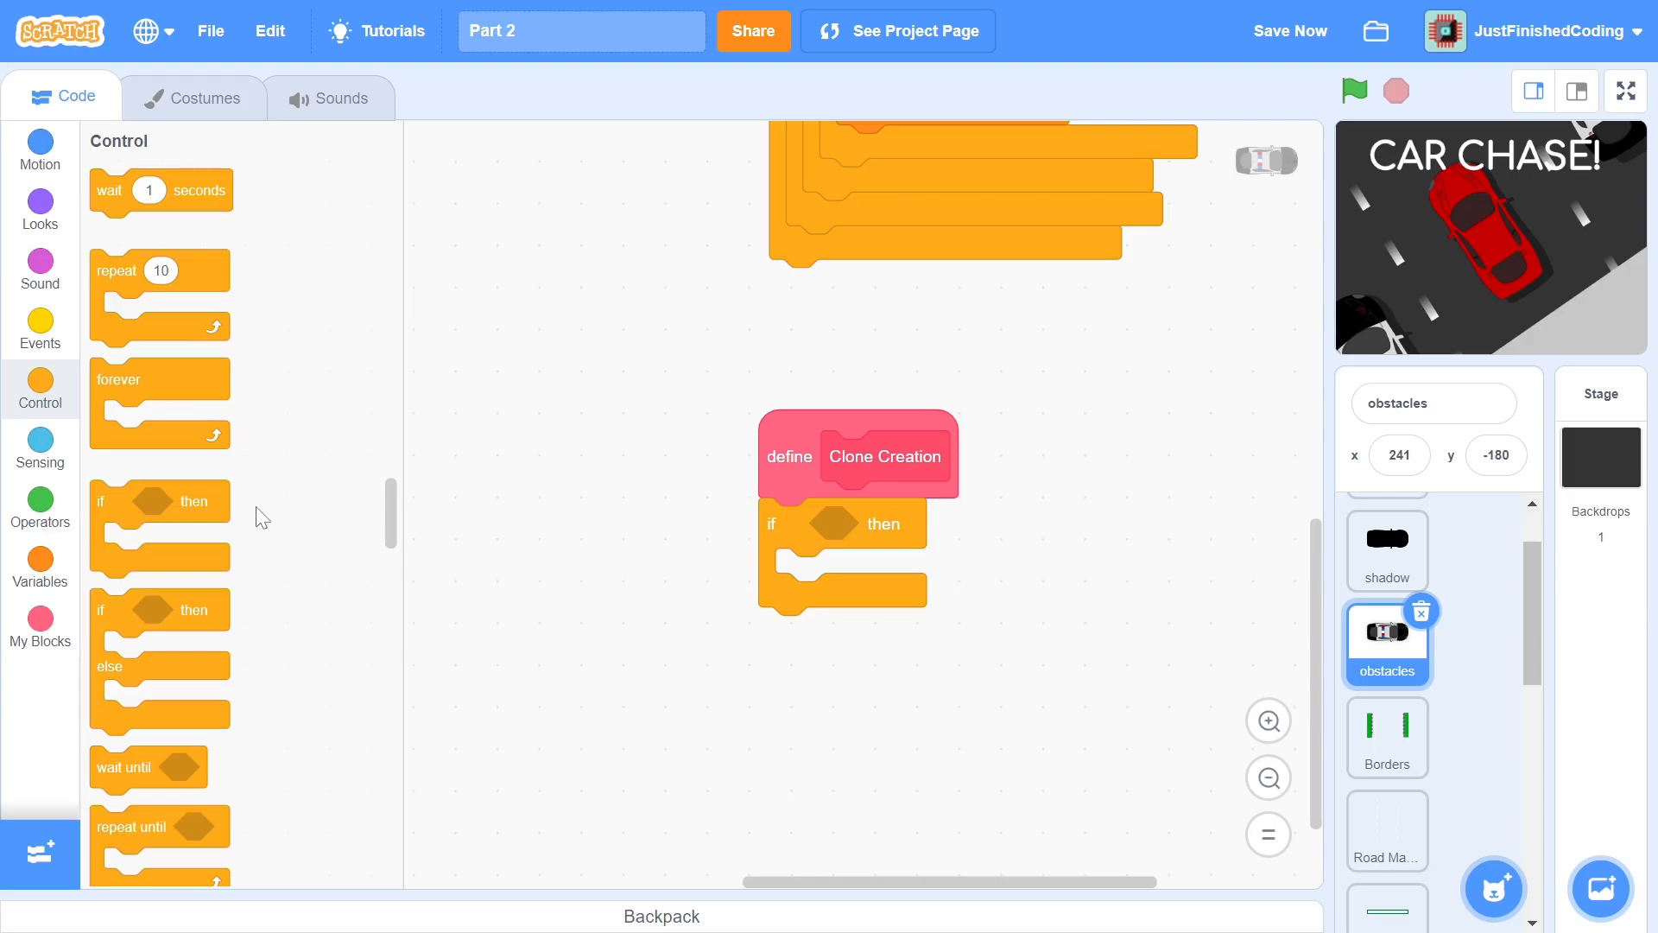
Set SPEED 10/15/25/35 per difficulty and make Clone Creation spawn clones after difficulty-based random waits
{"action": "left_click", "coordinate": [39, 506]}
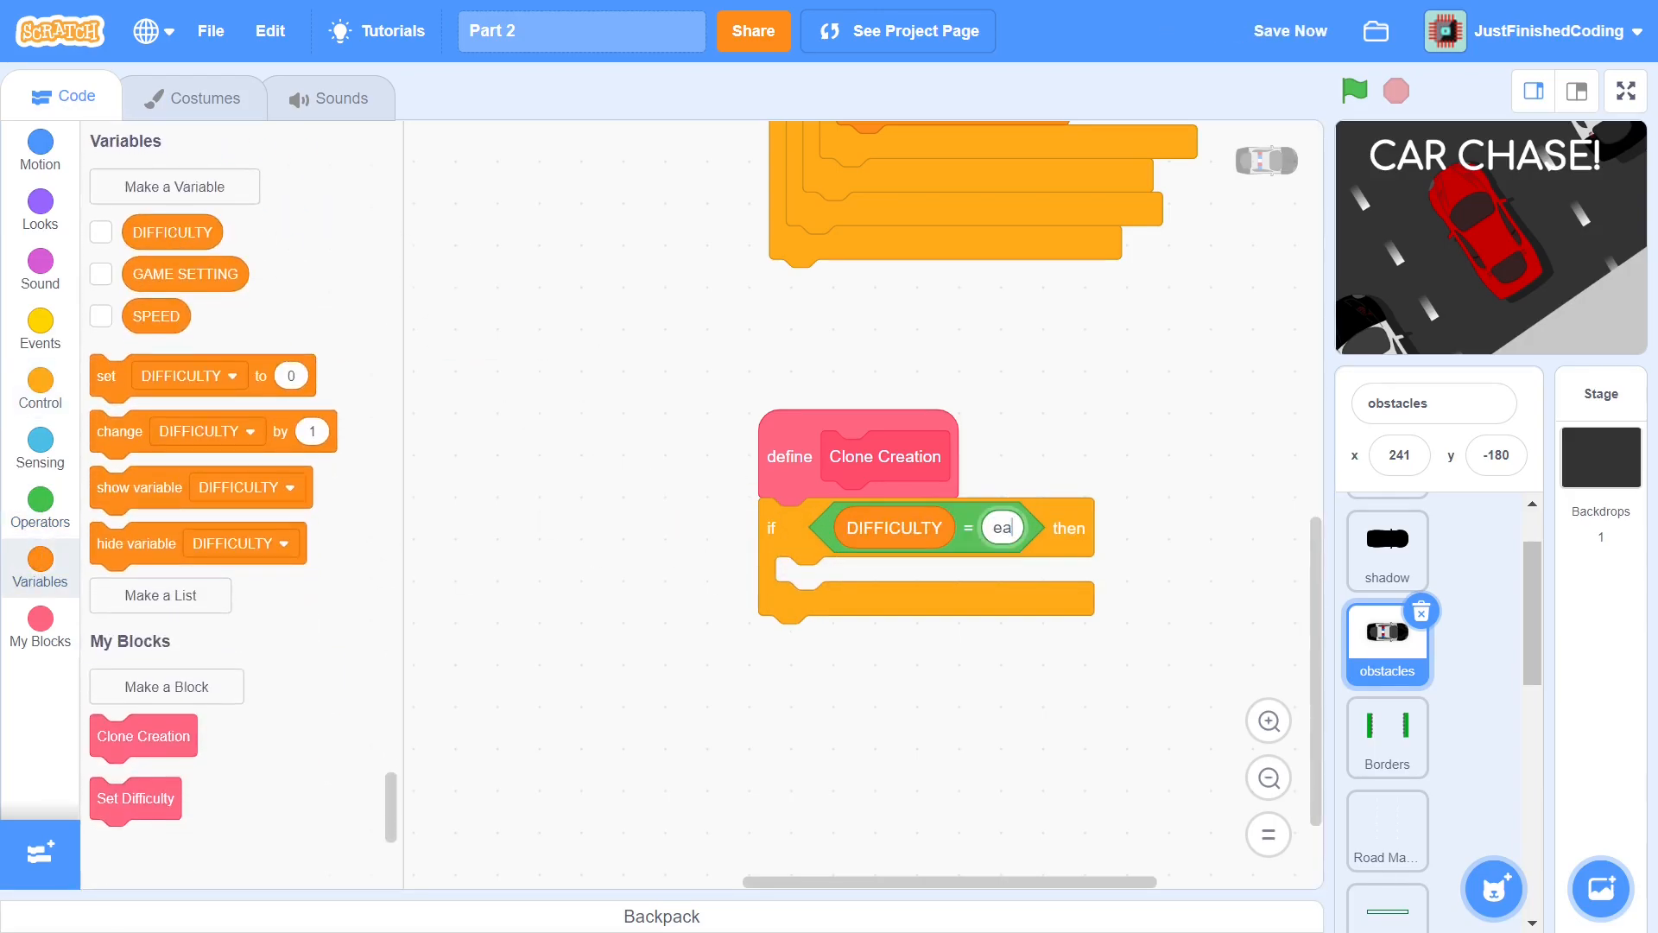
{"action": "type", "text": "easy"}
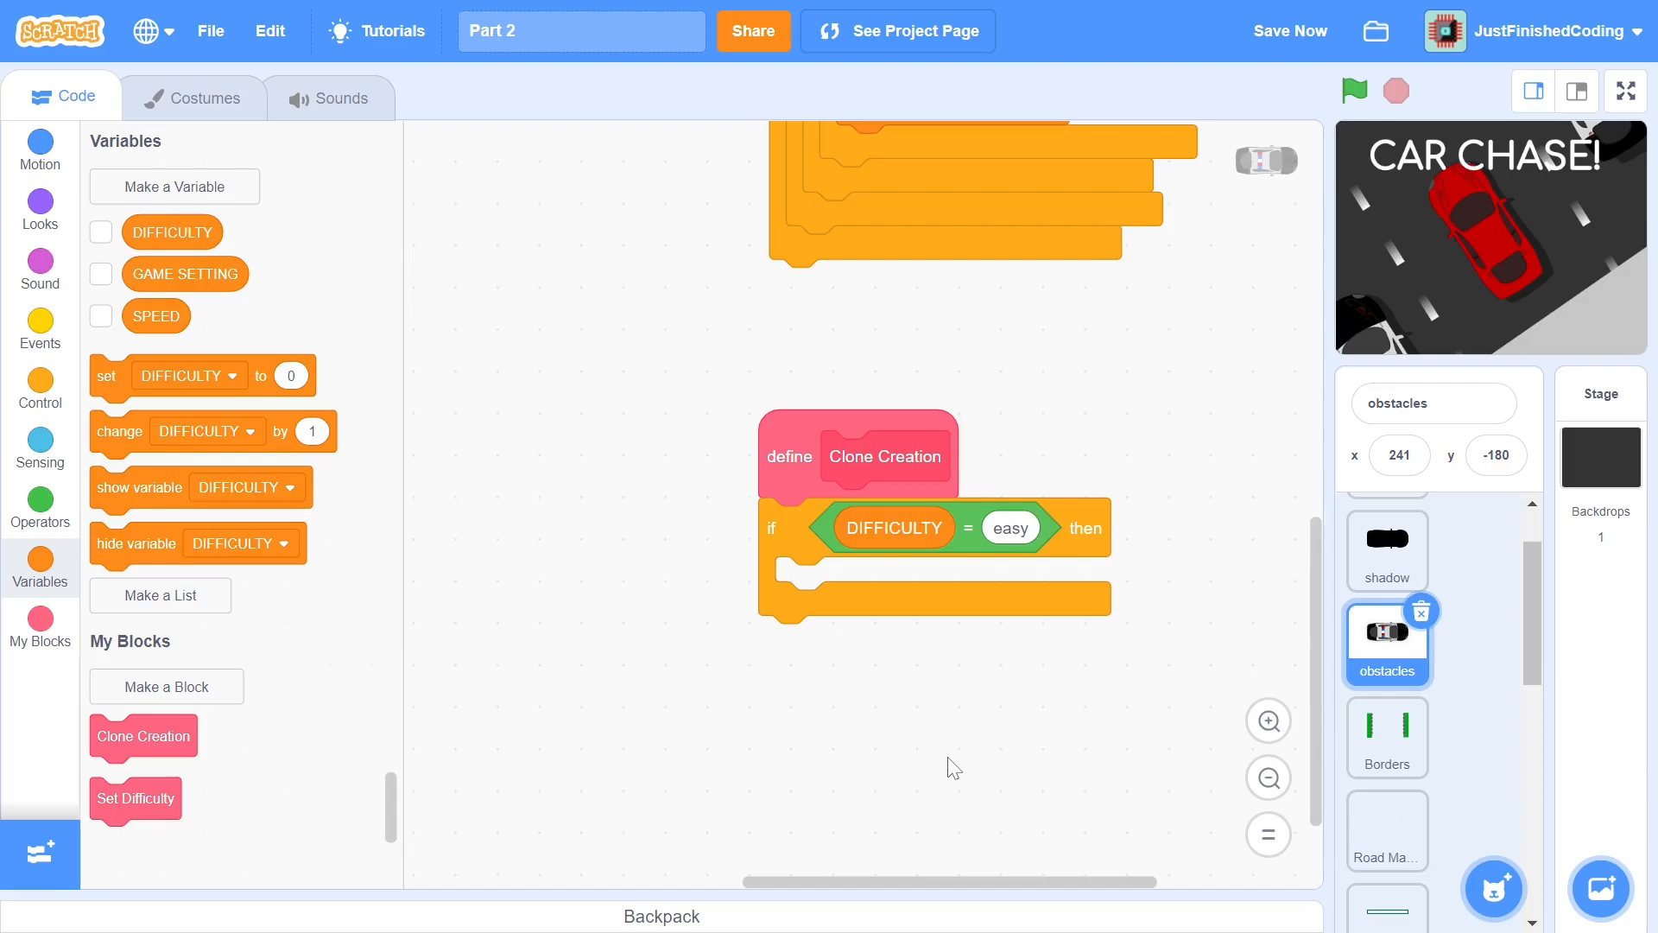
{"action": "left_click", "coordinate": [40, 388]}
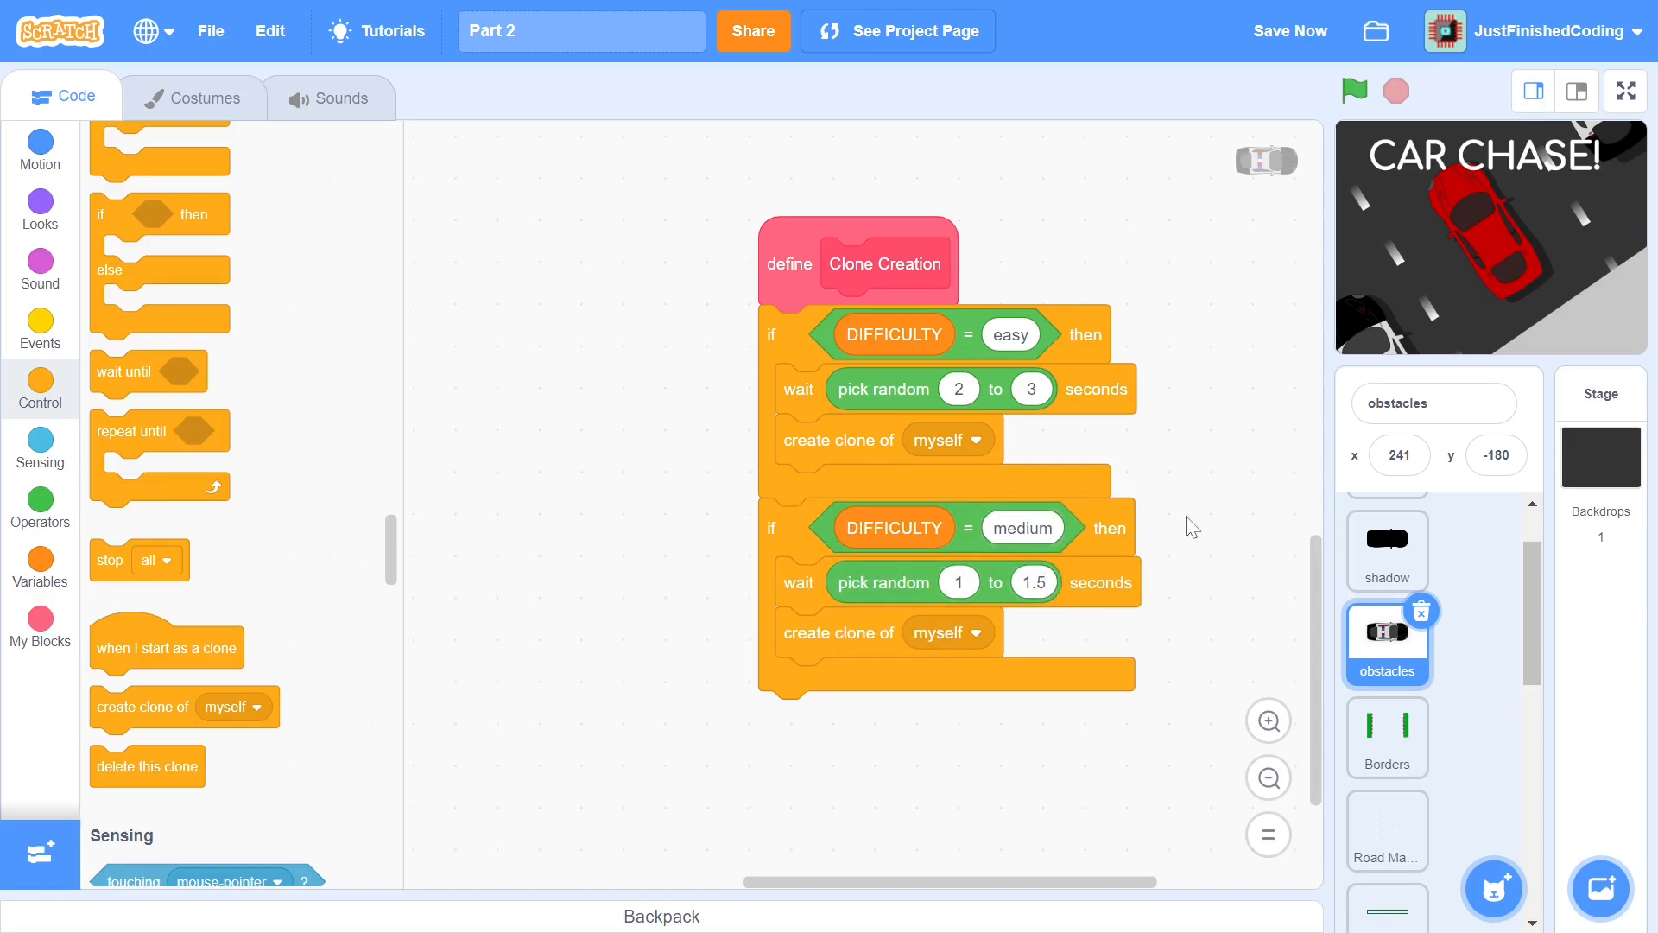
{"action": "scroll", "scroll_direction": "down", "scroll_amount": 3}
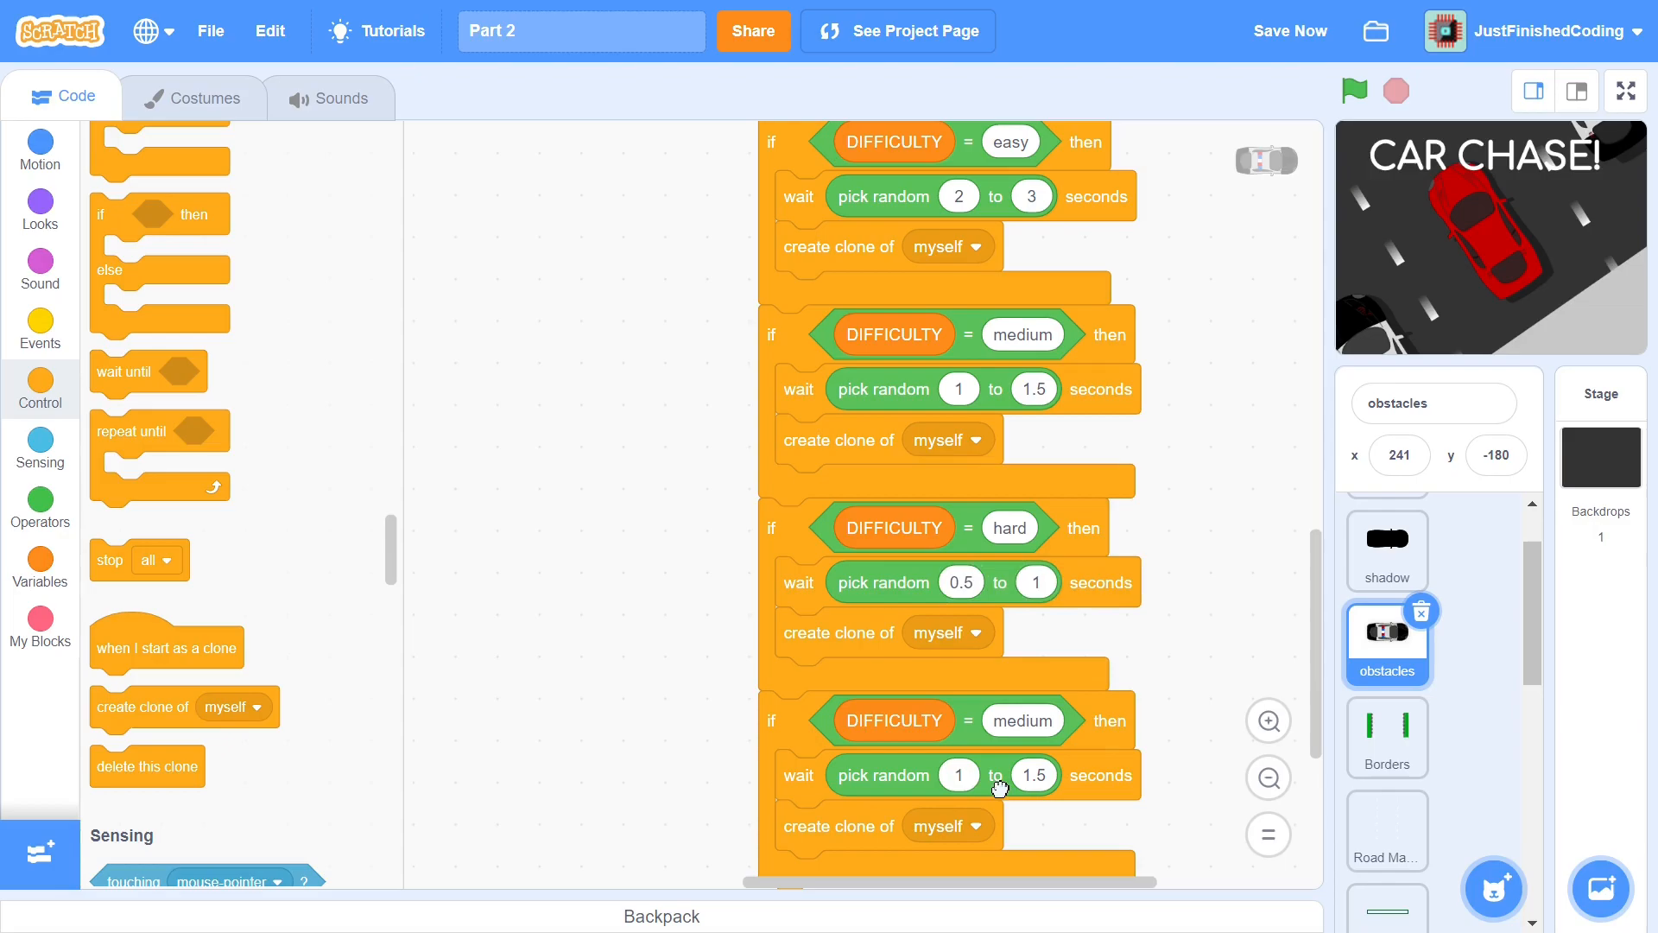
{"action": "type", "text": "ext"}
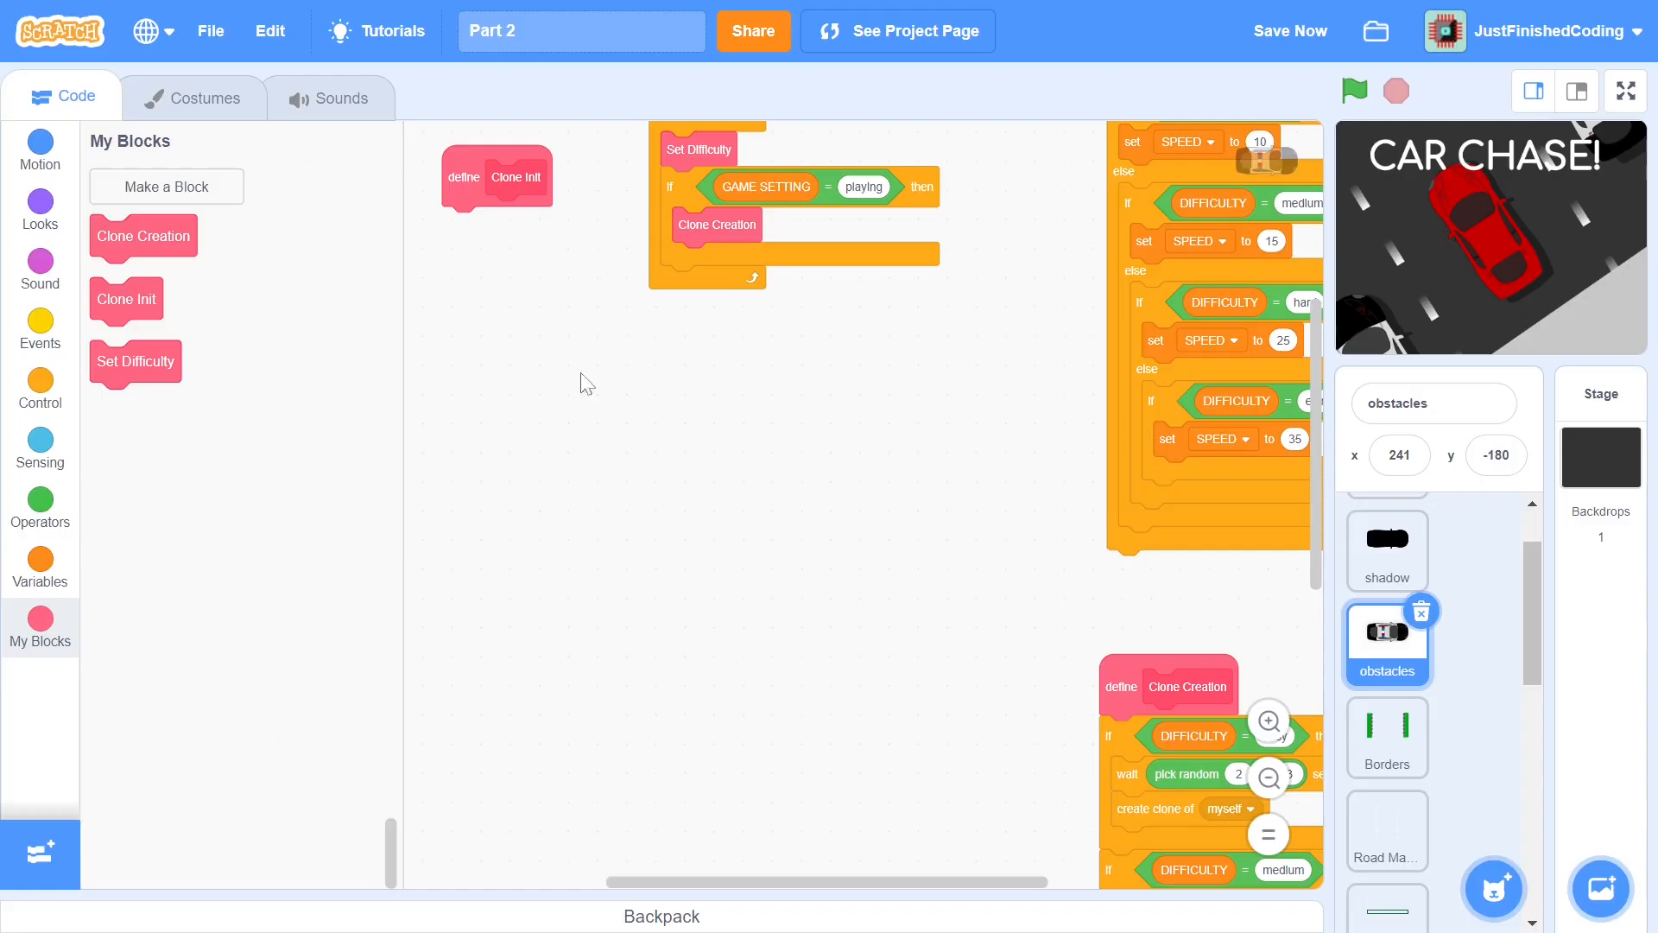
Build Clone Init: point in direction 0, y 203, show, and randomly switch to cop or another costume
{"action": "left_click_drag", "start_coordinate": [517, 176], "coordinate": [729, 402]}
{"action": "type", "text": "203"}
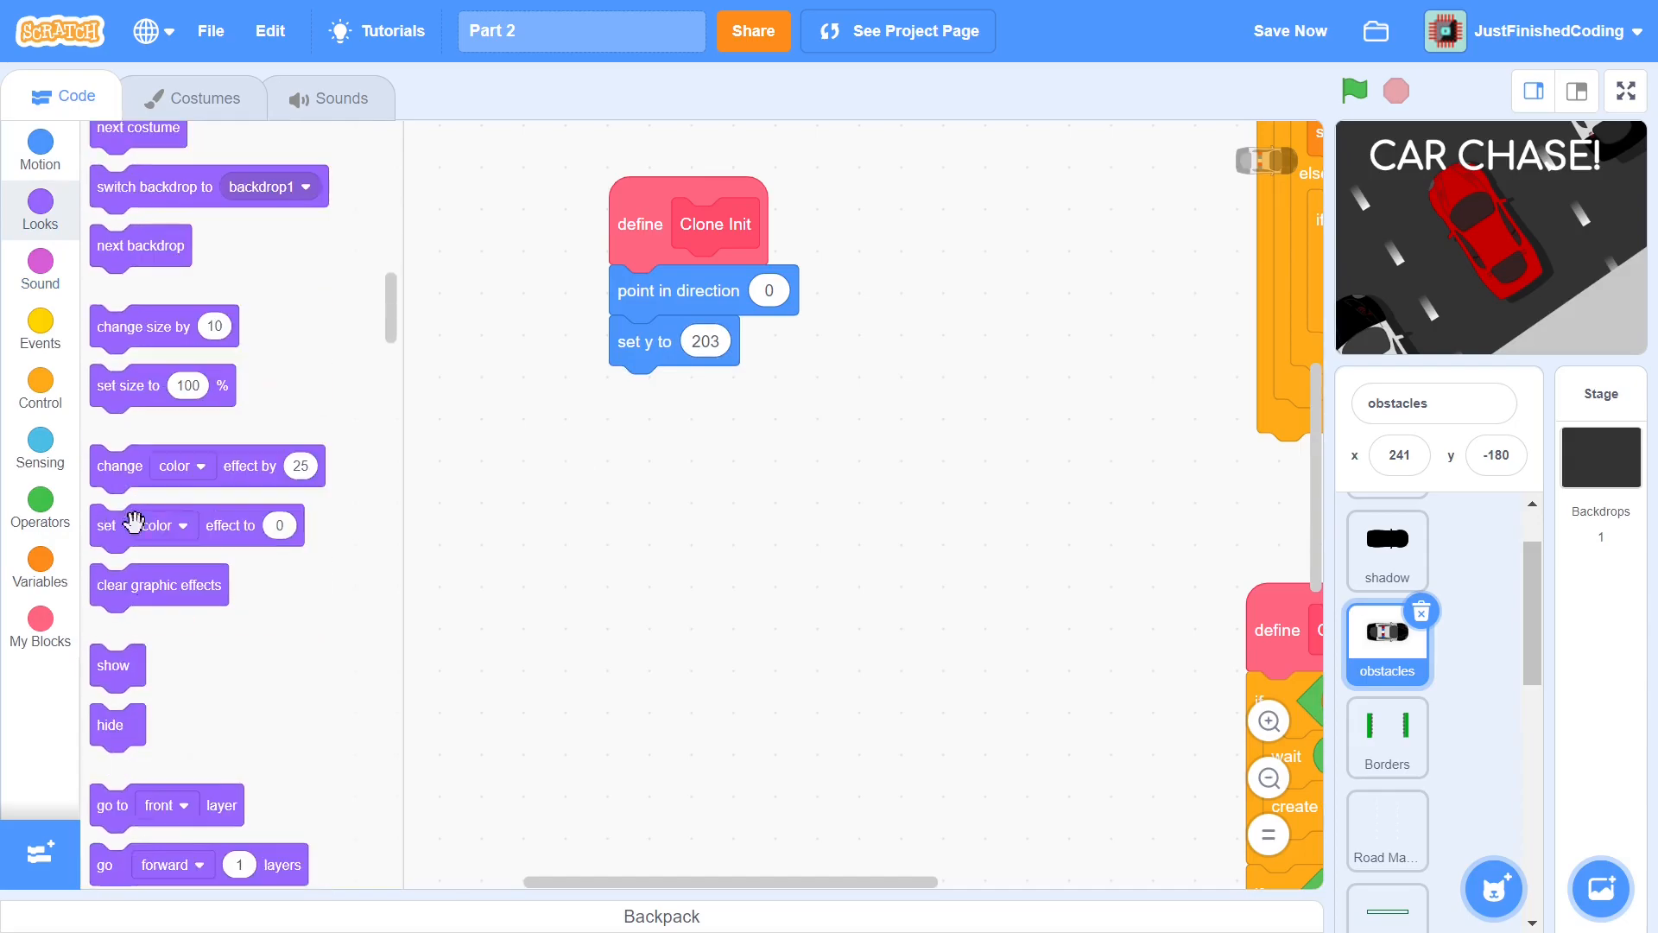
{"action": "left_click_drag", "start_coordinate": [113, 665], "coordinate": [639, 392]}
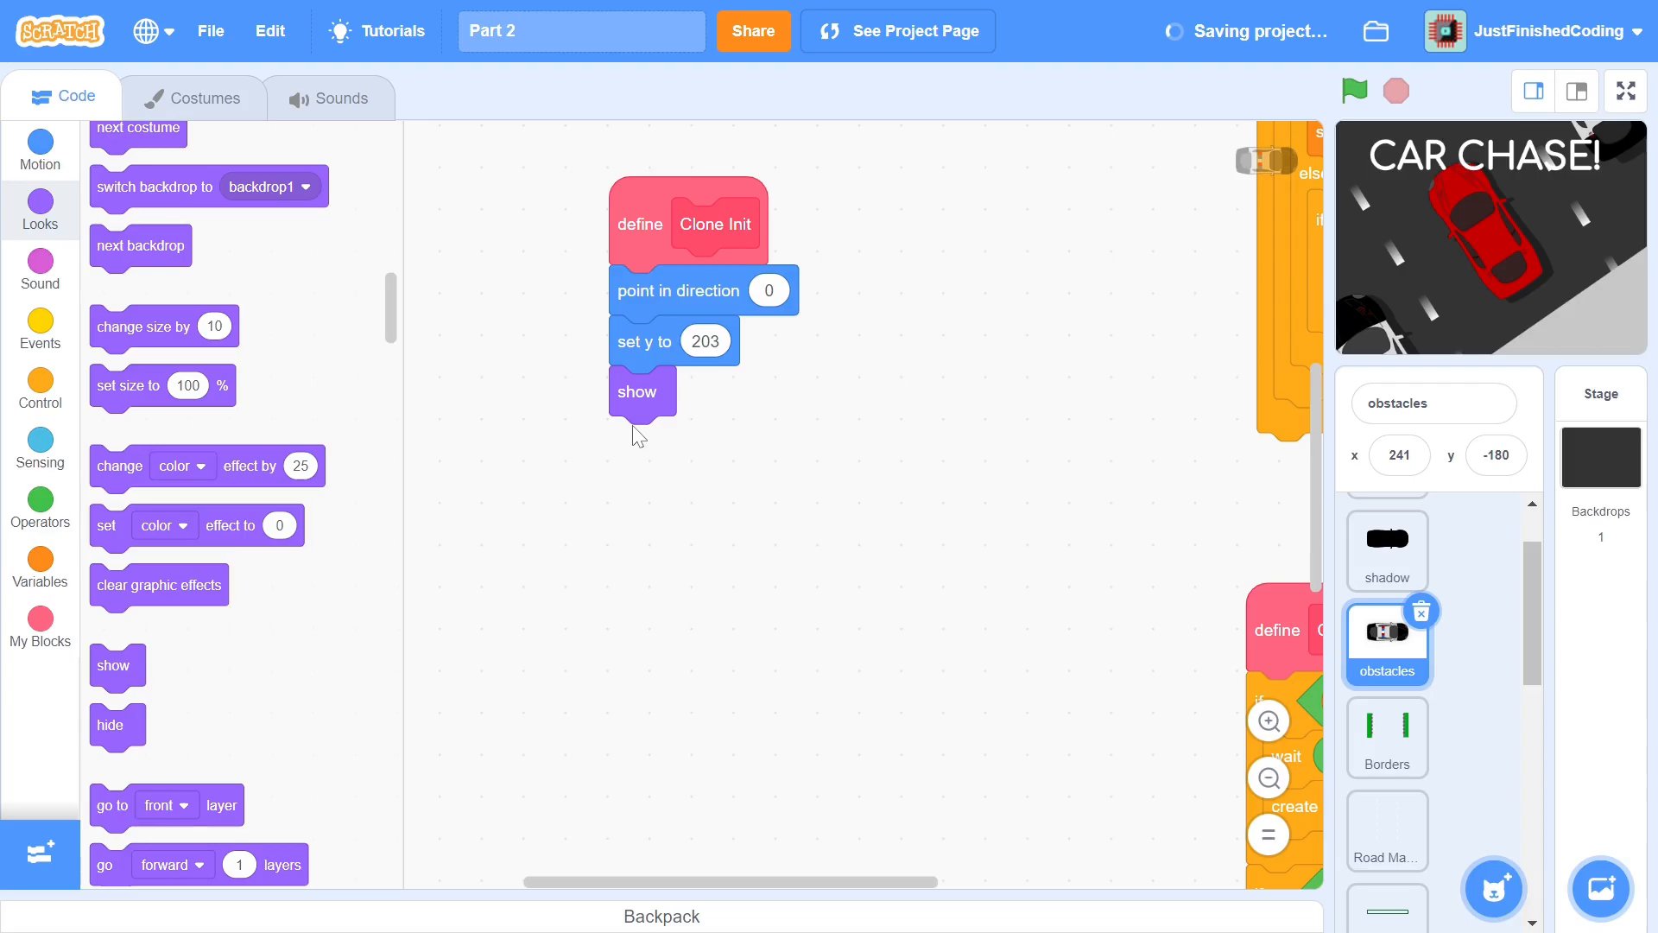
{"action": "left_click", "coordinate": [39, 389]}
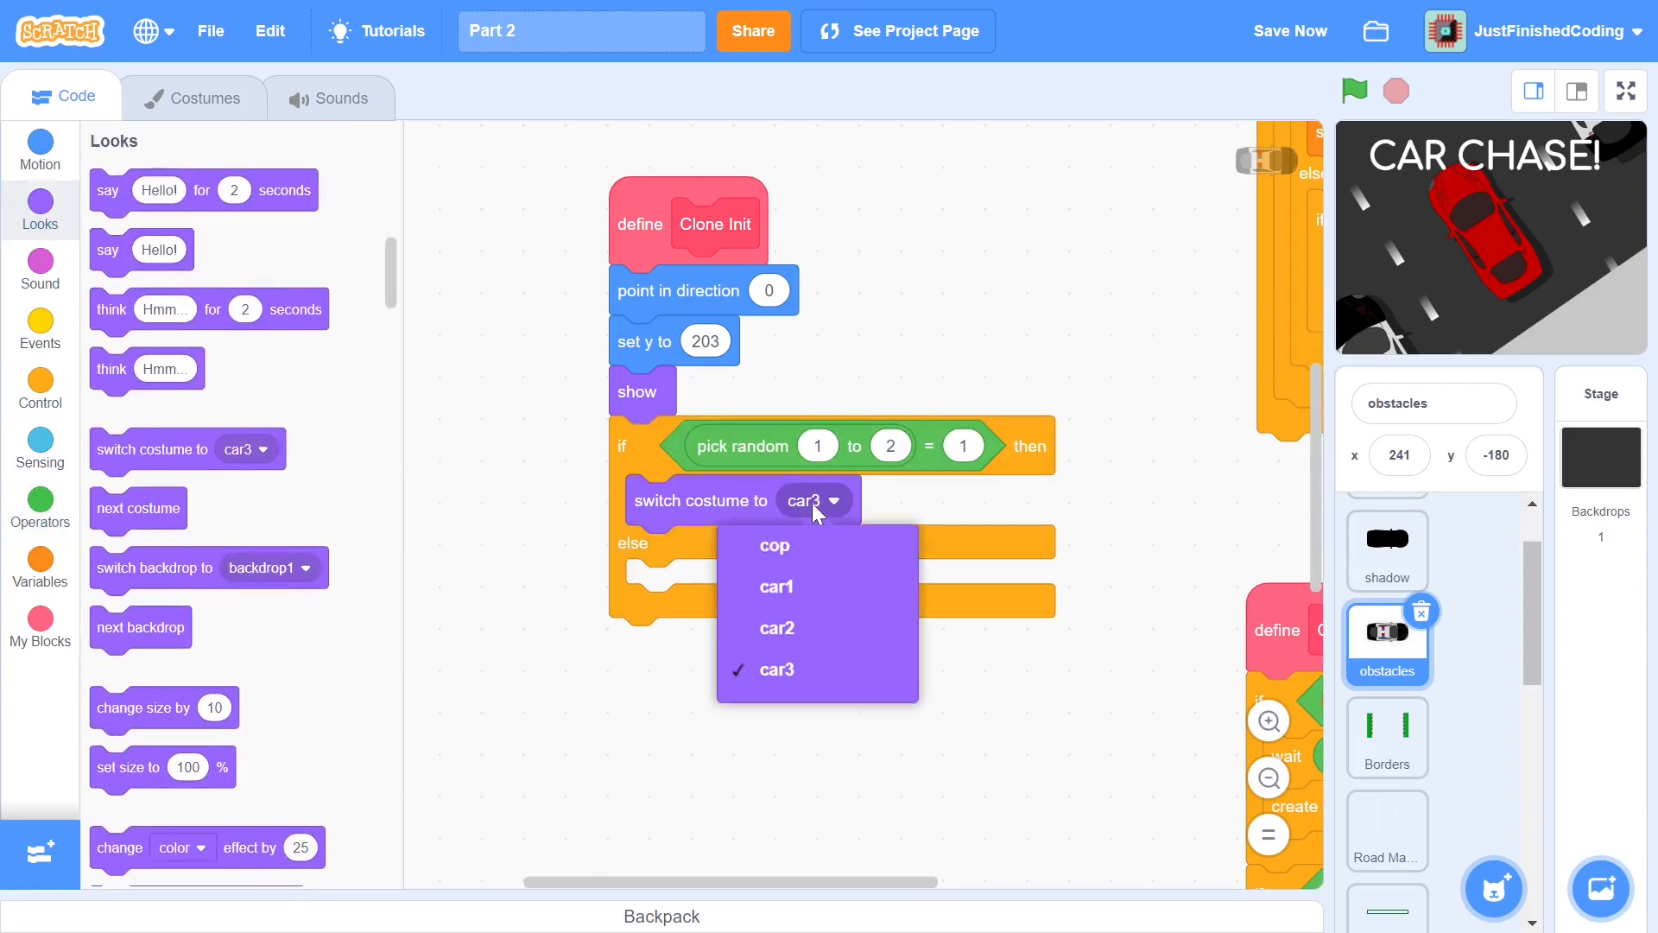
{"action": "left_click", "coordinate": [774, 544]}
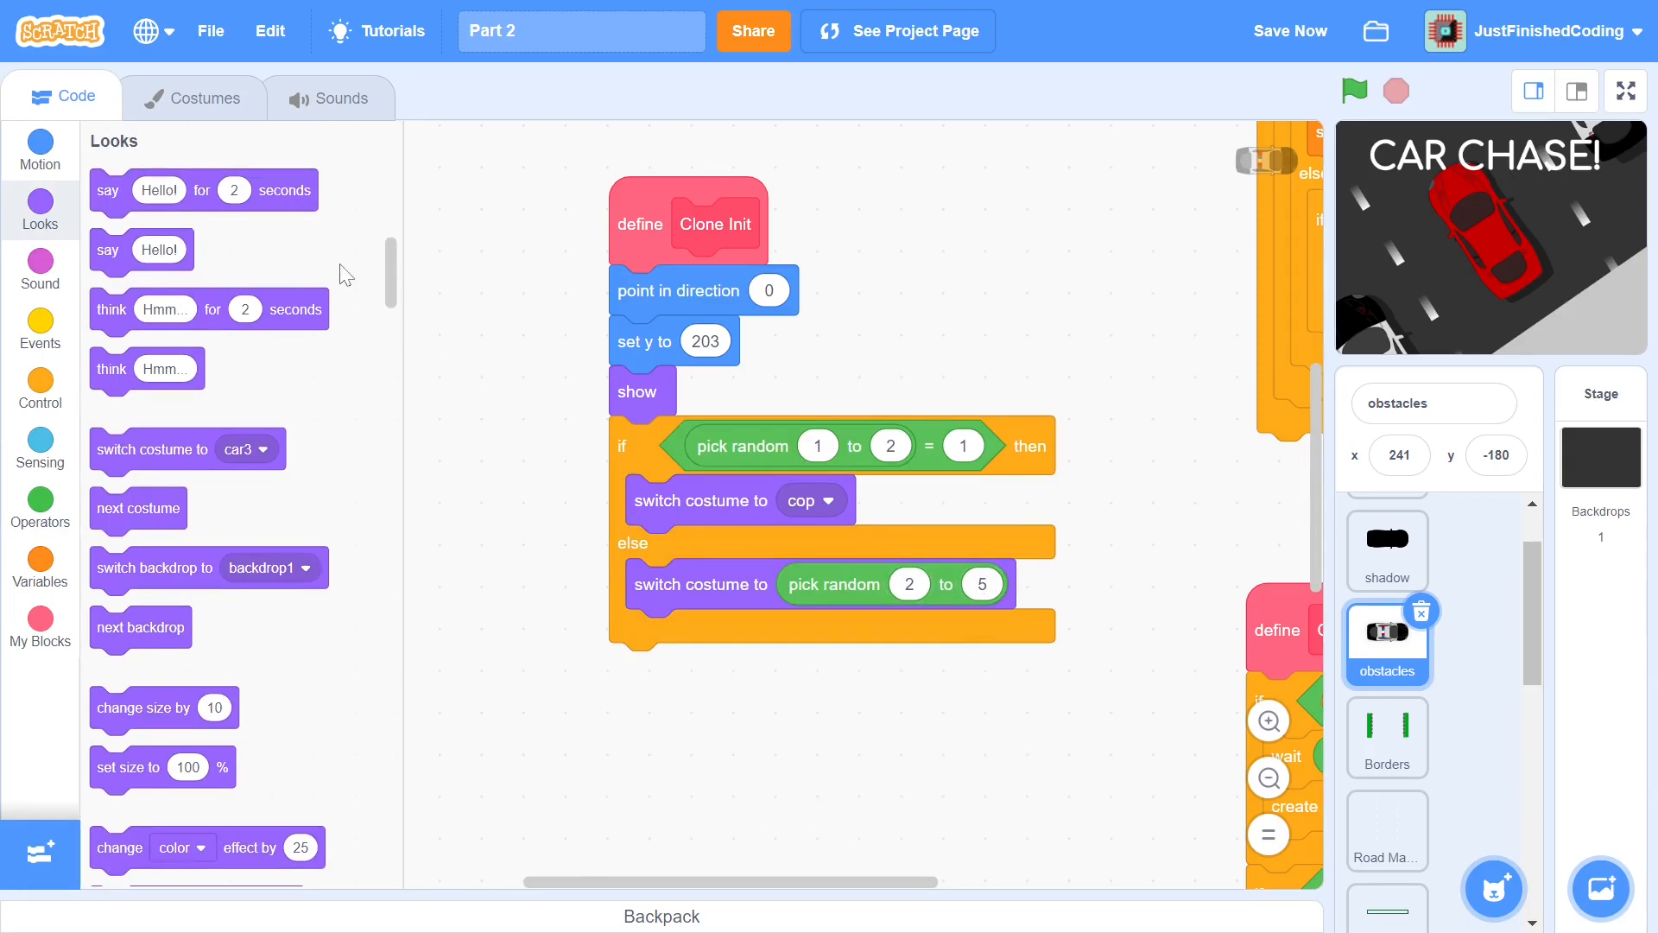
{"action": "left_click", "coordinate": [205, 97]}
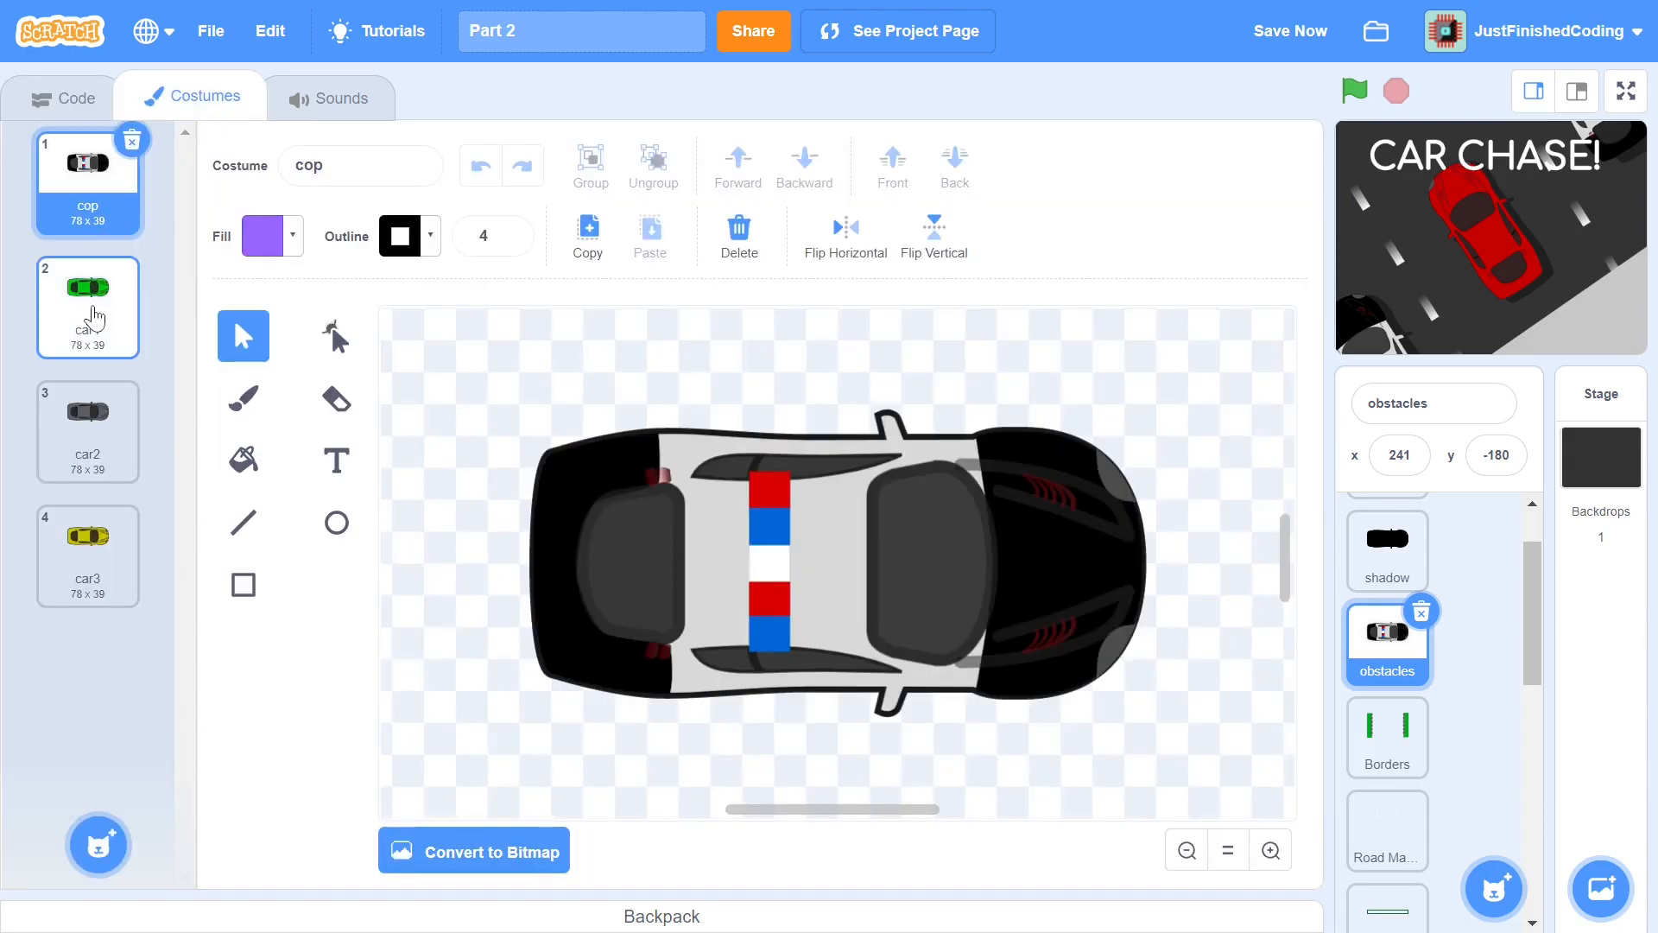
Check the cop and car costumes, then return to the Clone Init script
{"action": "left_click", "coordinate": [88, 432]}
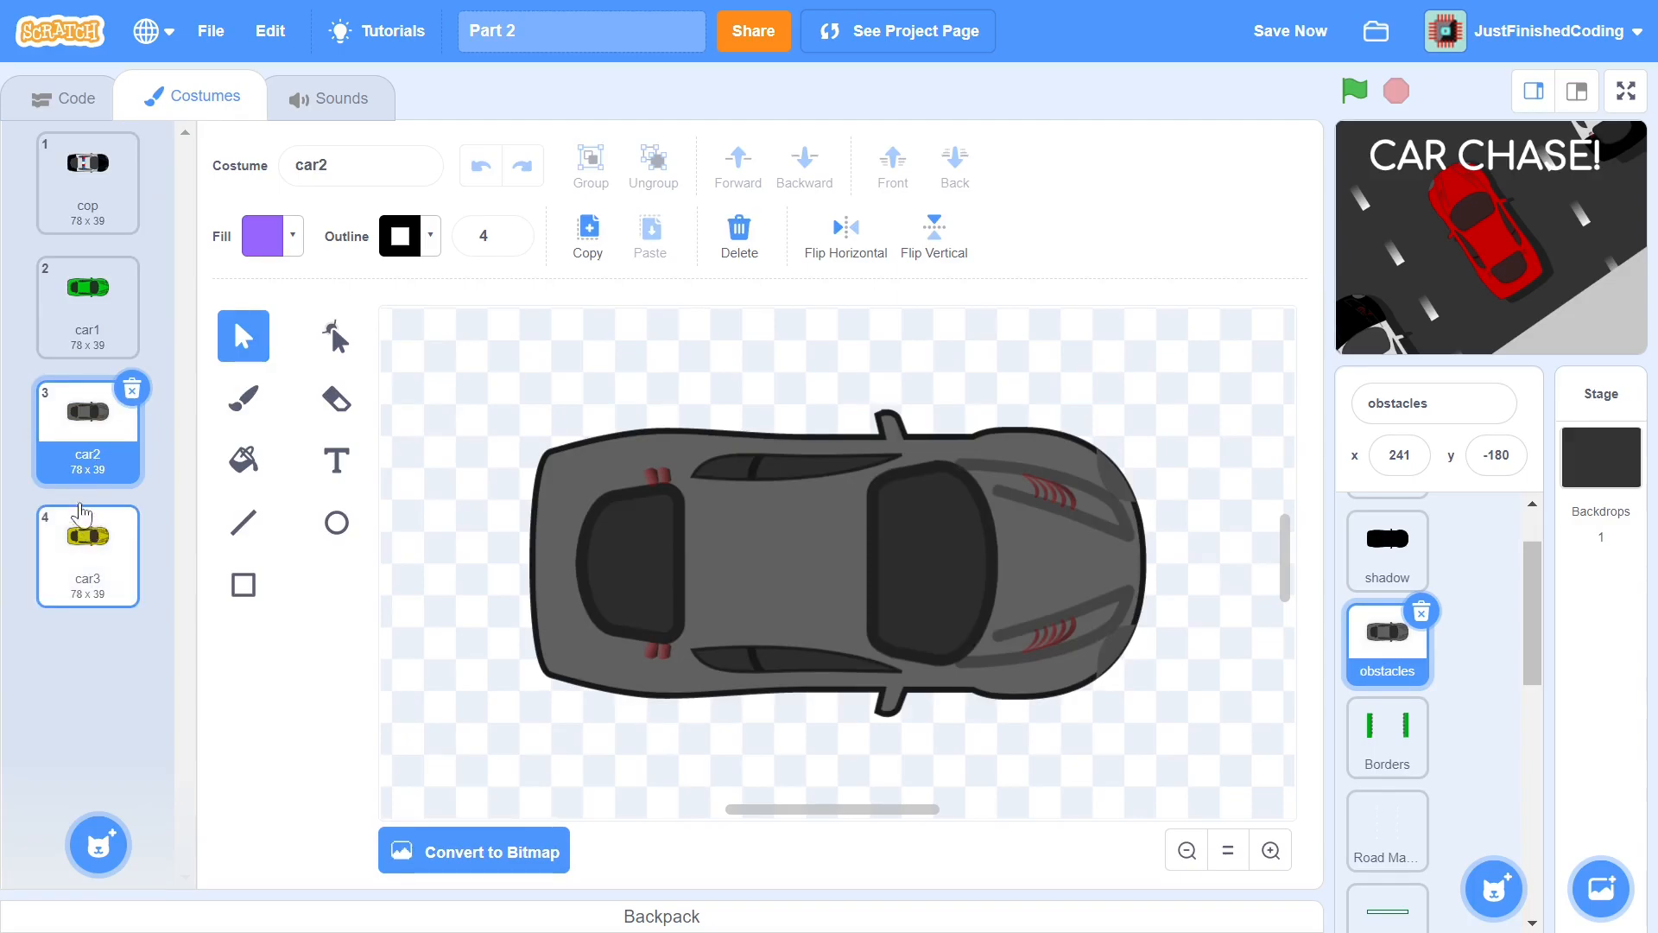
{"action": "left_click", "coordinate": [87, 173]}
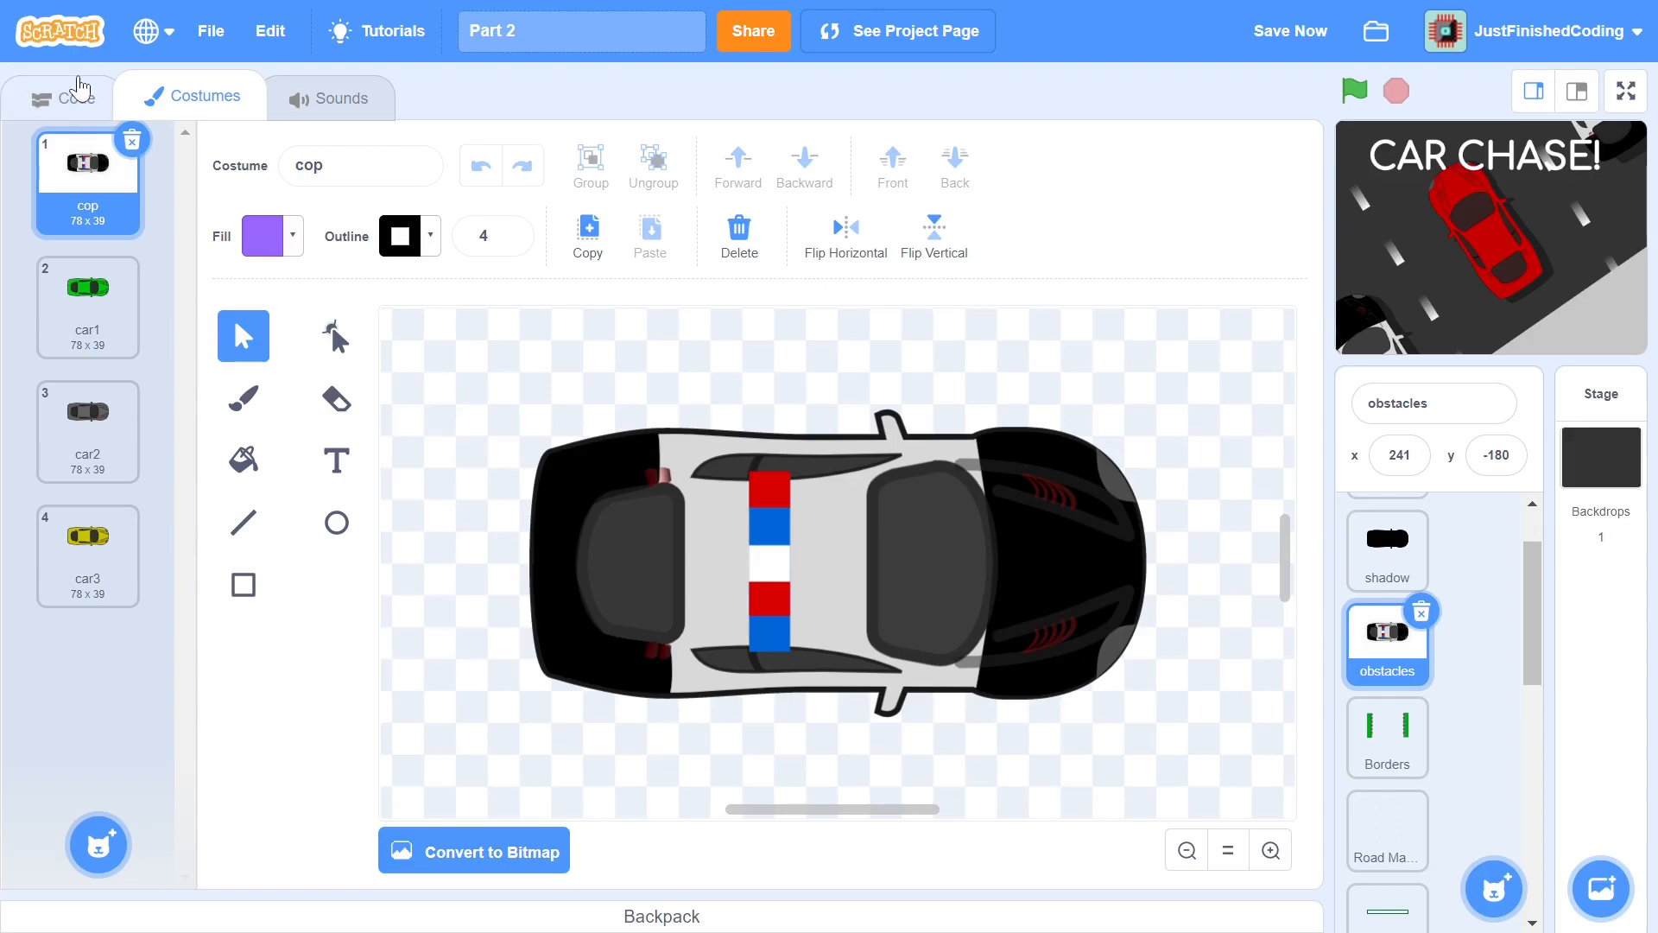
{"action": "left_click", "coordinate": [60, 97]}
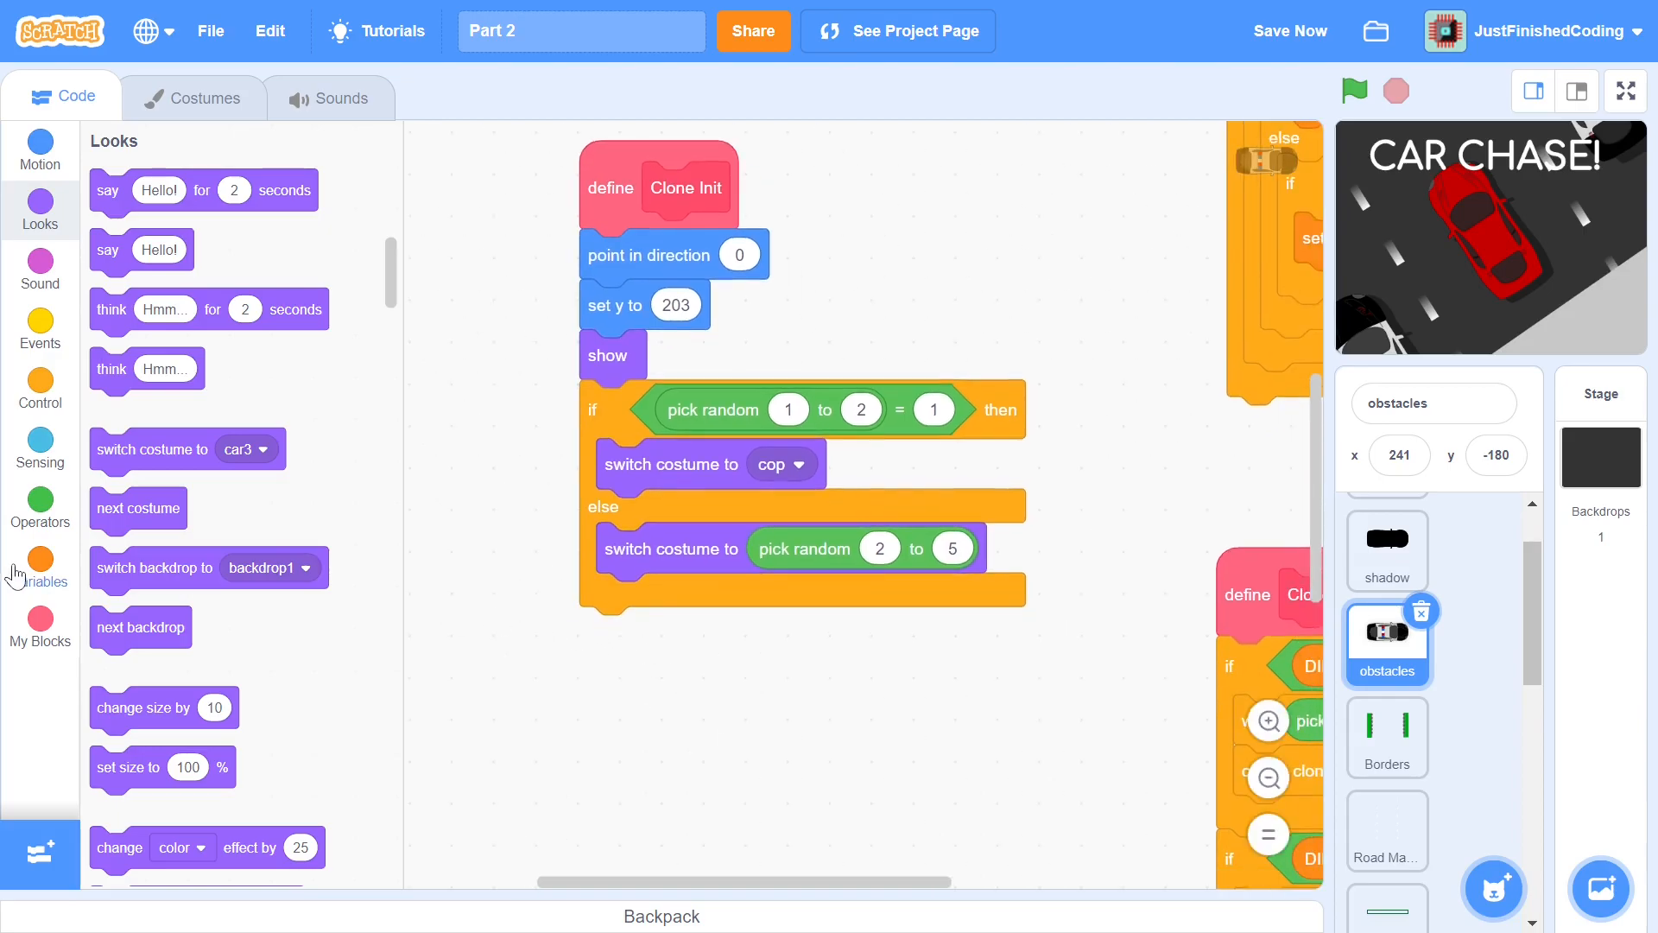
Create a sprite-only variable x and set it in Clone Init to a random value from 220 to -220
{"action": "left_click", "coordinate": [39, 569]}
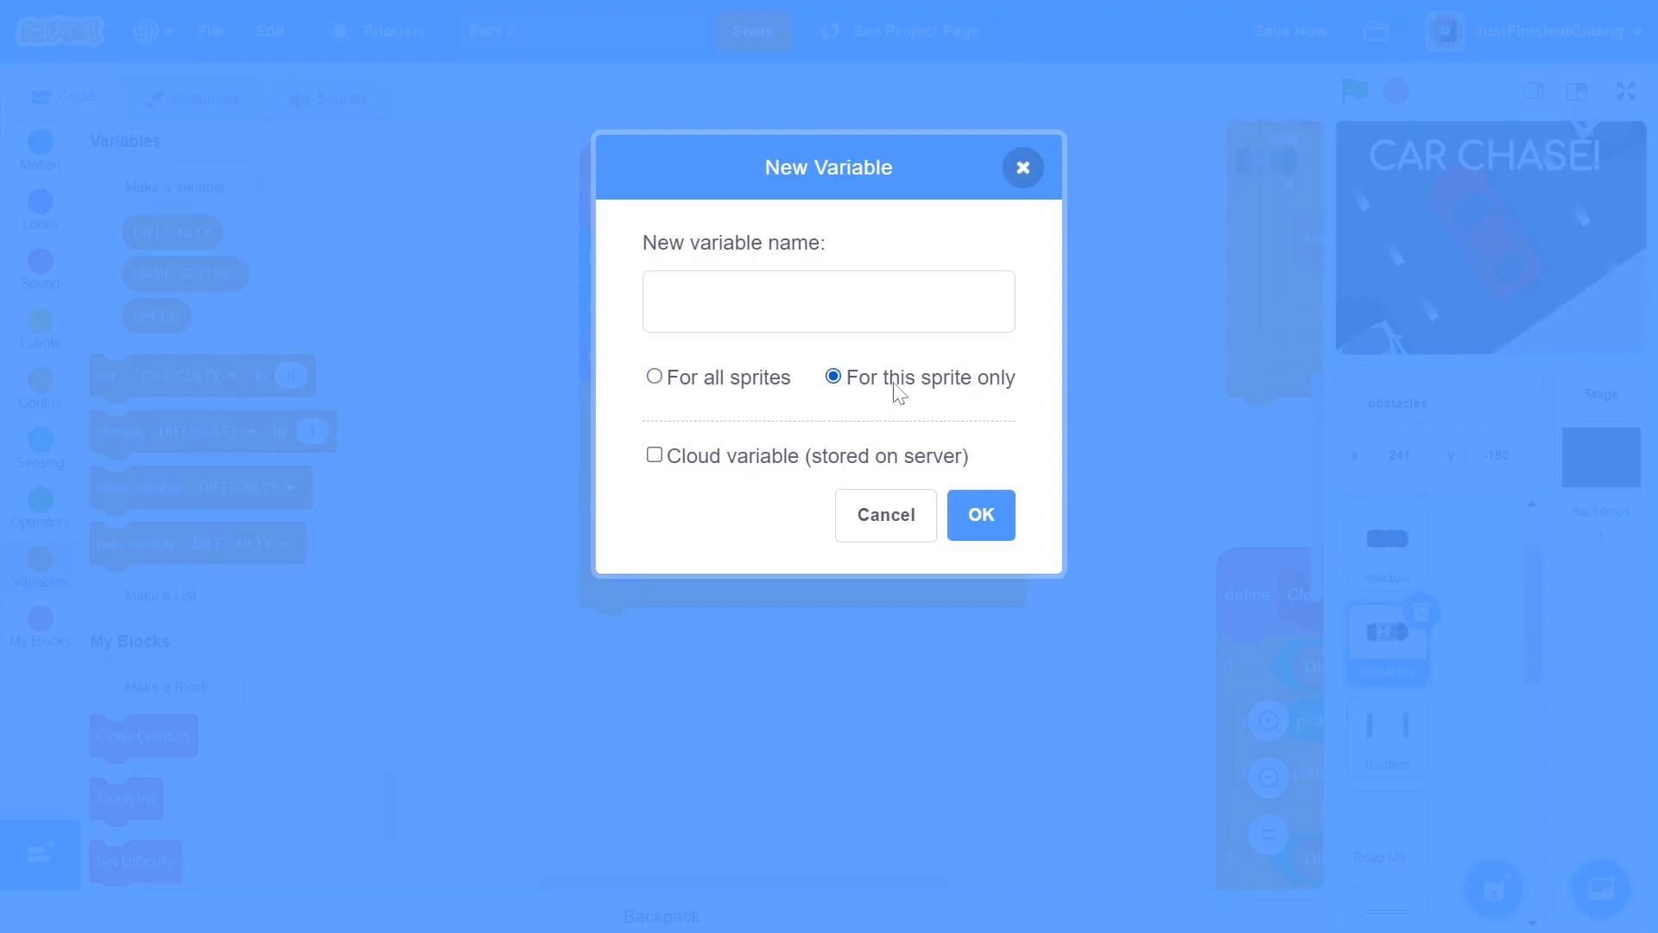
{"action": "type", "text": "x"}
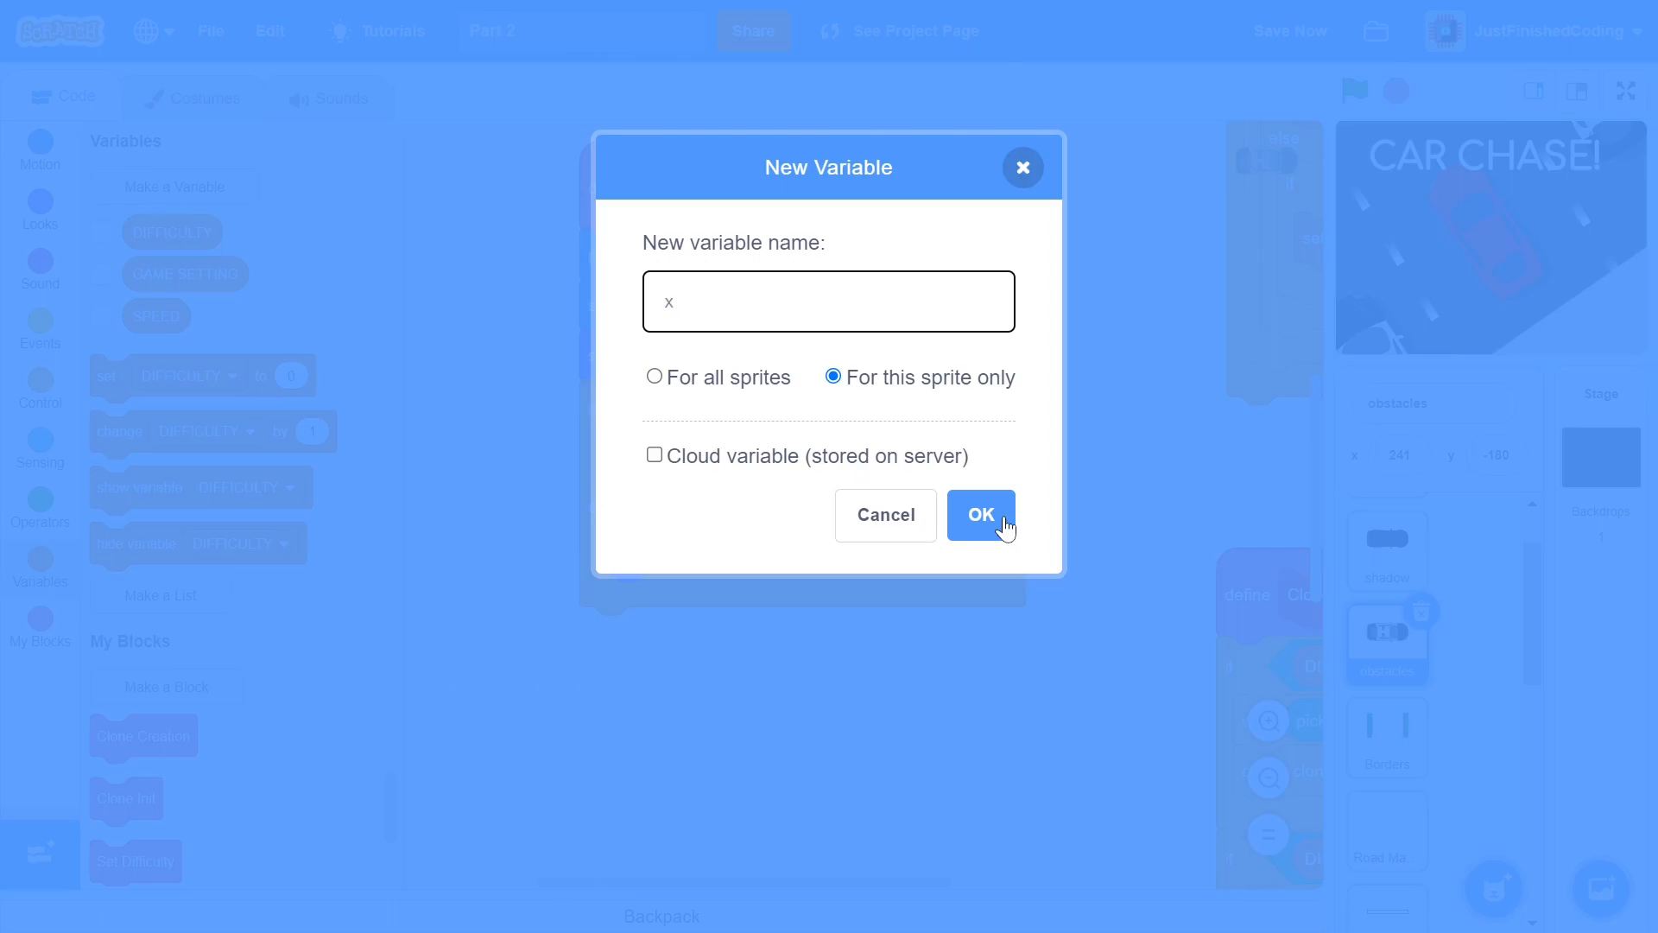
{"action": "left_click", "coordinate": [979, 514]}
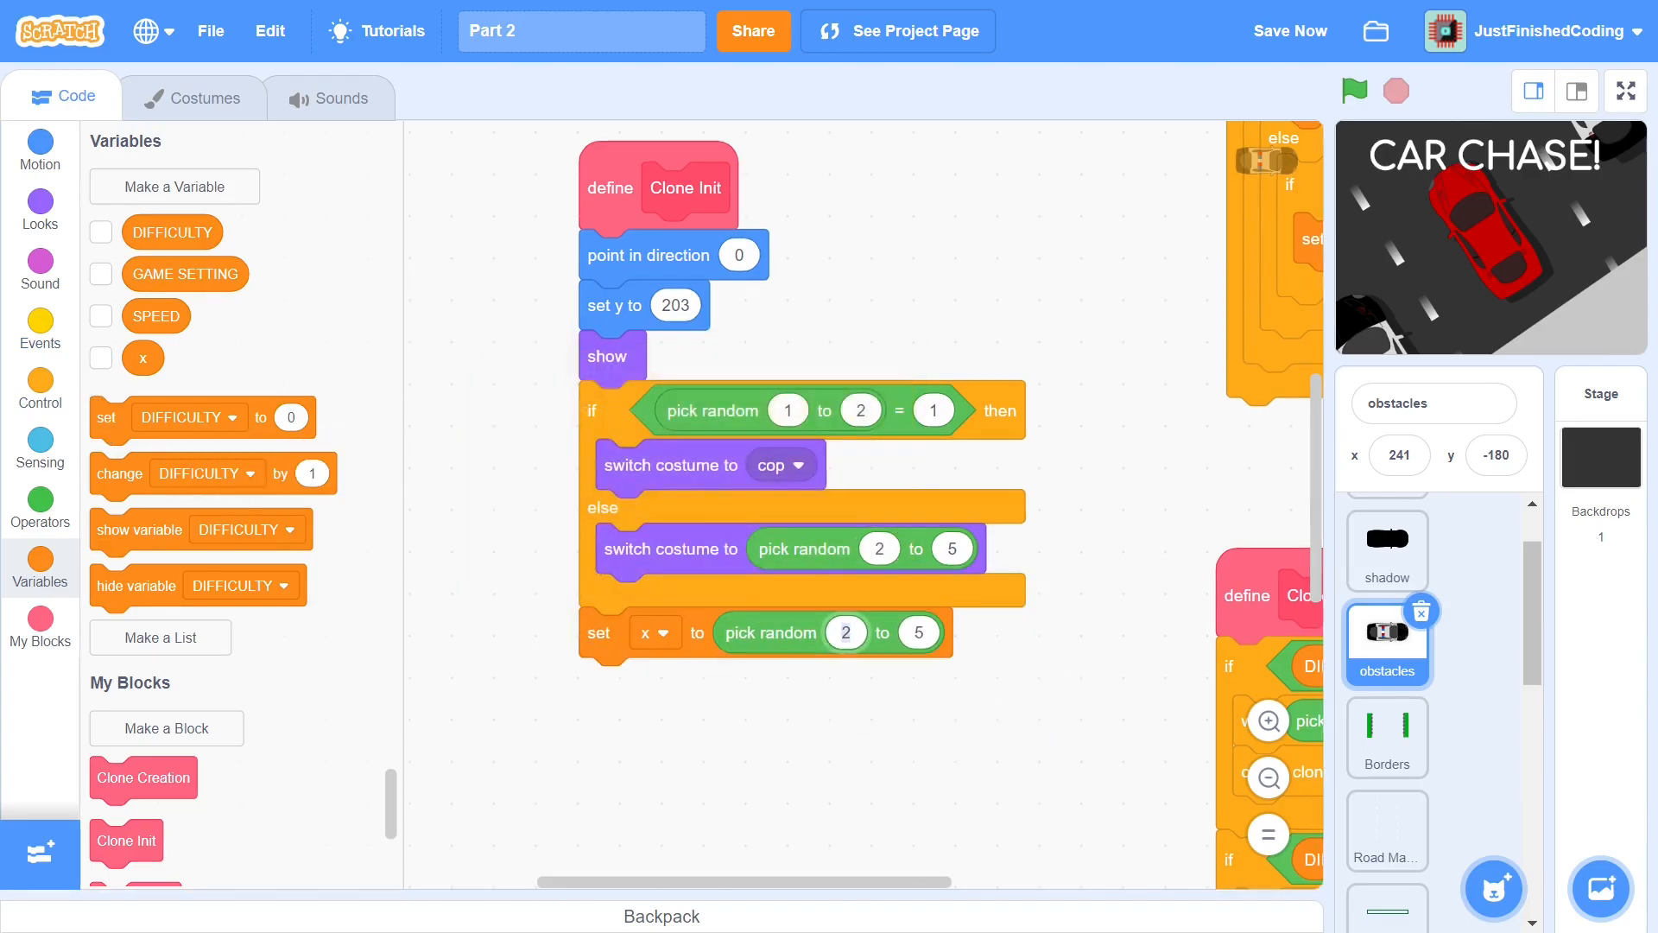
{"action": "type", "text": "-220"}
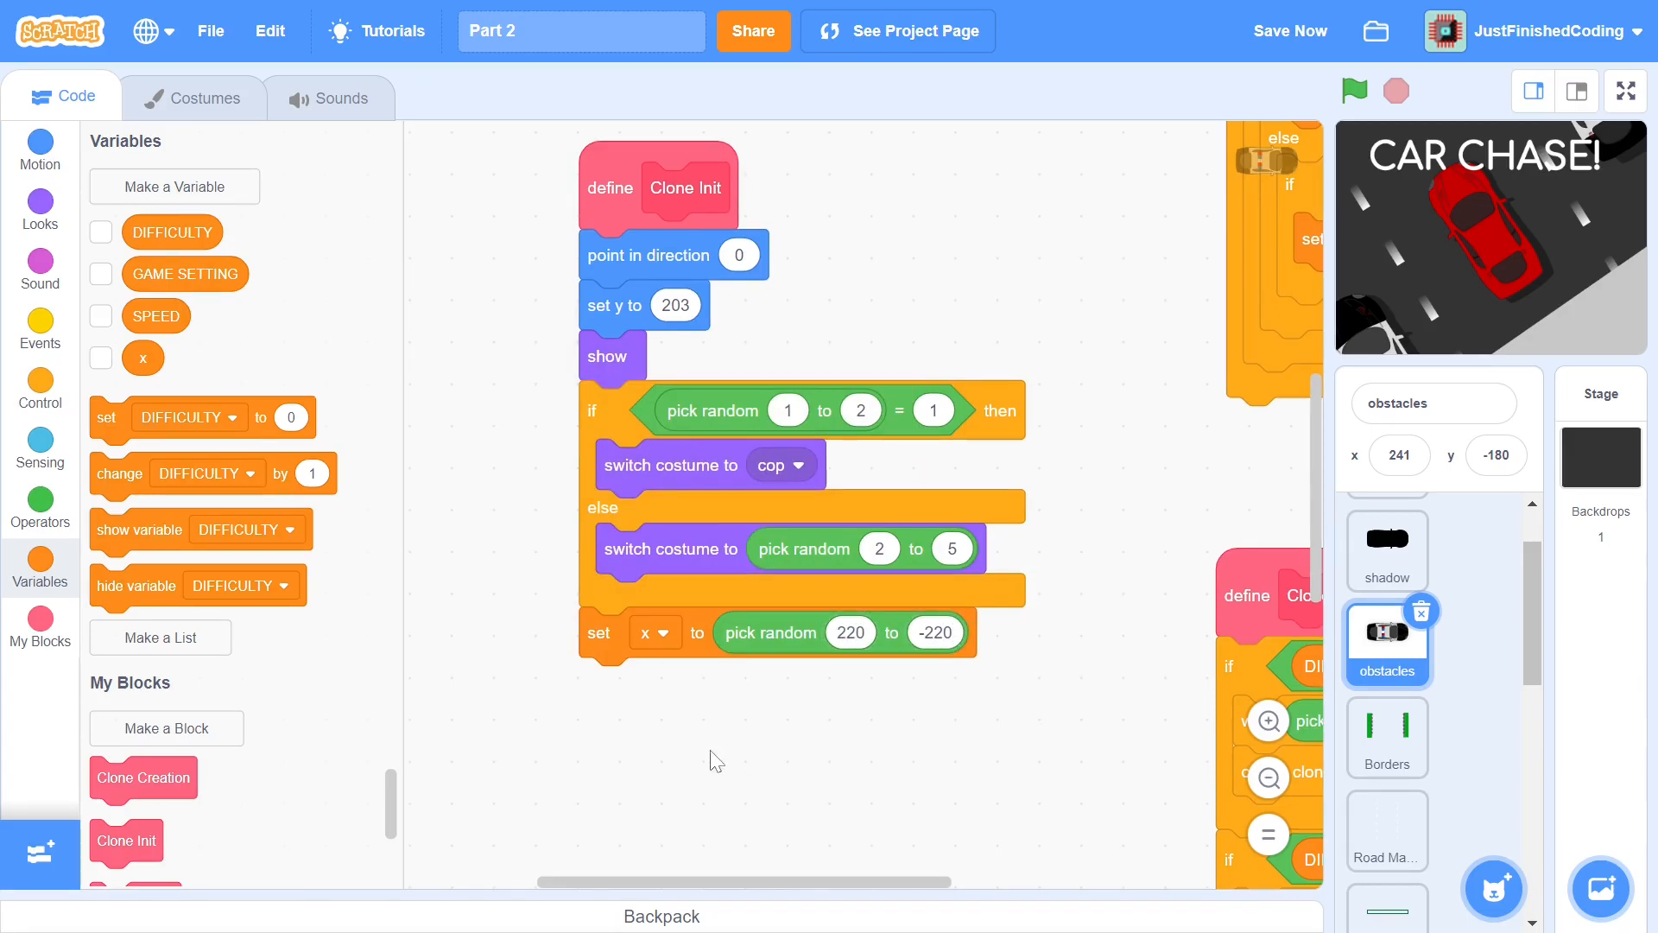
{"action": "left_click", "coordinate": [40, 388]}
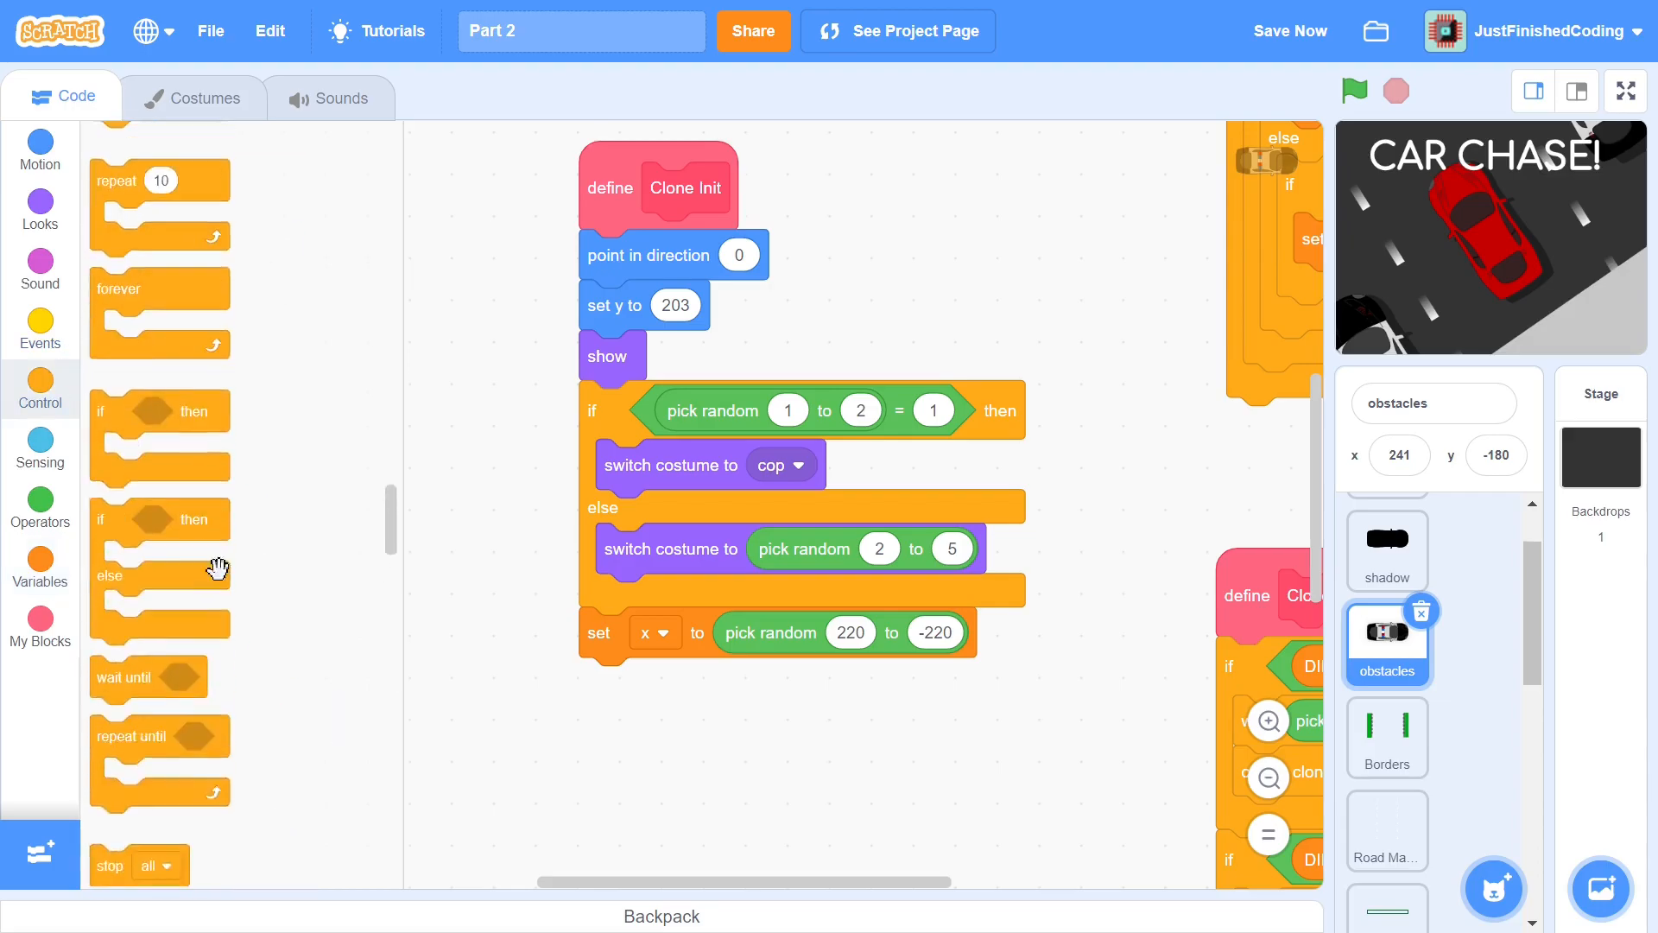
Under 'when I start as a clone', run Clone Init and forever set x to (car x / 3 + x) * -1
{"action": "left_click", "coordinate": [40, 629]}
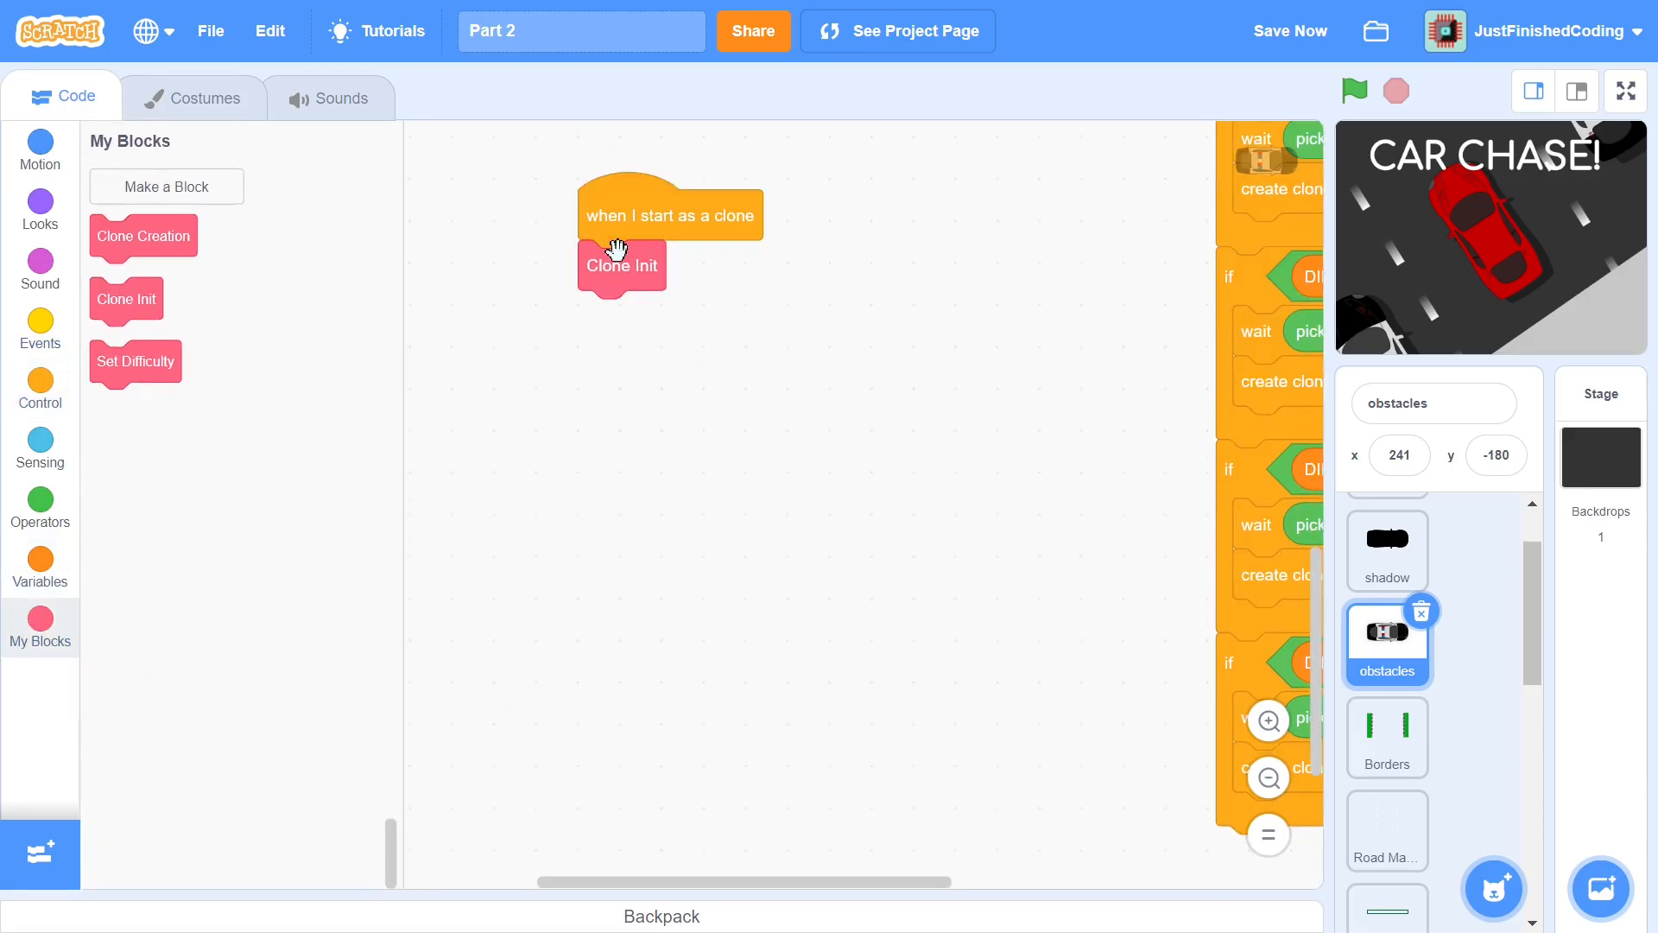
{"action": "left_click", "coordinate": [39, 148]}
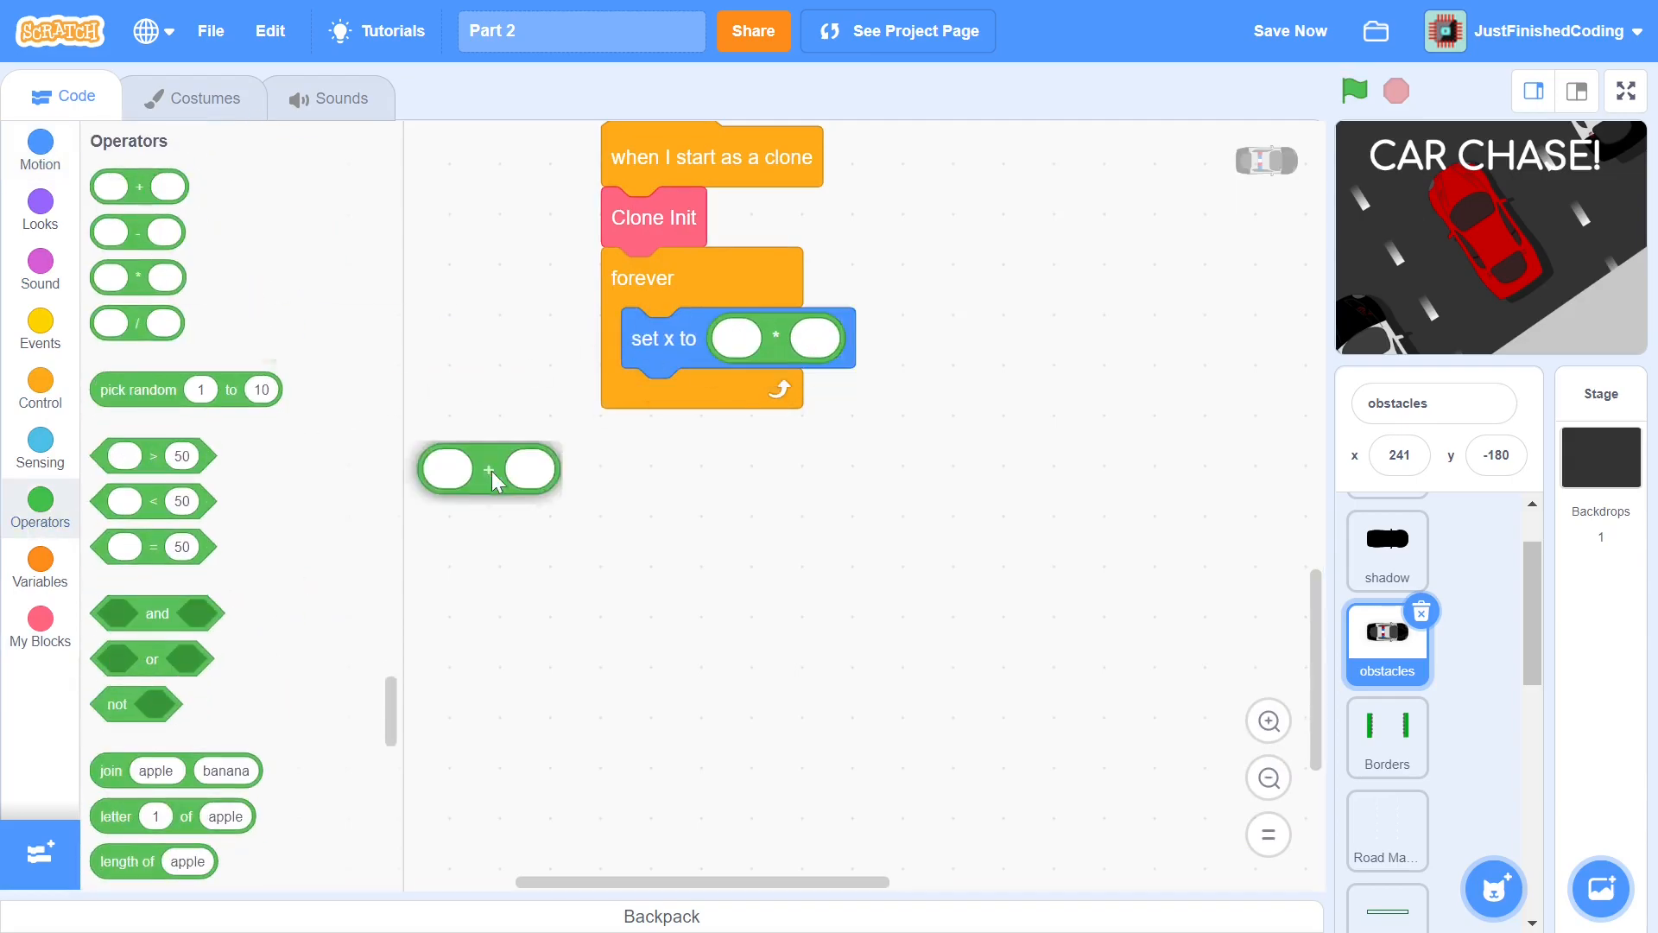
{"action": "left_click", "coordinate": [40, 444]}
{"action": "type", "text": "-1"}
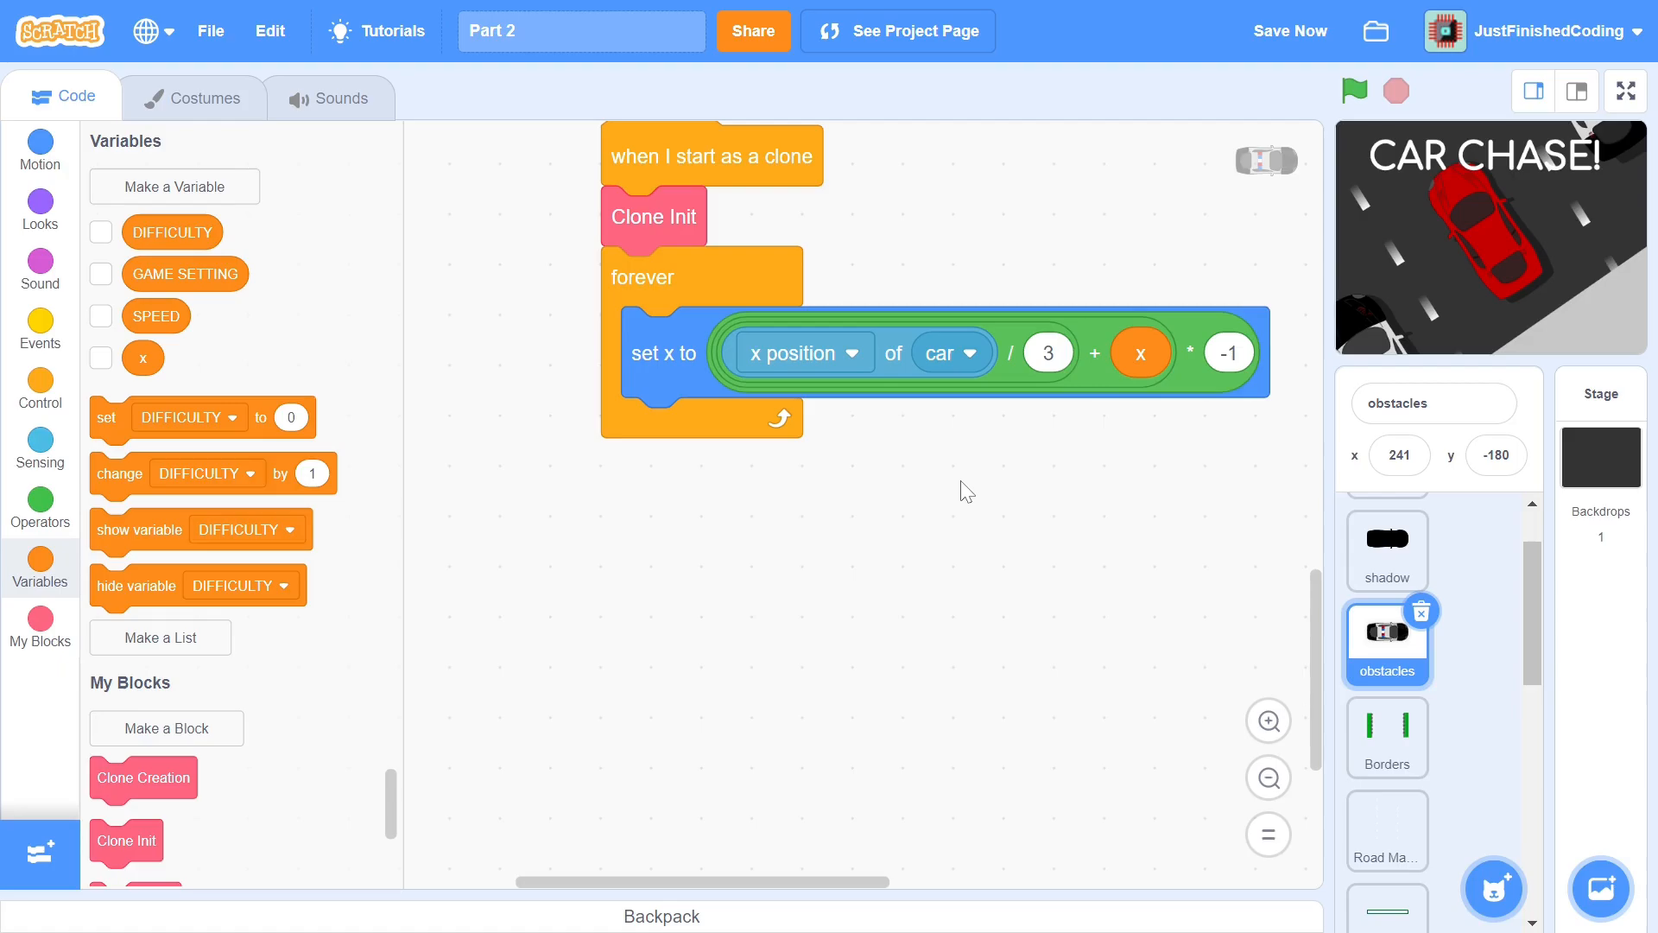
Add an if-else that hides the clone when x position is below -243 or above 243, else shows it
{"action": "left_click", "coordinate": [40, 389]}
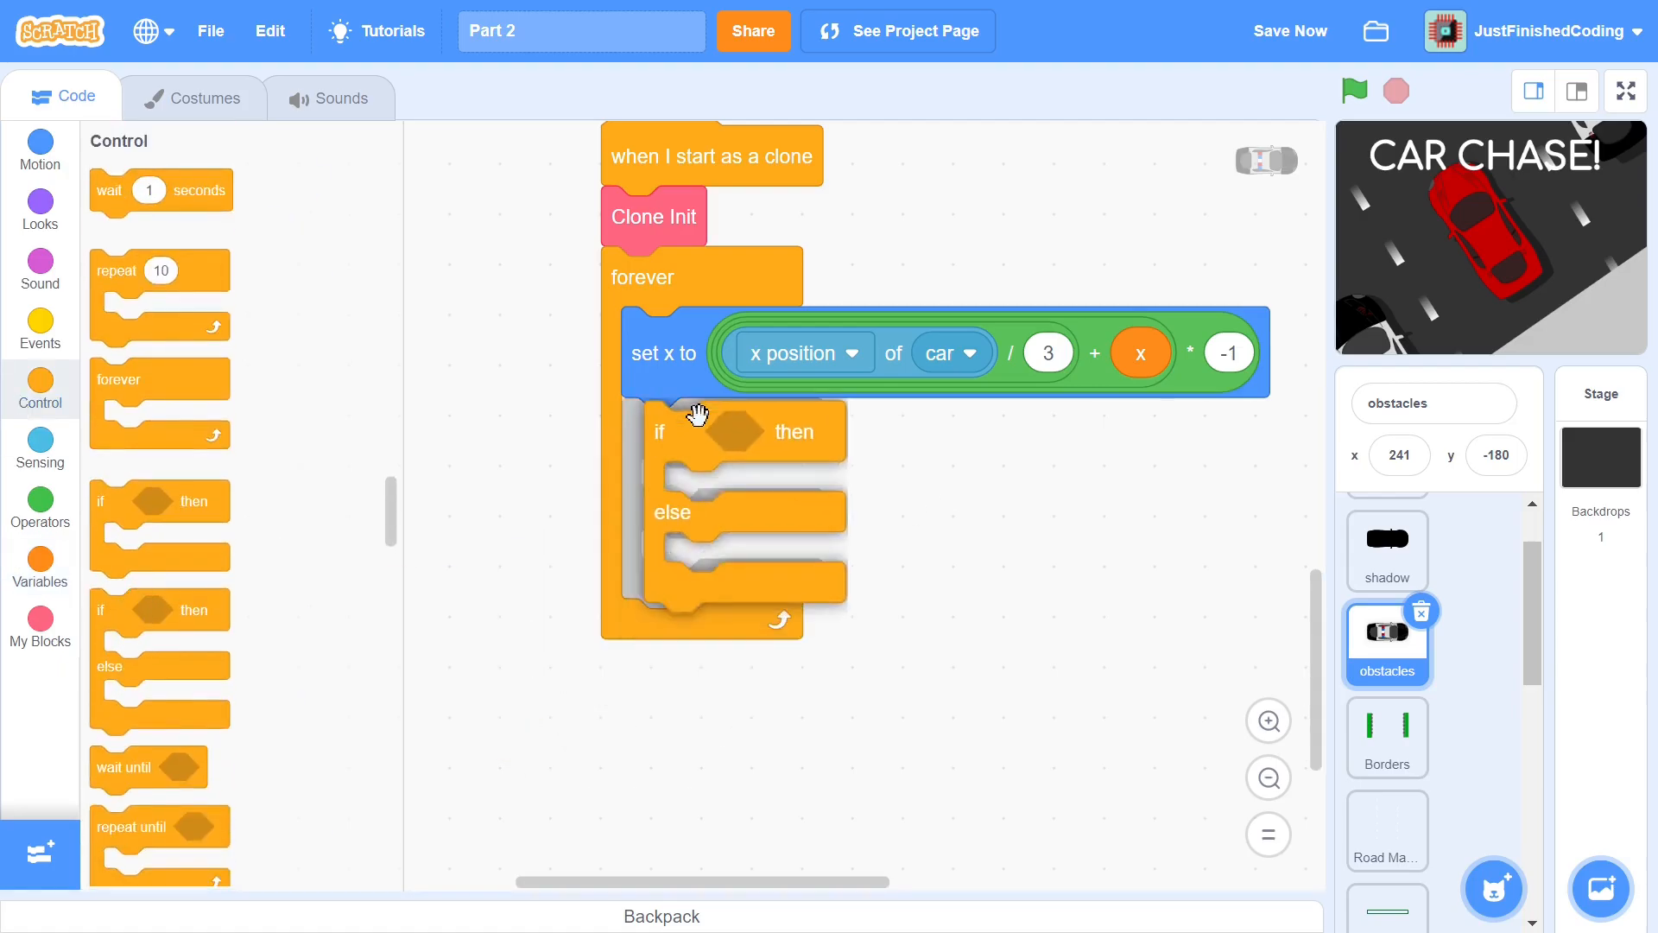
{"action": "left_click", "coordinate": [40, 501]}
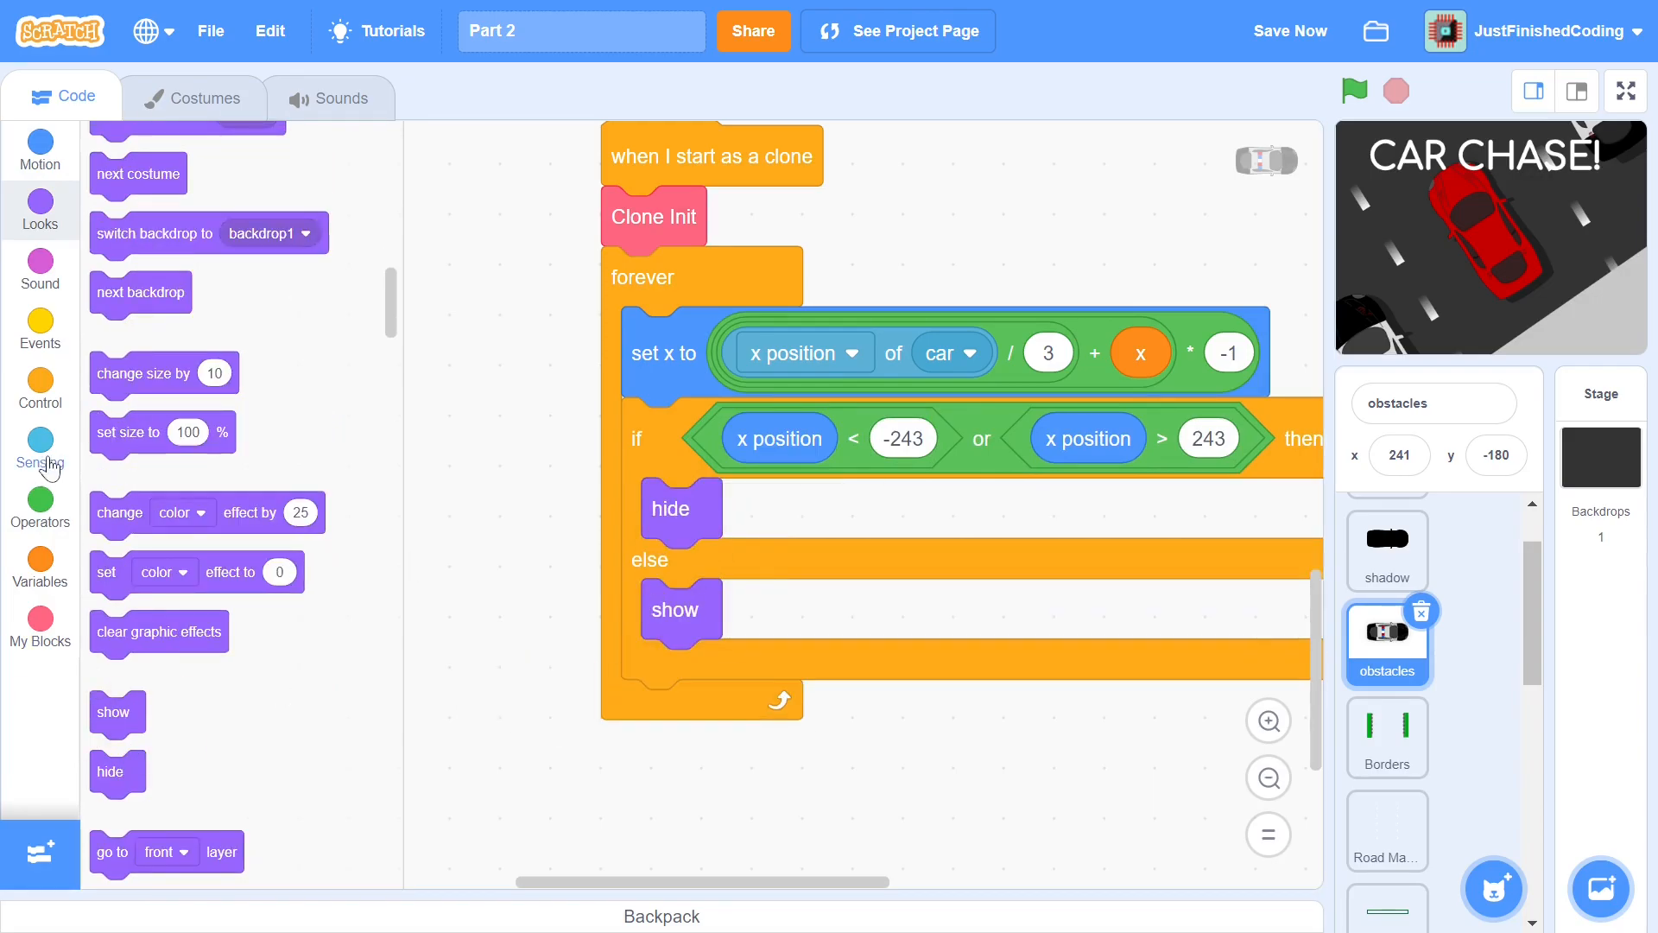
Delete the clone when y position drops below -202, otherwise change y by (SPEED - SPEED/3) * -1
{"action": "left_click", "coordinate": [39, 508]}
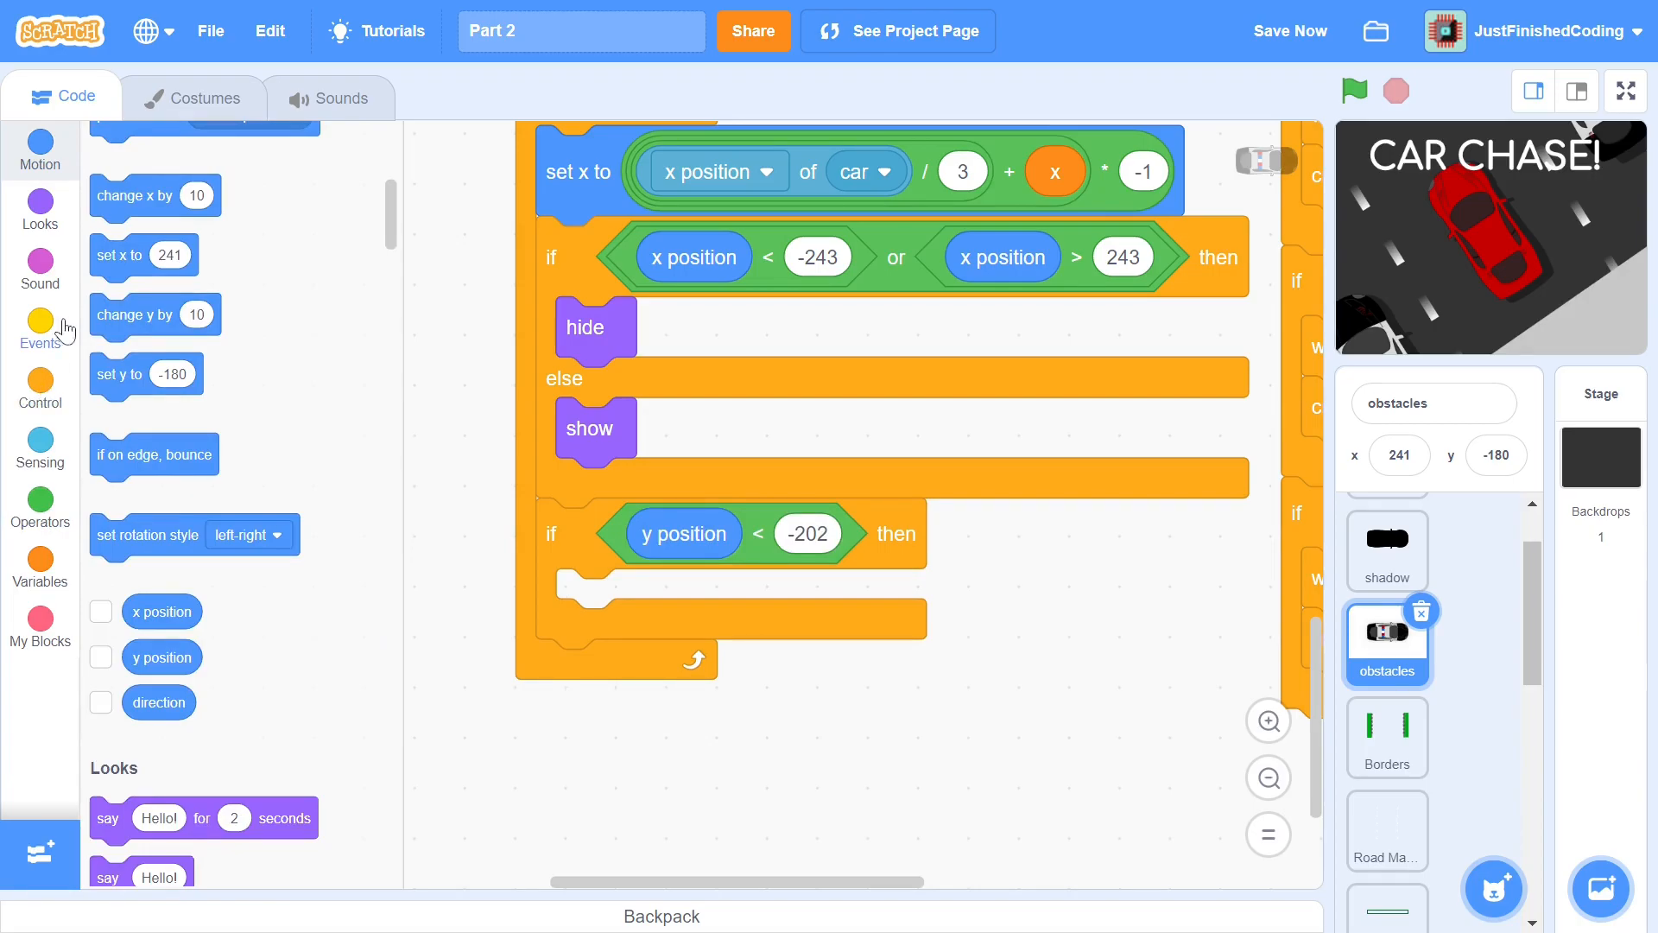
{"action": "left_click", "coordinate": [39, 384]}
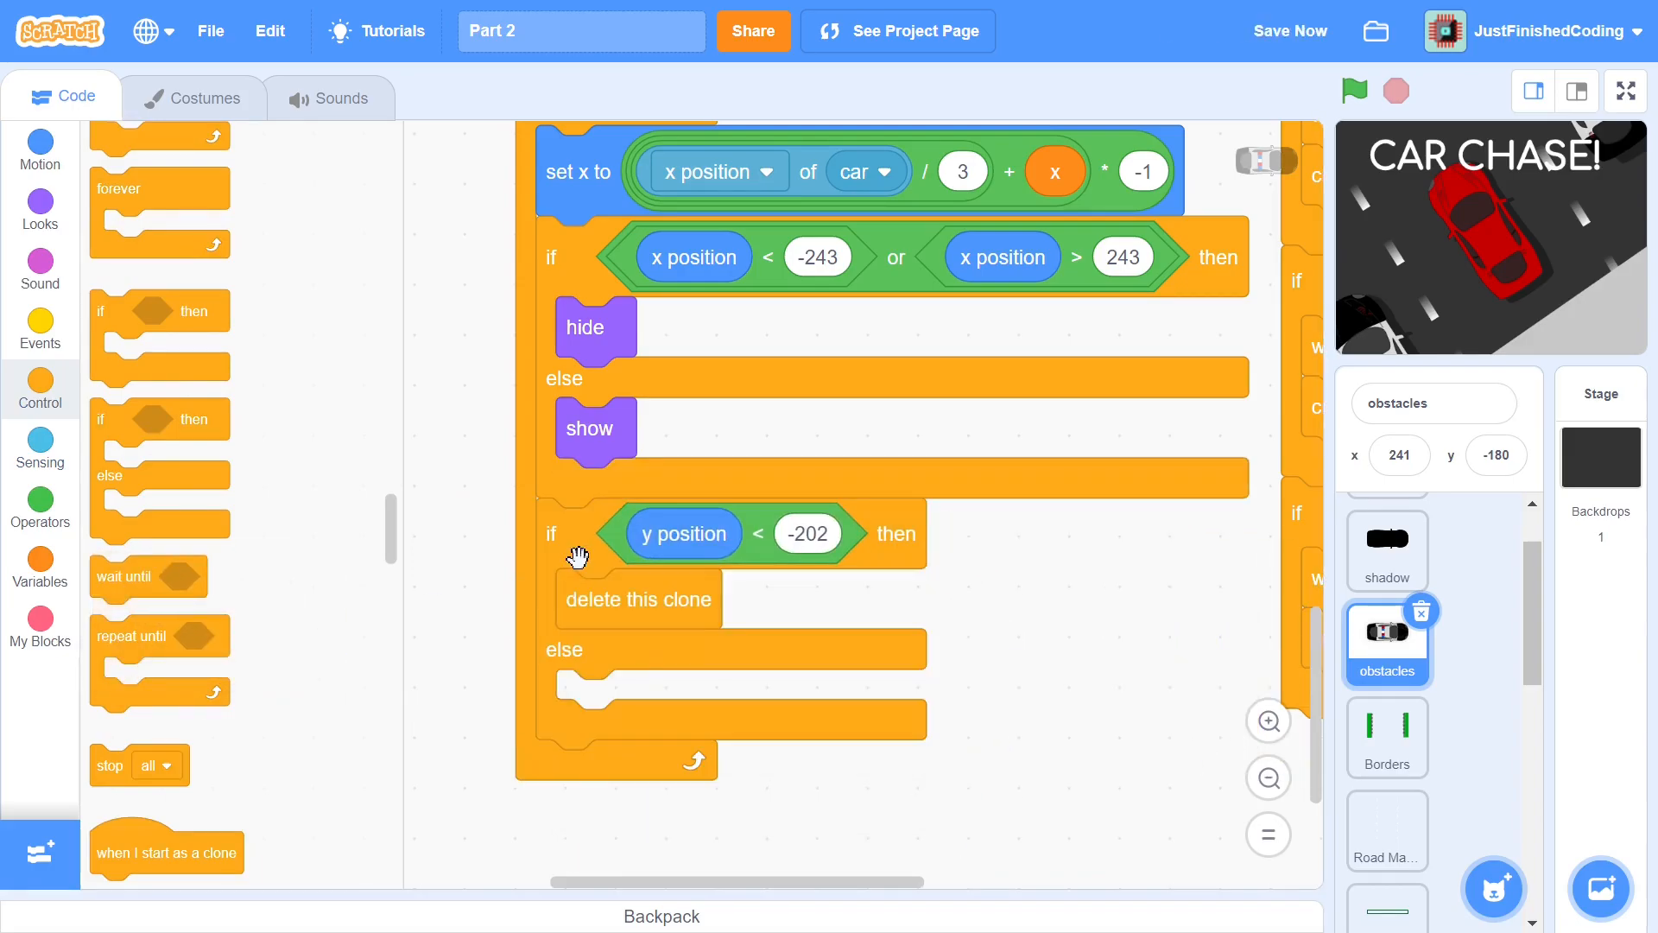
{"action": "left_click", "coordinate": [39, 508]}
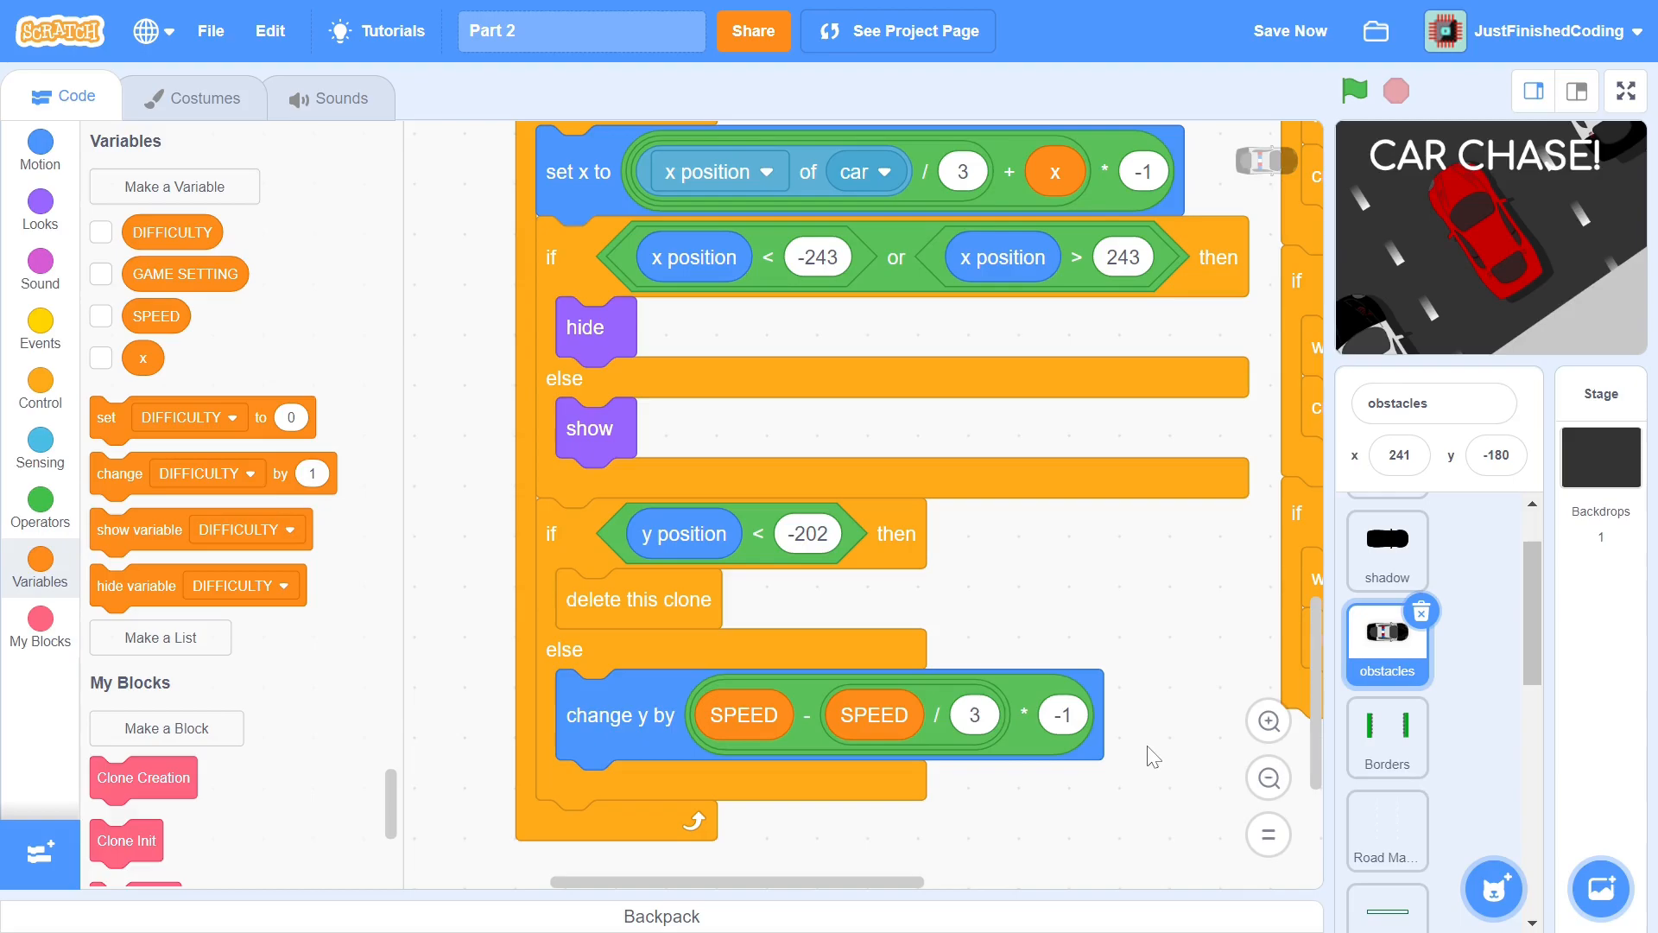
Delete the clone when GAME SETTING is not 'playing', then switch the stage to full screen
{"action": "scroll", "scroll_direction": "down", "scroll_amount": 3}
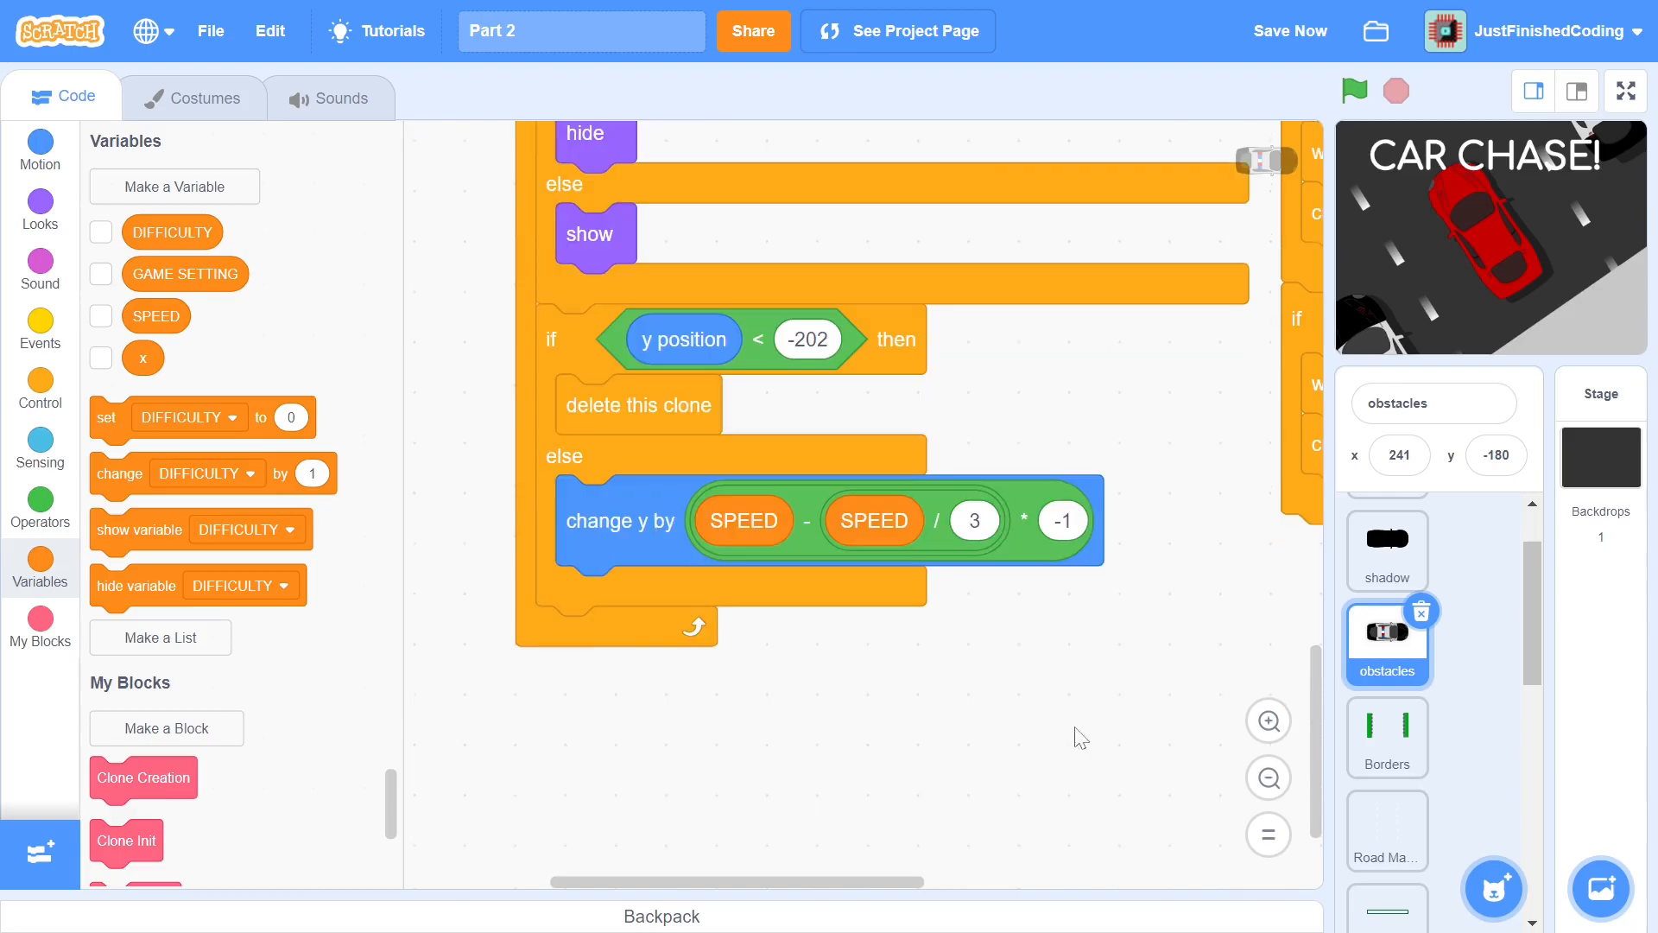
{"action": "left_click", "coordinate": [40, 506]}
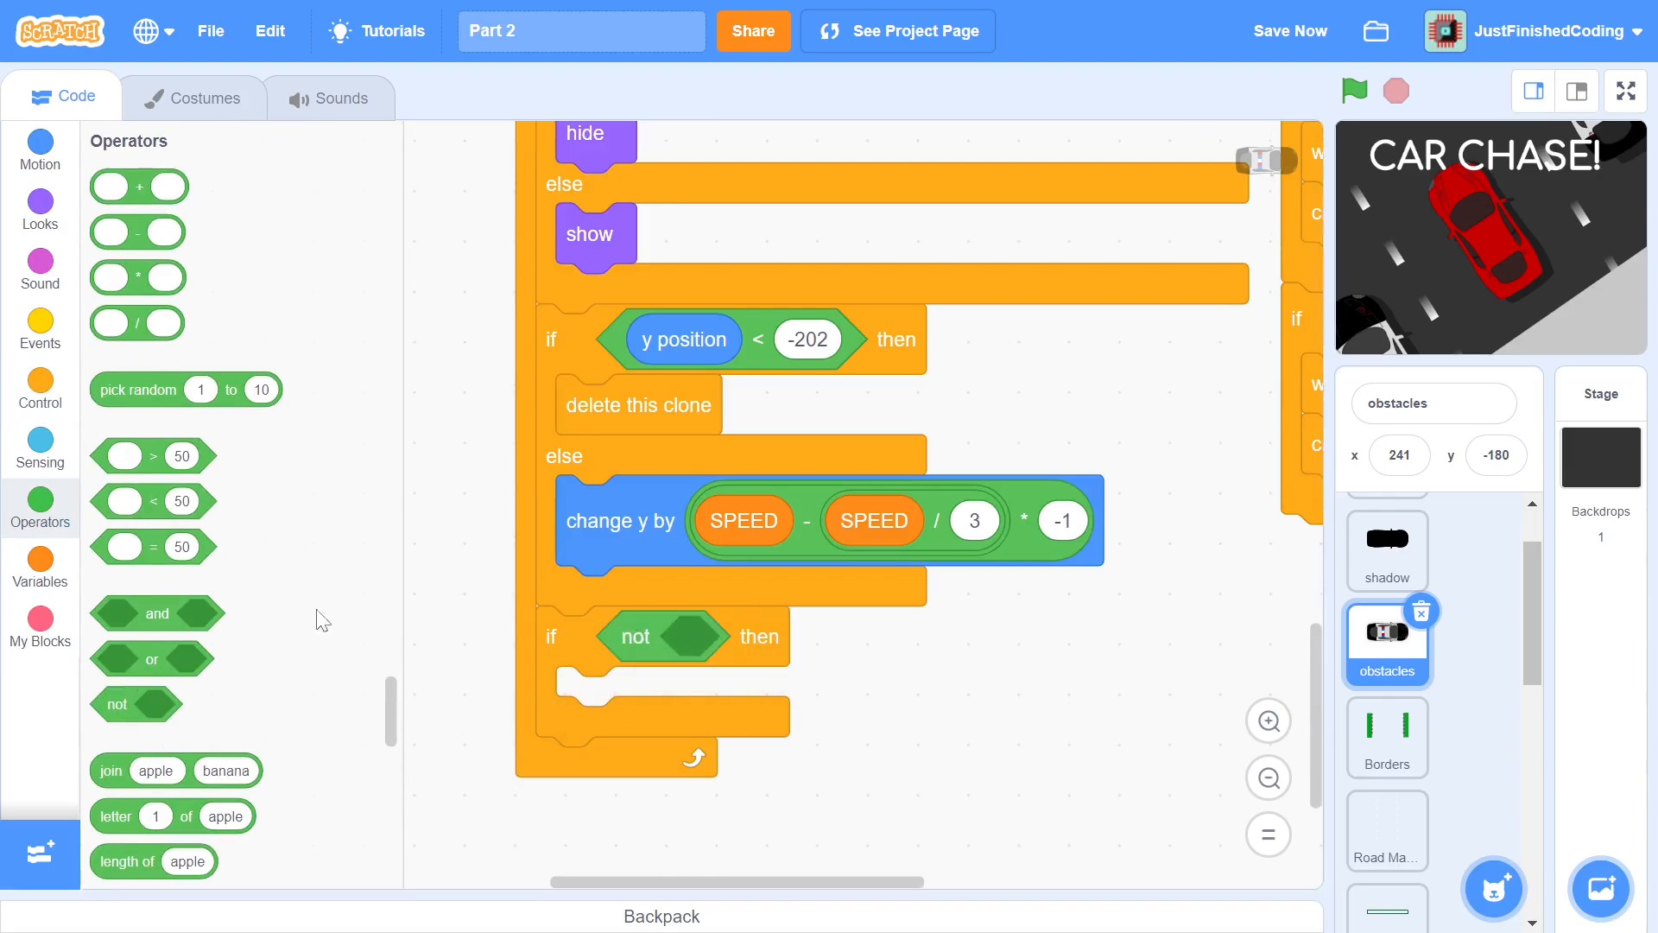
{"action": "left_click", "coordinate": [39, 560]}
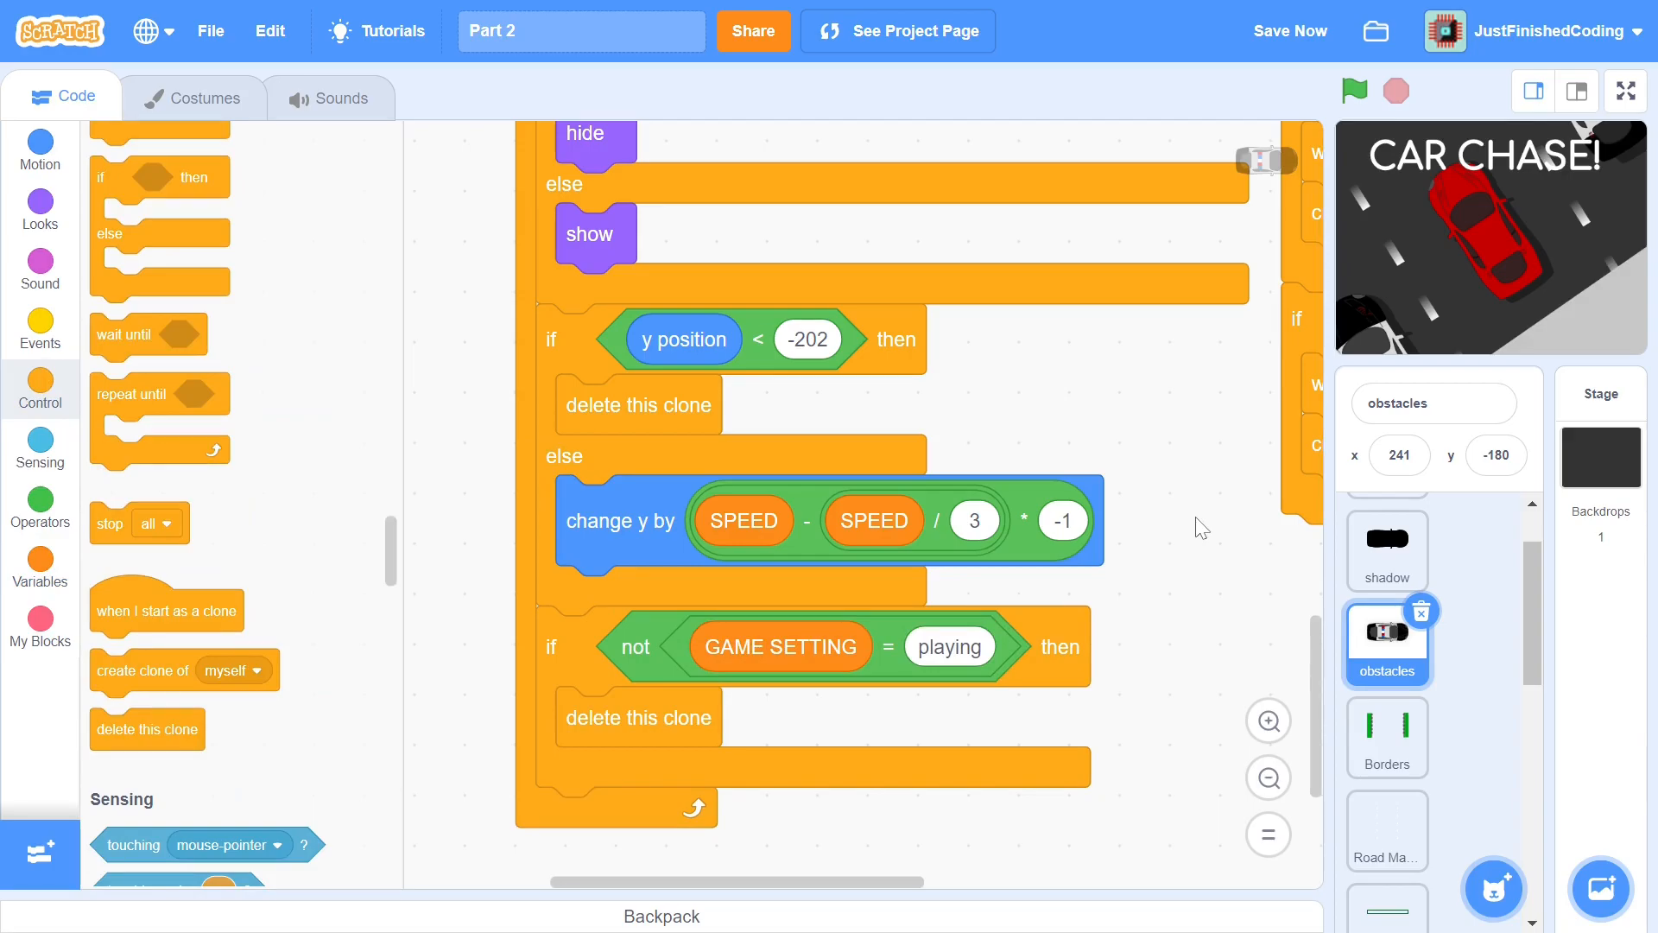
{"action": "left_click", "coordinate": [1624, 91]}
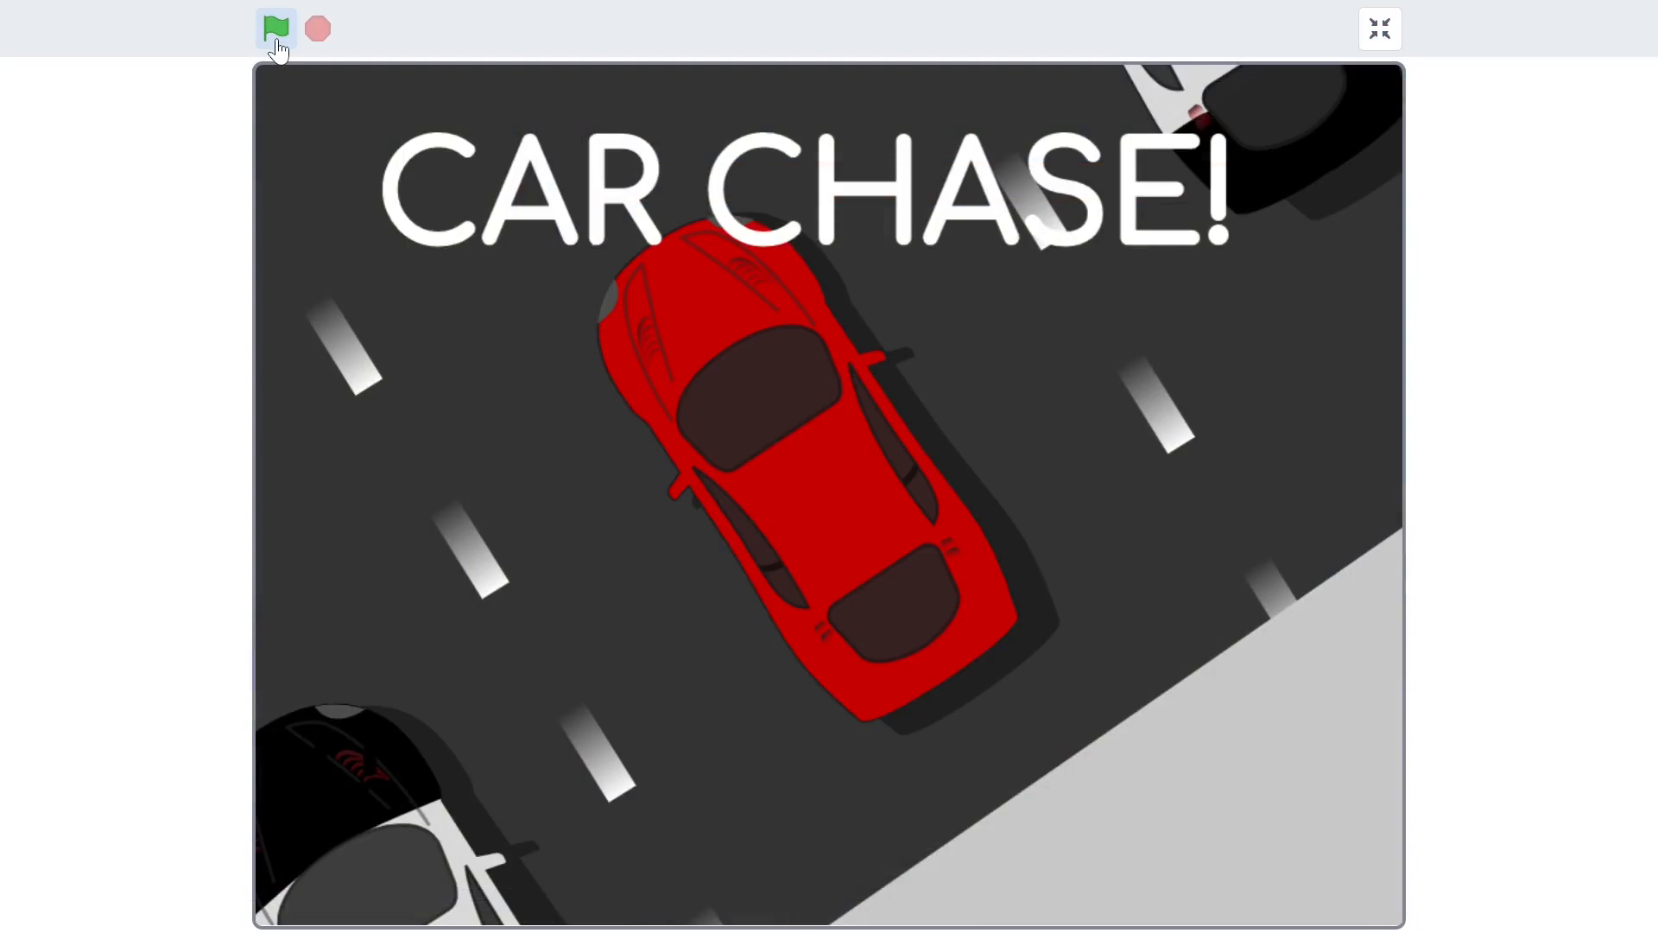
Start the game and choose Play now so obstacle cars begin driving down the road
{"action": "left_click", "coordinate": [275, 30]}
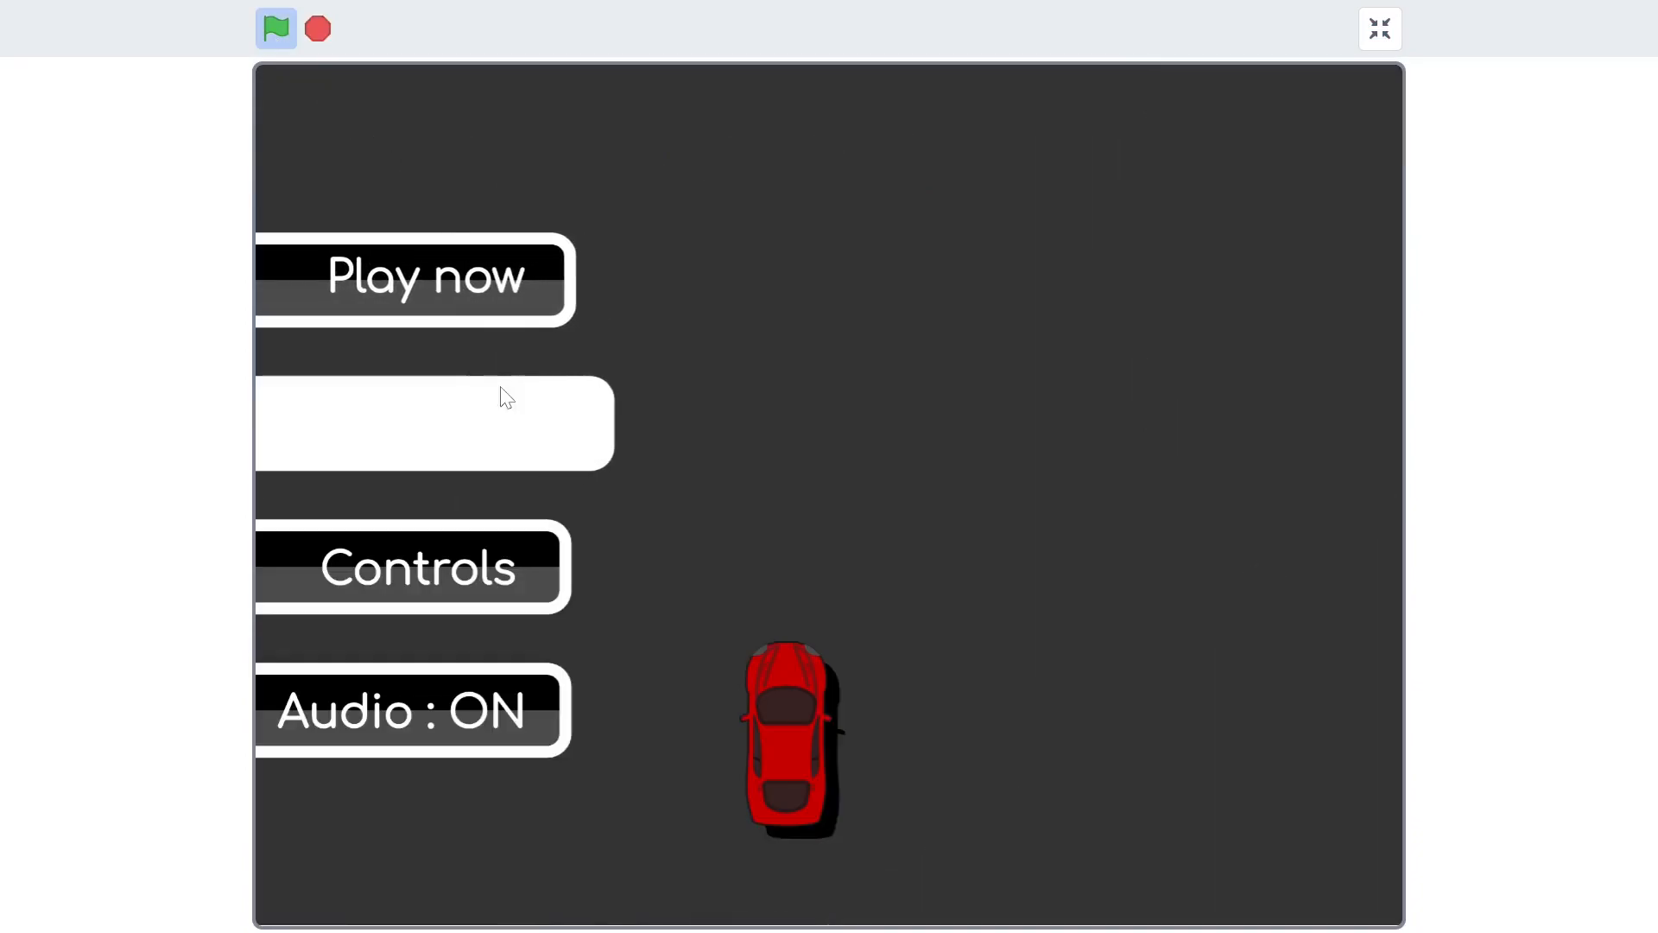
{"action": "left_click", "coordinate": [425, 276]}
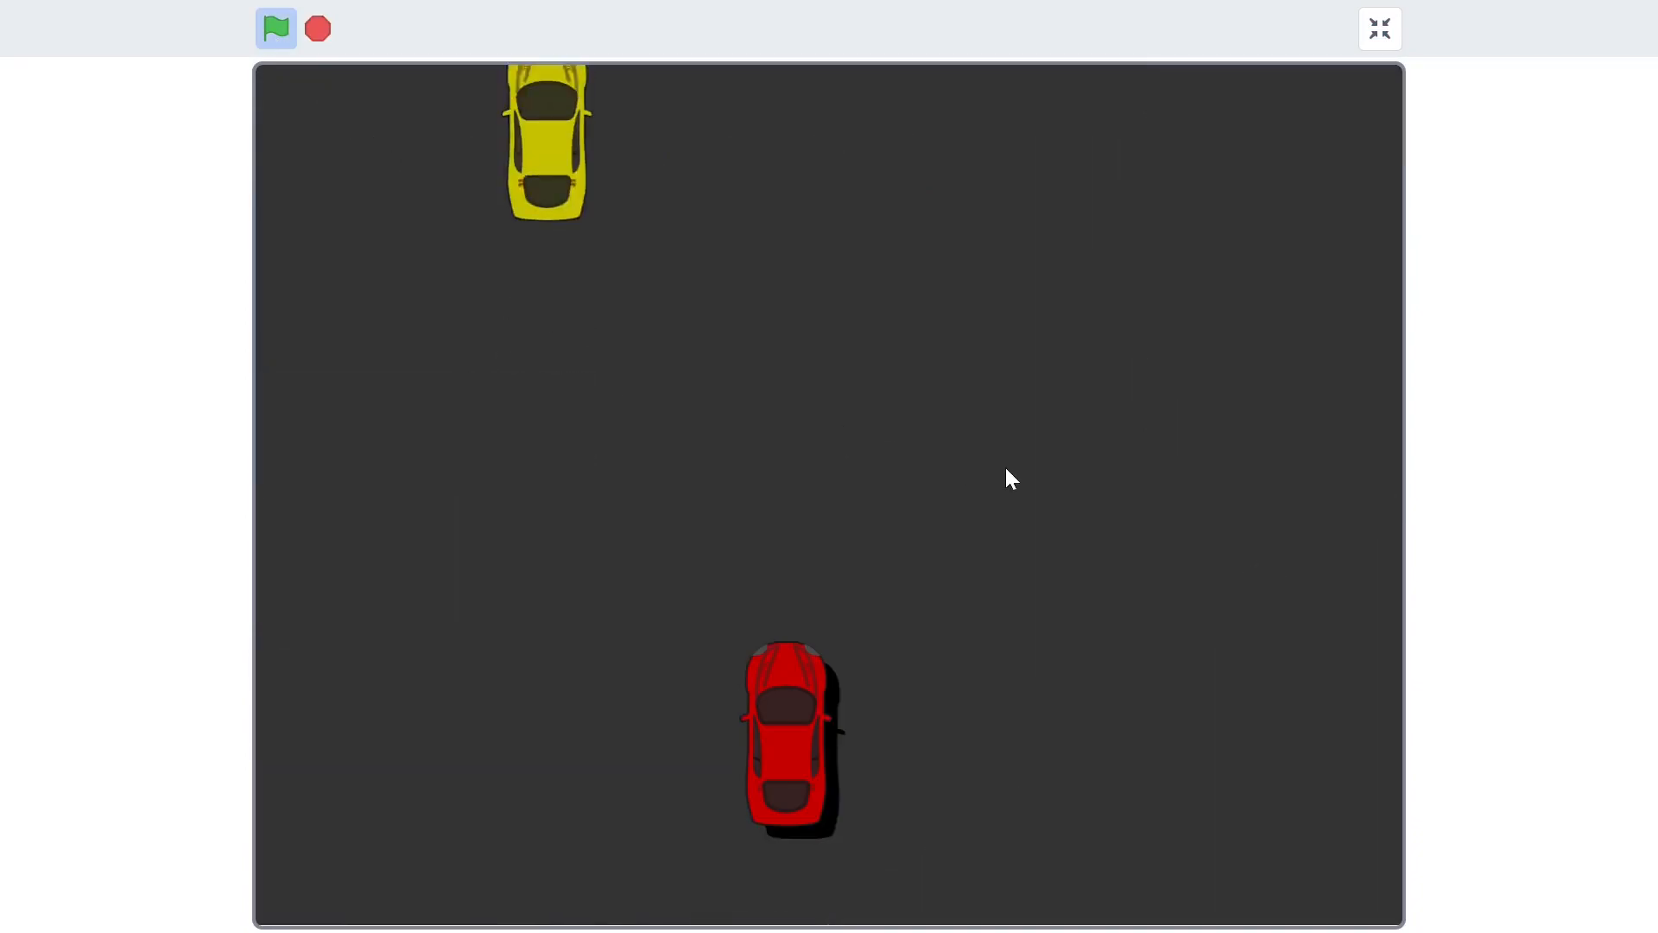